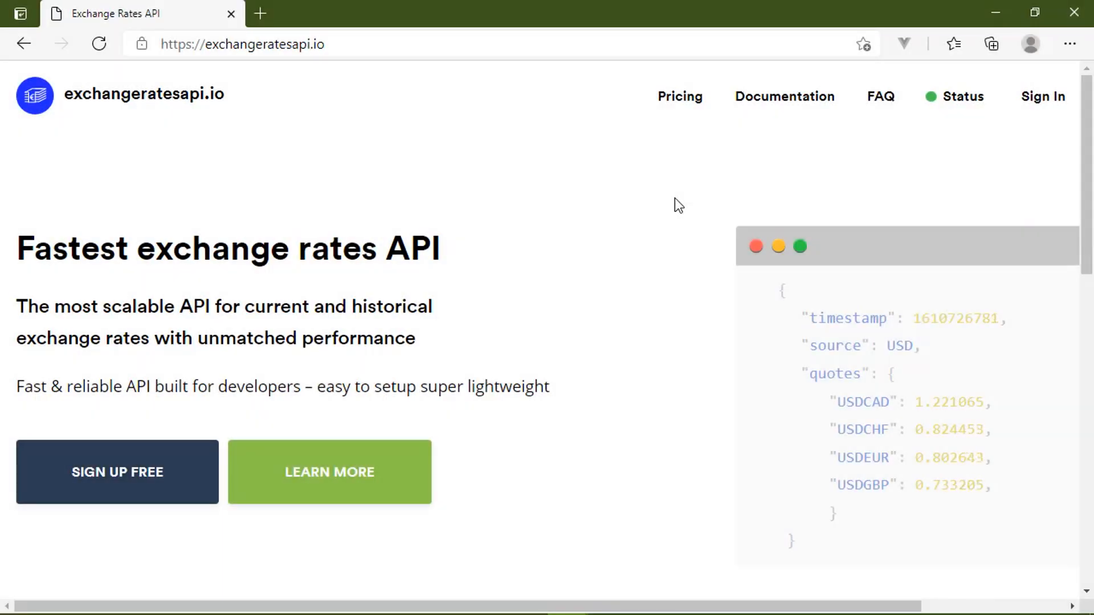
- Scroll down the homepage to the footer and open the About page
scroll("down", 3)
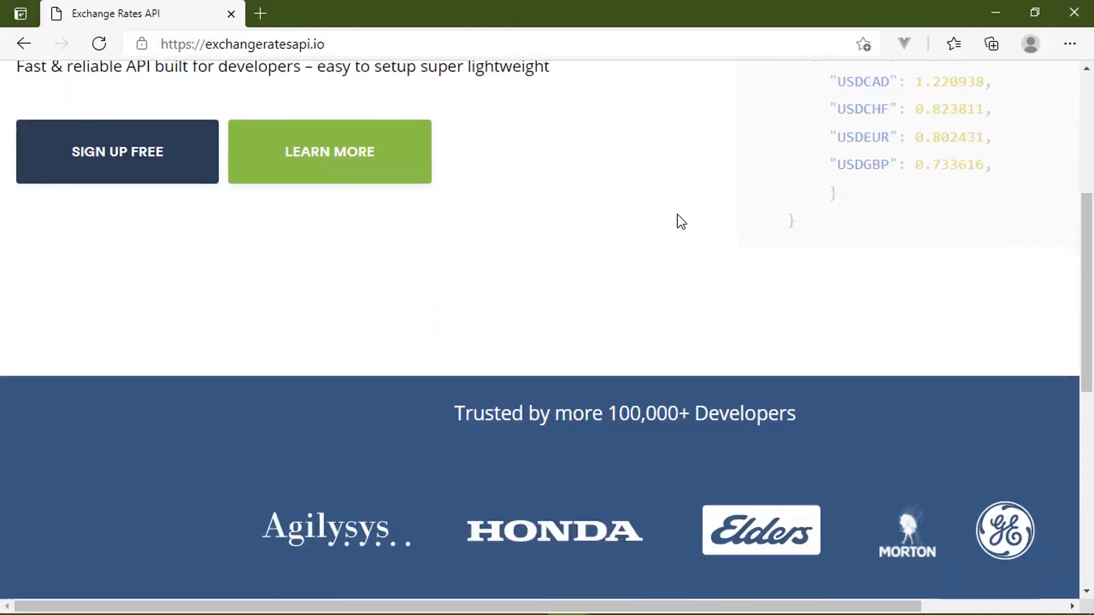
scroll("down", 3)
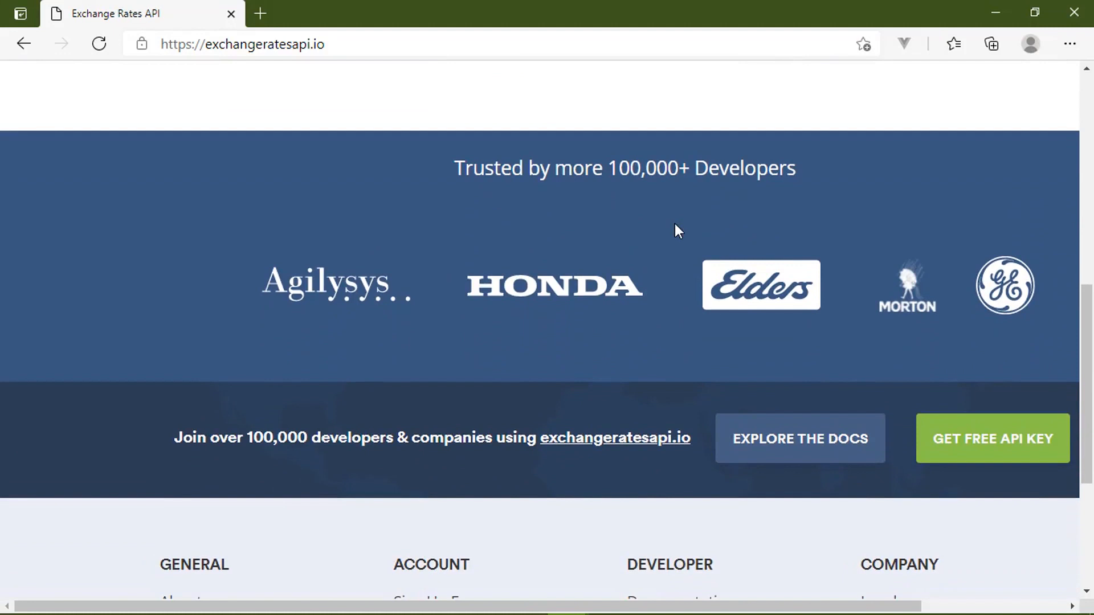
scroll("down", 3)
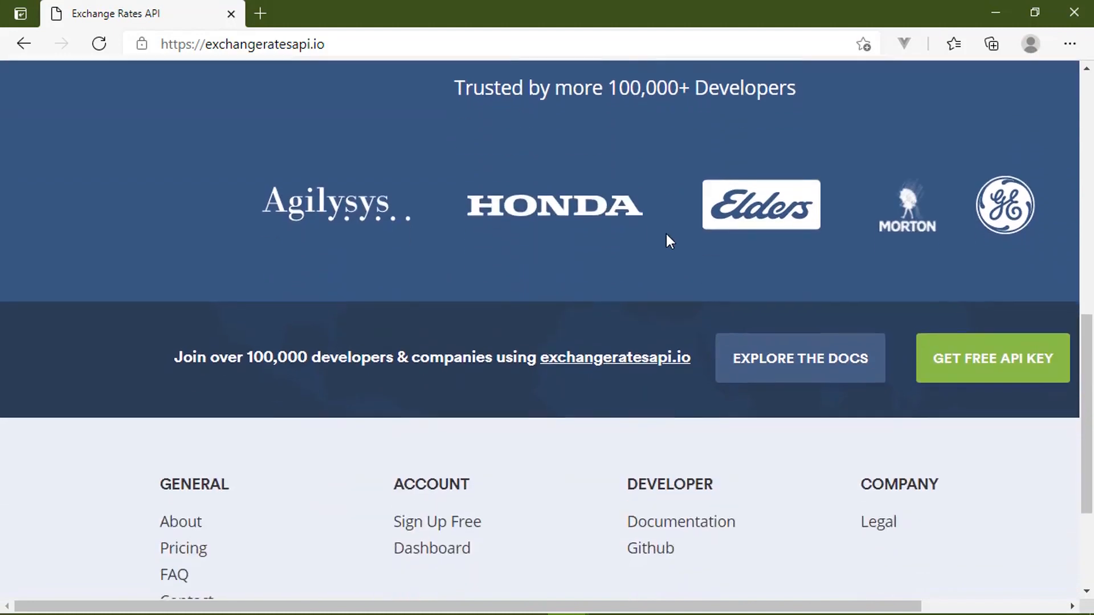
scroll("down", 3)
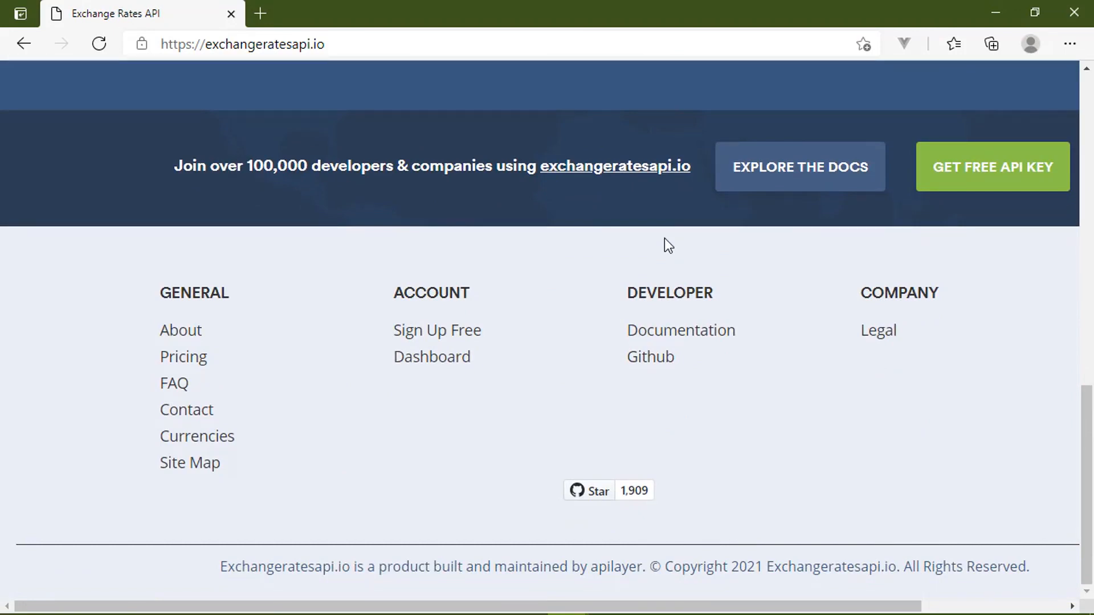
left_click(181, 330)
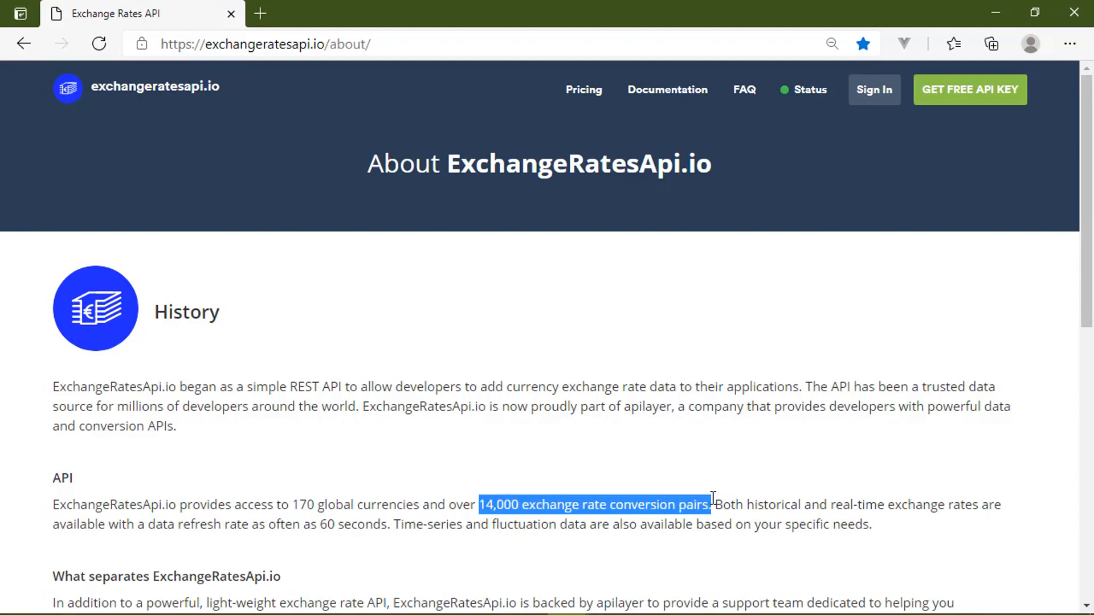
- Read through the About page's history, 170-currency coverage and supported languages
left_click(828, 443)
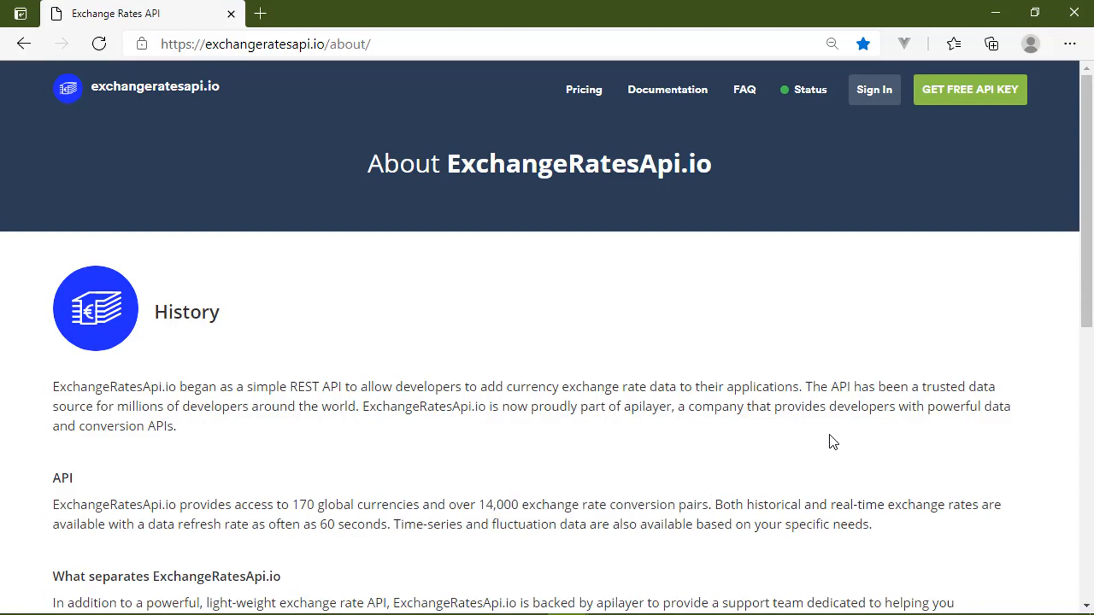
scroll("down", 3)
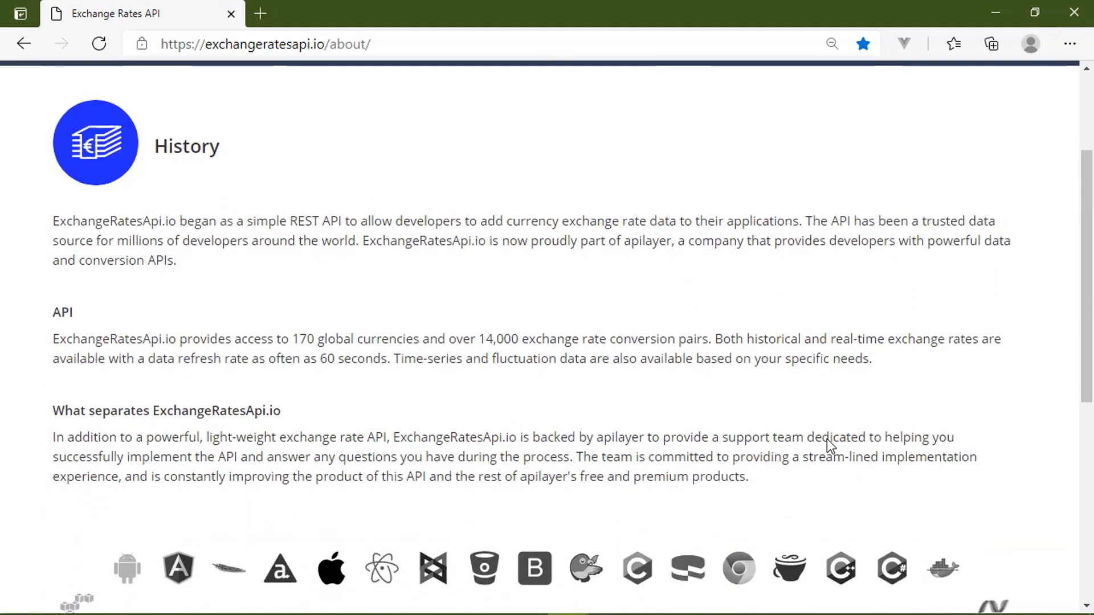
scroll("down", 3)
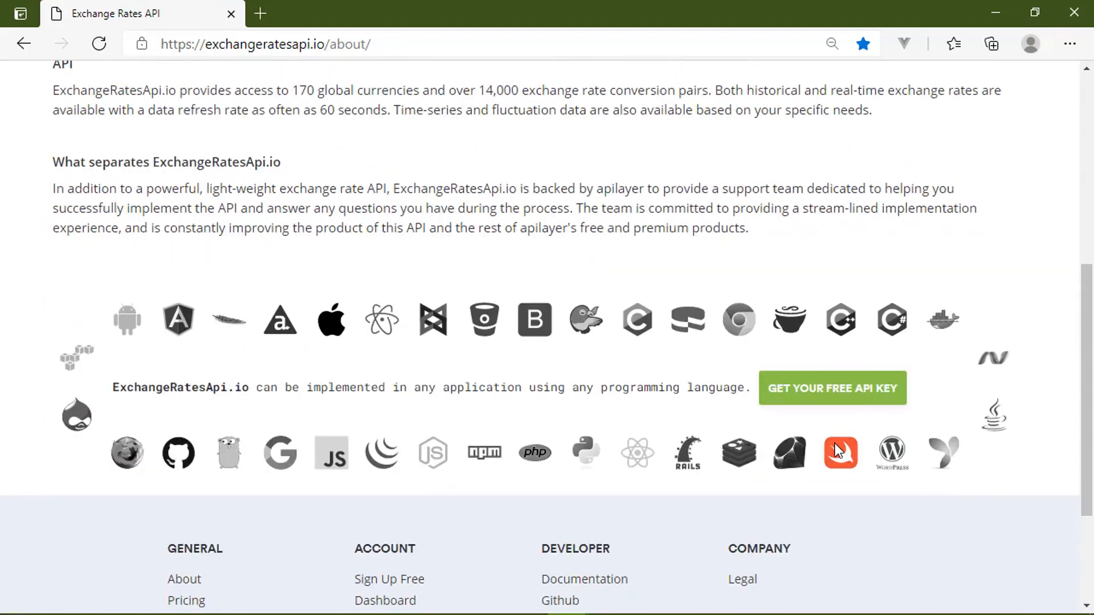
mouse_move(899, 541)
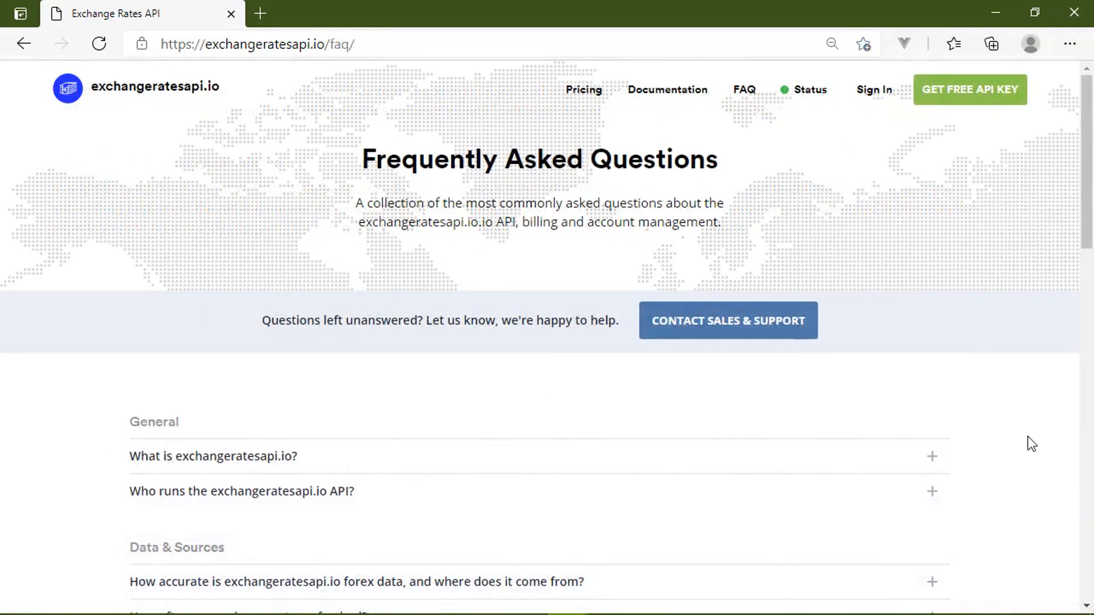
mouse_move(1023, 436)
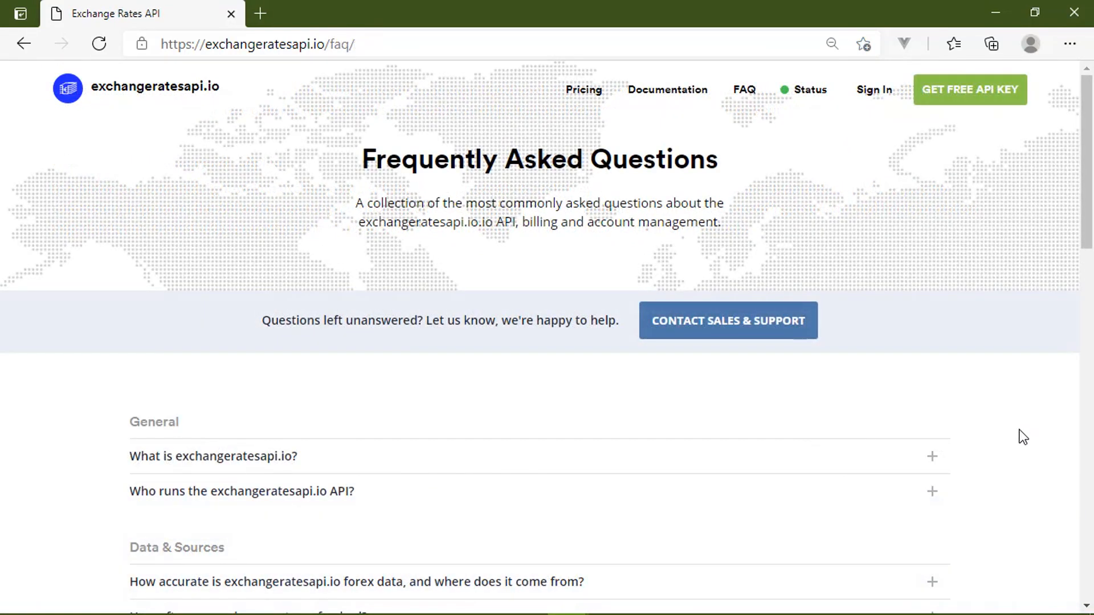
mouse_move(1012, 436)
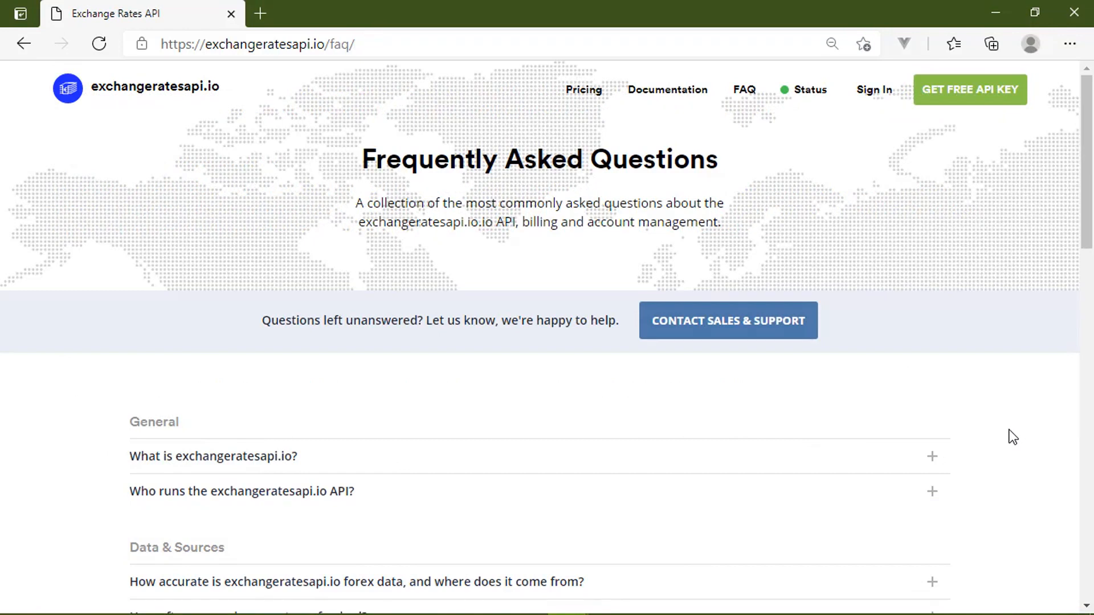
- Expand the forex data accuracy answer and select its 60-second market window phrase
scroll("down", 3)
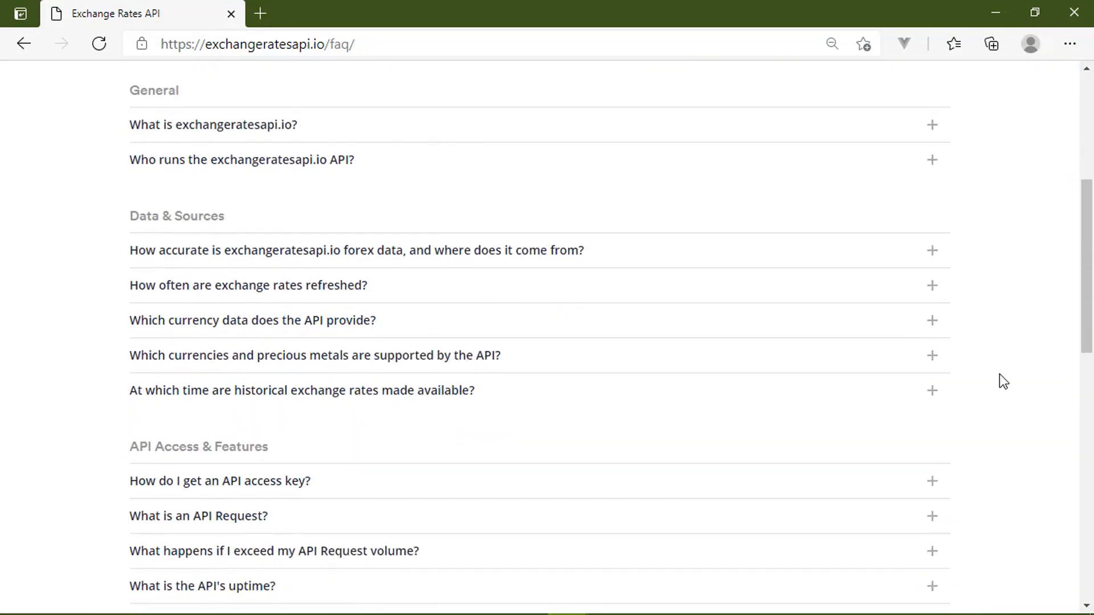
left_click(932, 251)
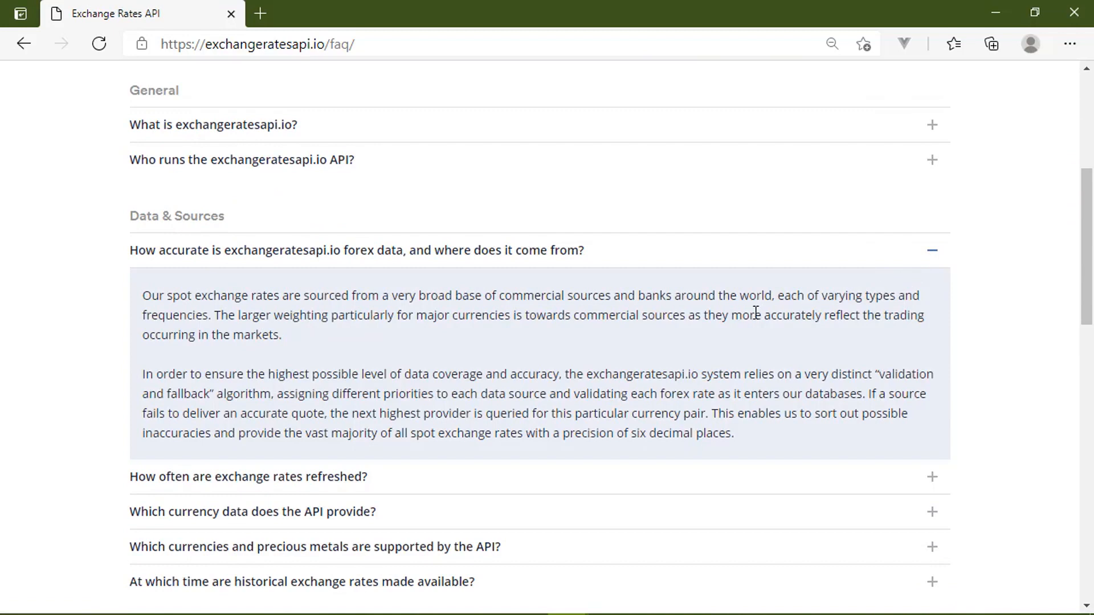
mouse_move(399, 307)
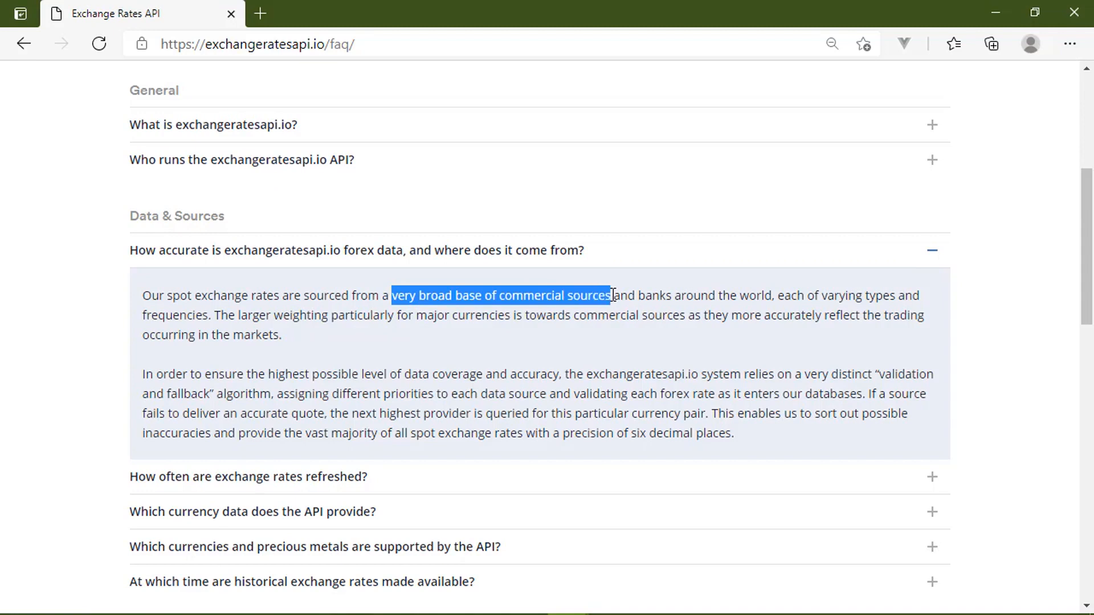
mouse_move(640, 360)
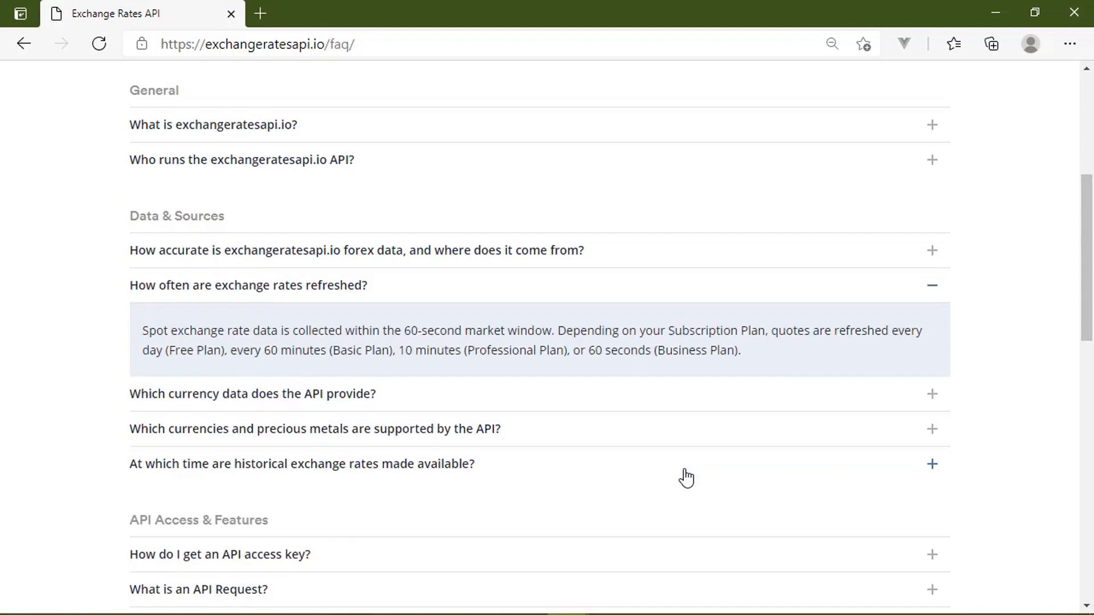
mouse_move(554, 347)
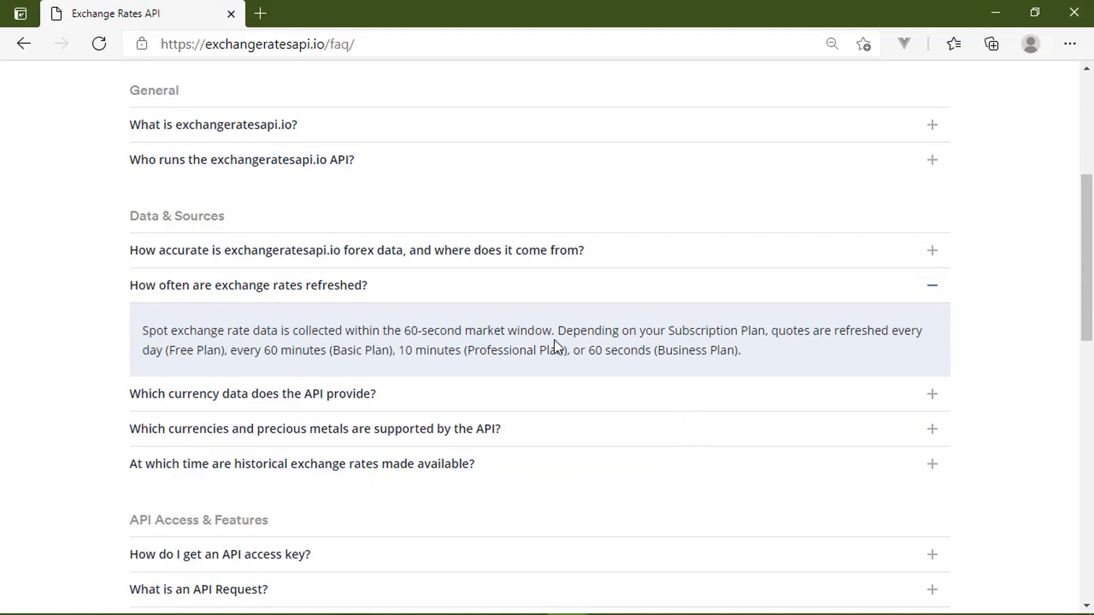
double_click(307, 330)
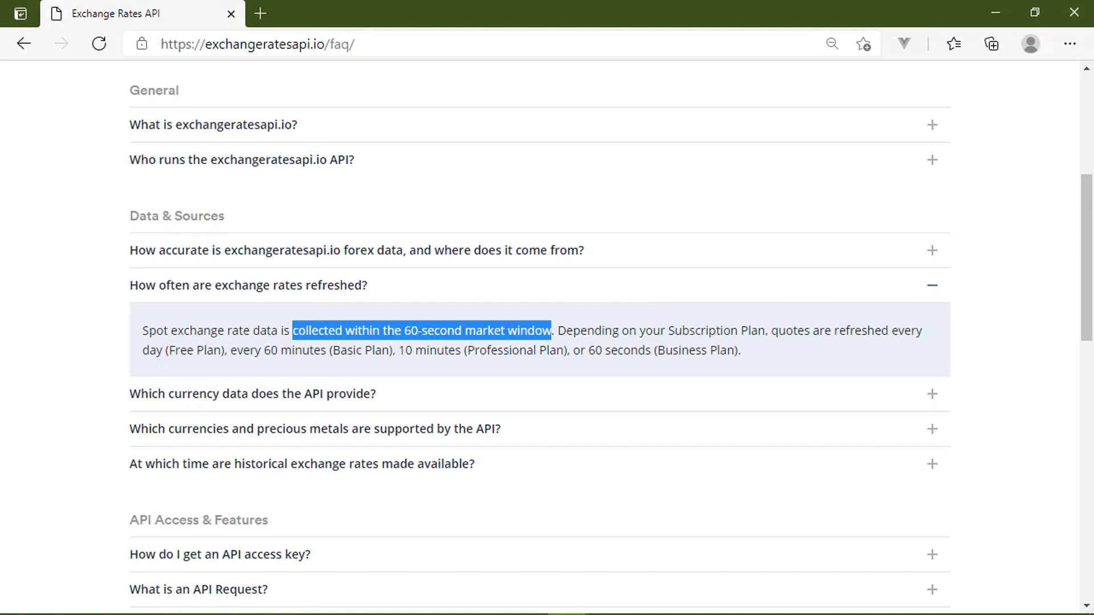
- Open the subscription plans page and highlight the Free plan's Daily Updates
left_click(678, 97)
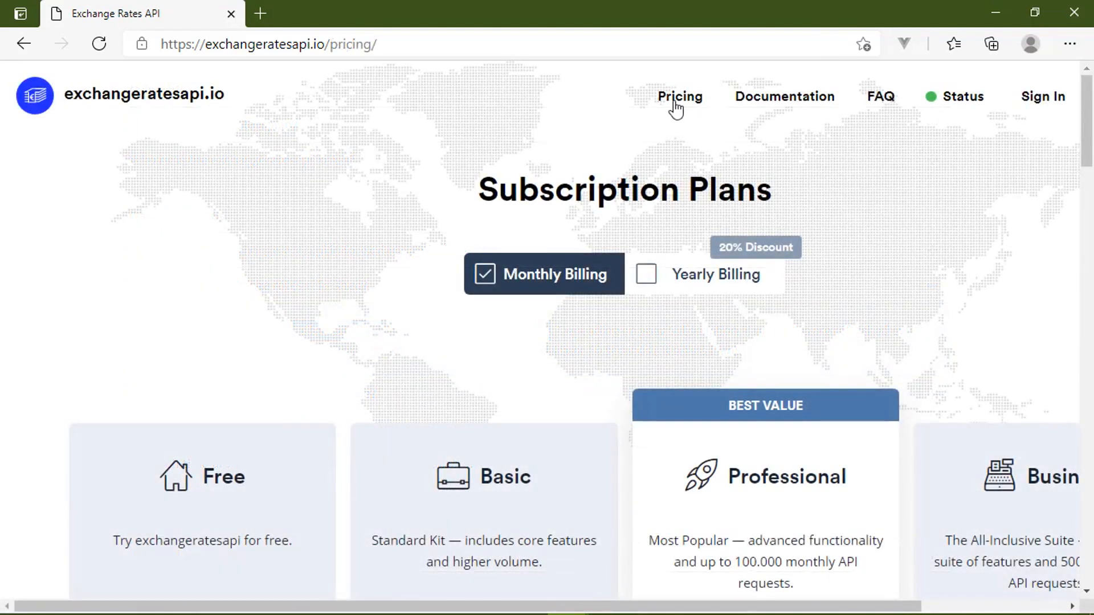
scroll("down", 3)
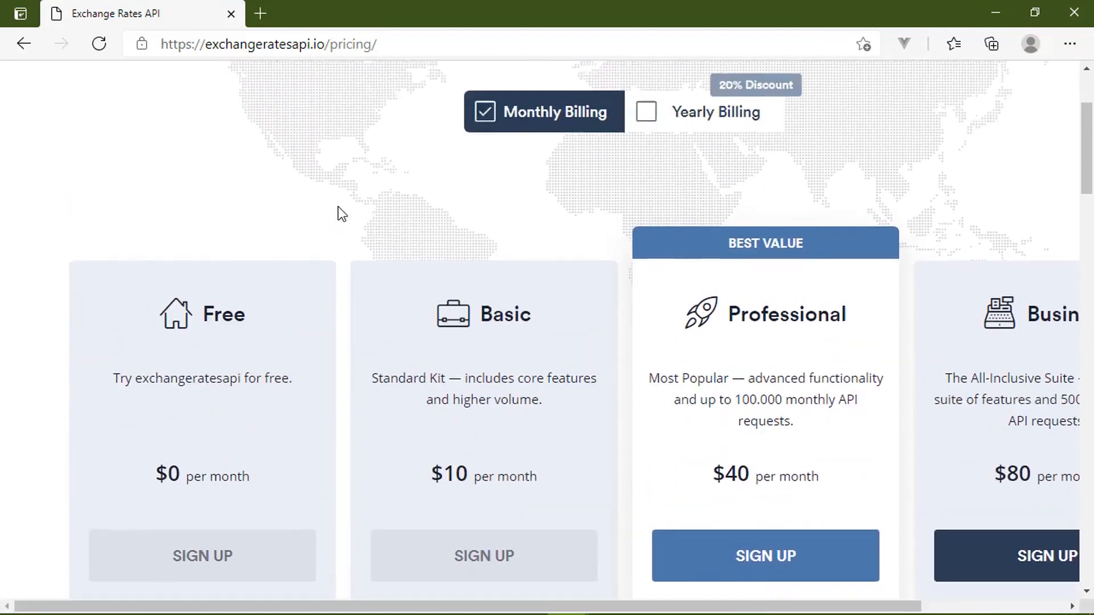
scroll("down", 3)
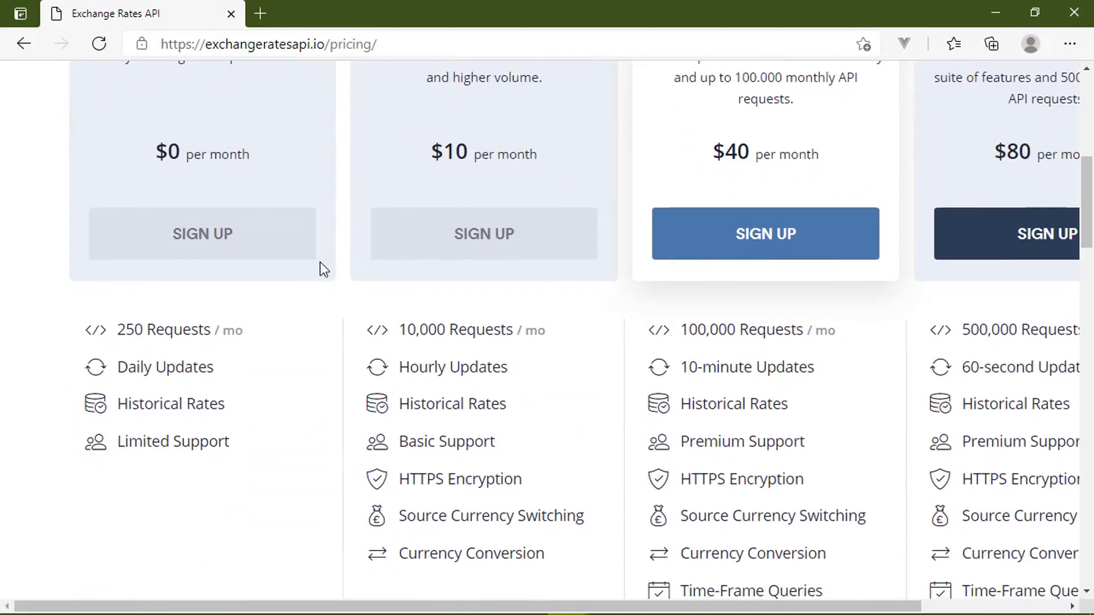
double_click(162, 367)
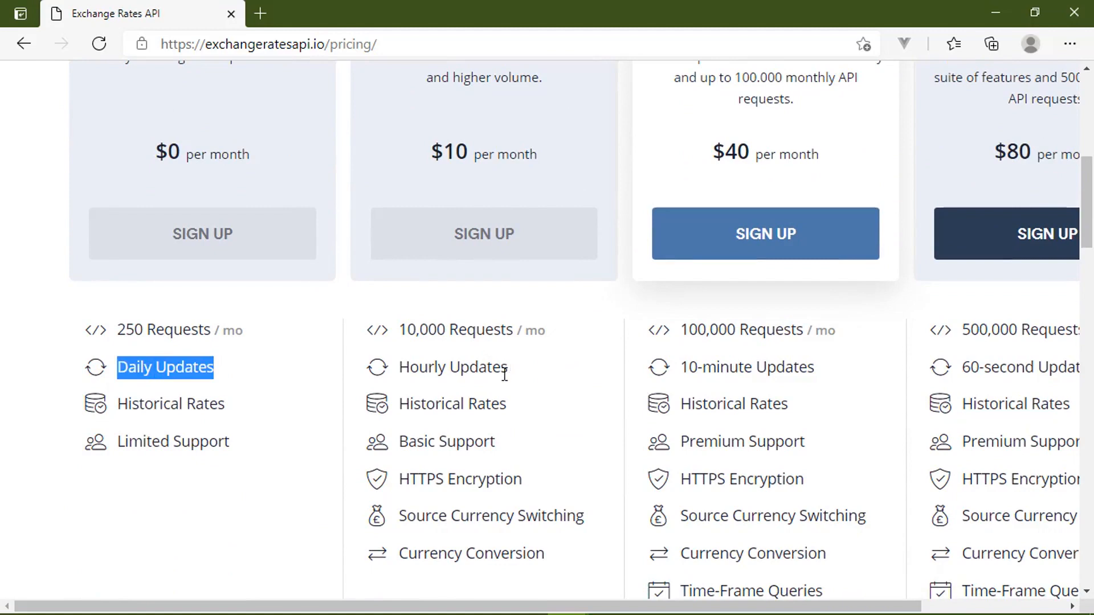
- Highlight the Professional plan's 10-minute and Business plan's 60-second update frequencies
scroll("up", 3)
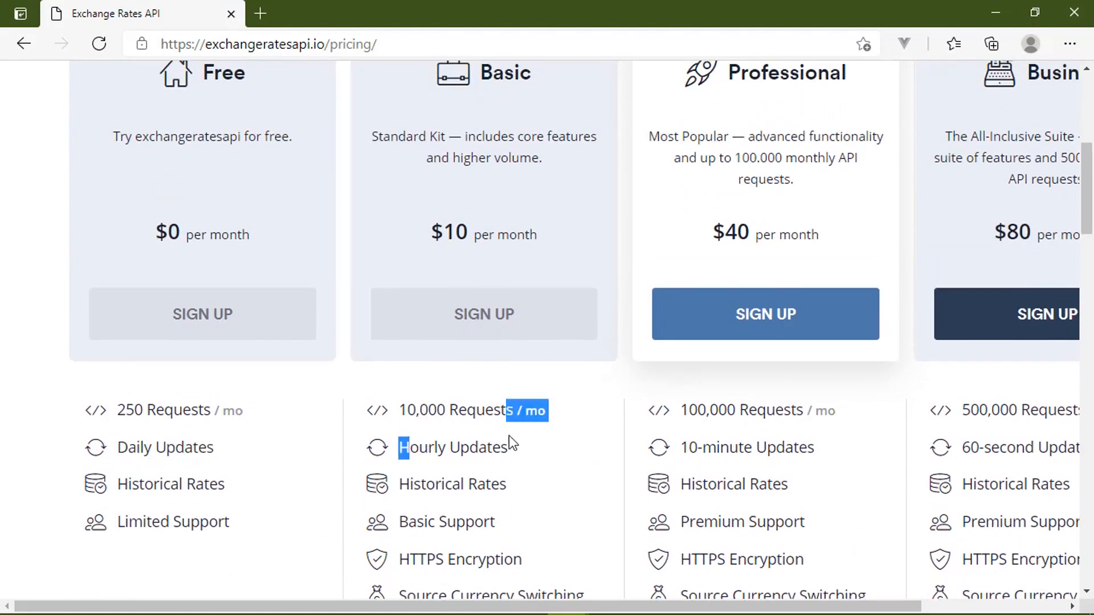
double_click(747, 447)
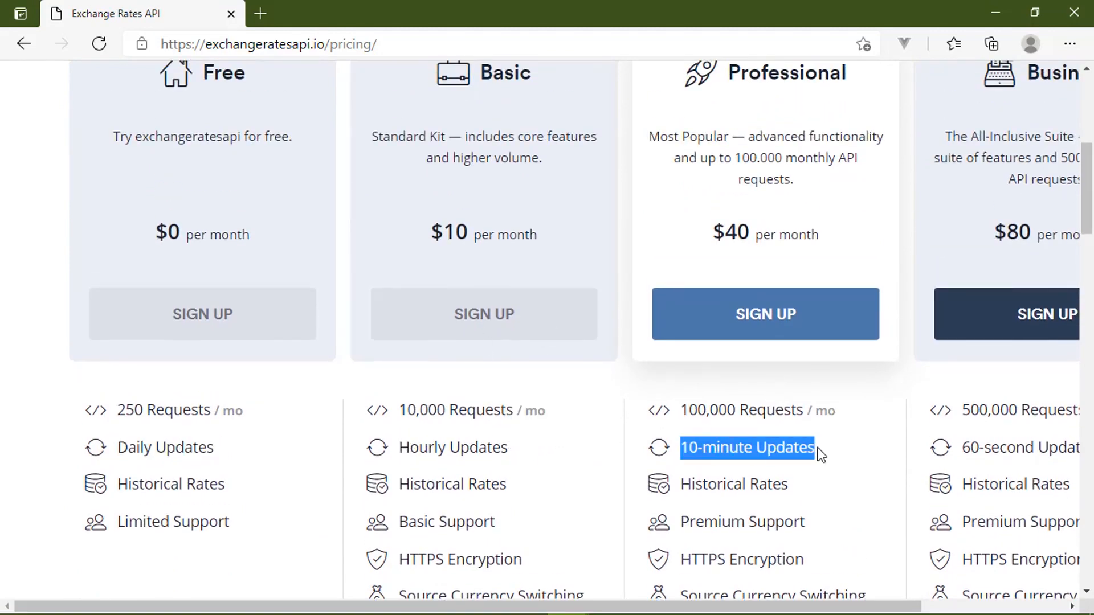
scroll("up", 3)
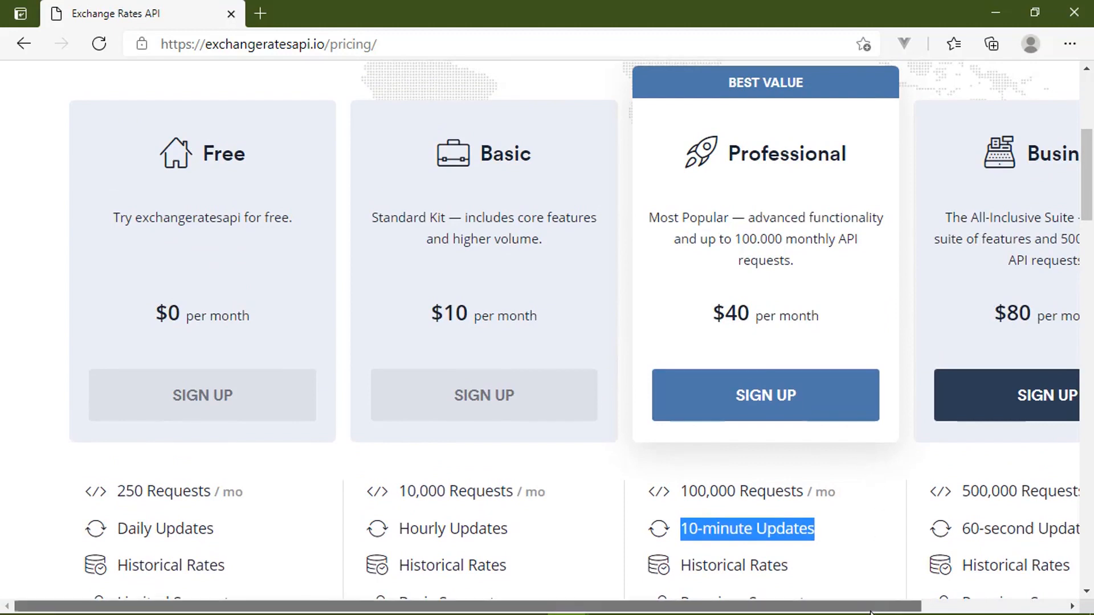
scroll("right", 3)
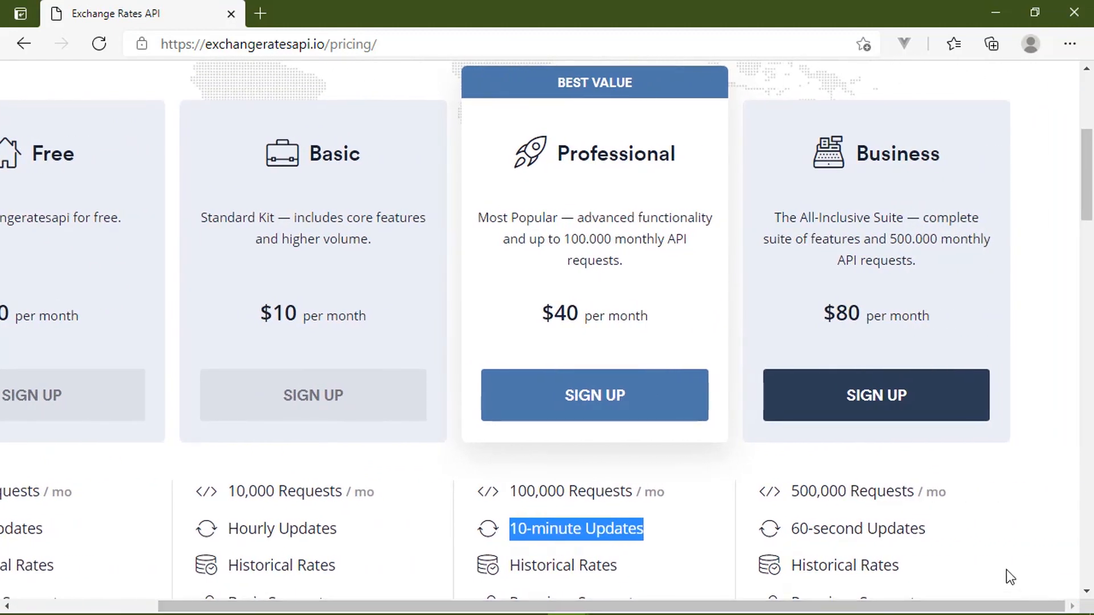
mouse_move(932, 487)
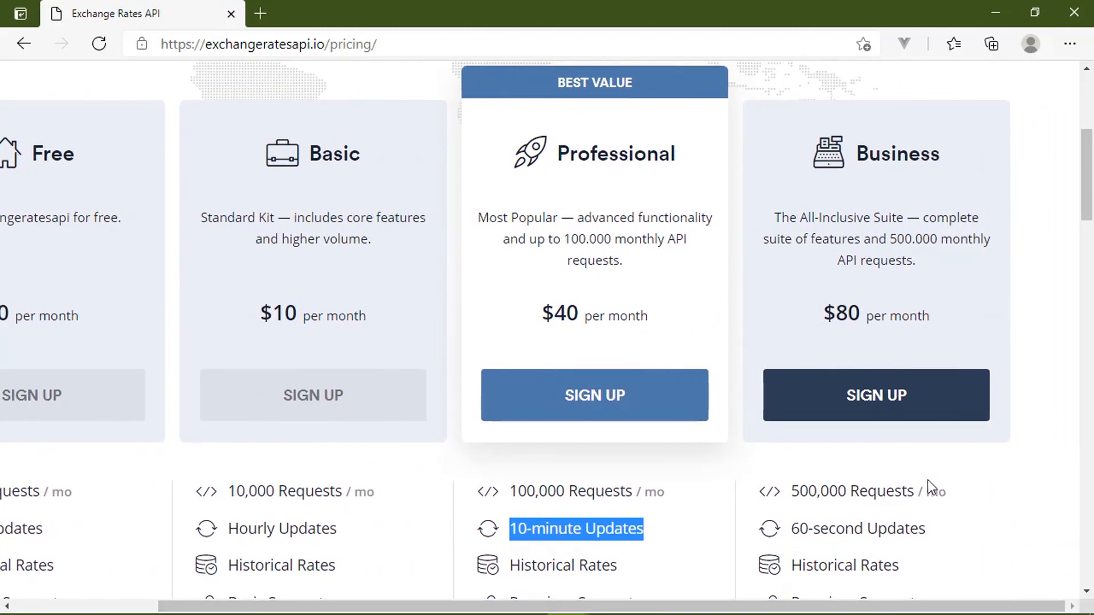
double_click(857, 529)
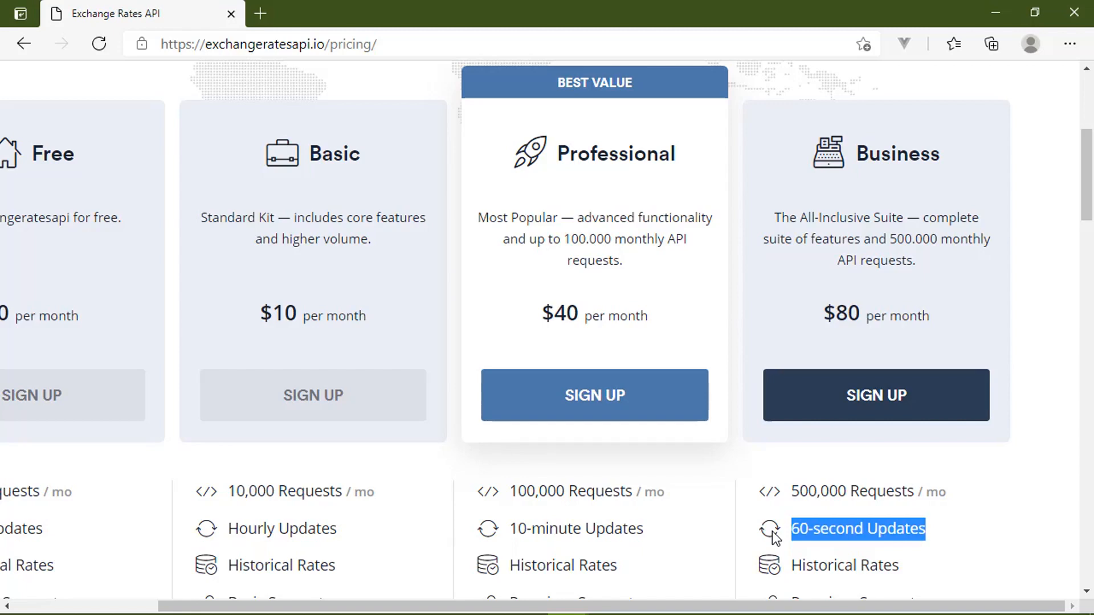
scroll("up", 3)
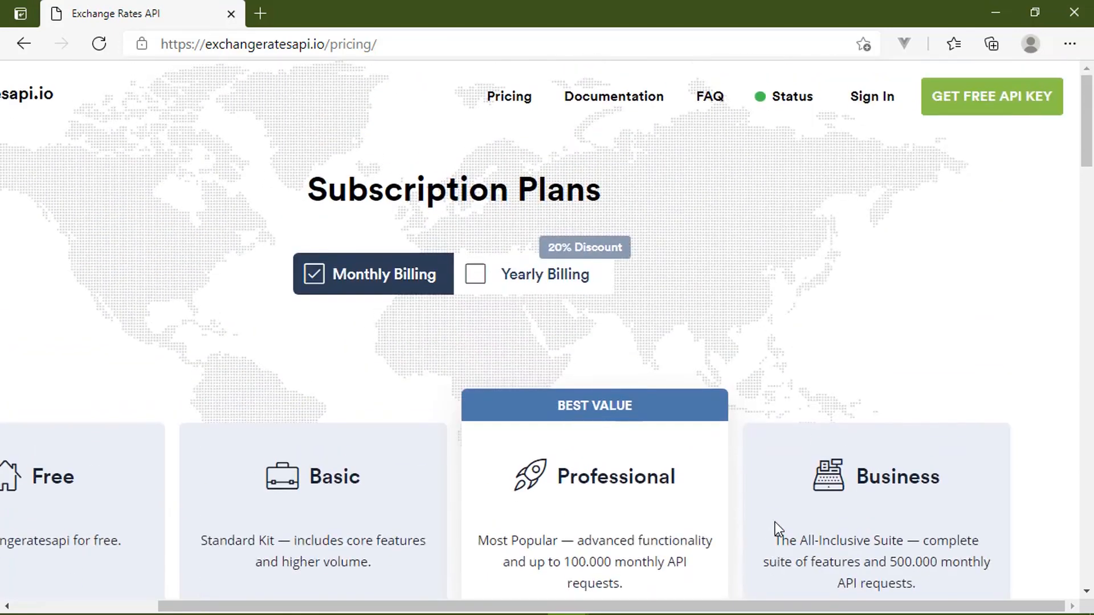
mouse_move(798, 379)
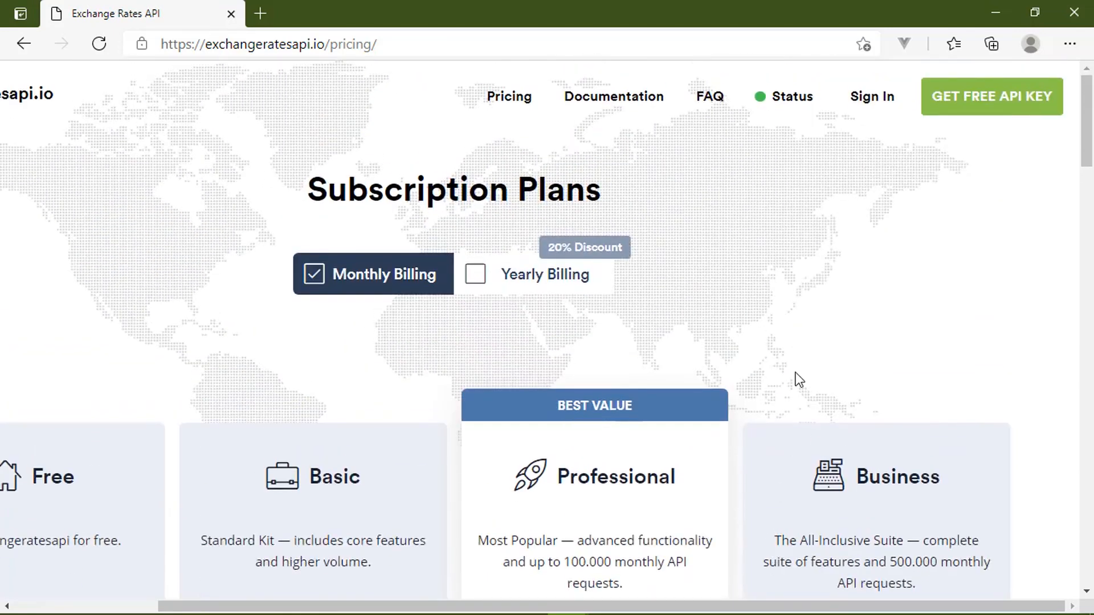
mouse_move(683, 251)
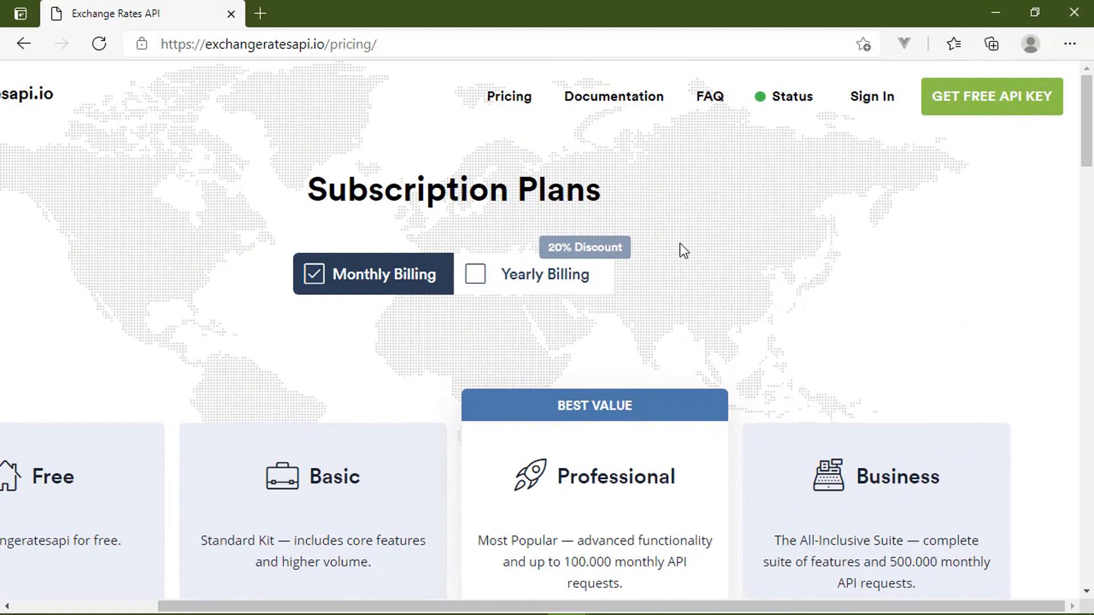
mouse_move(748, 151)
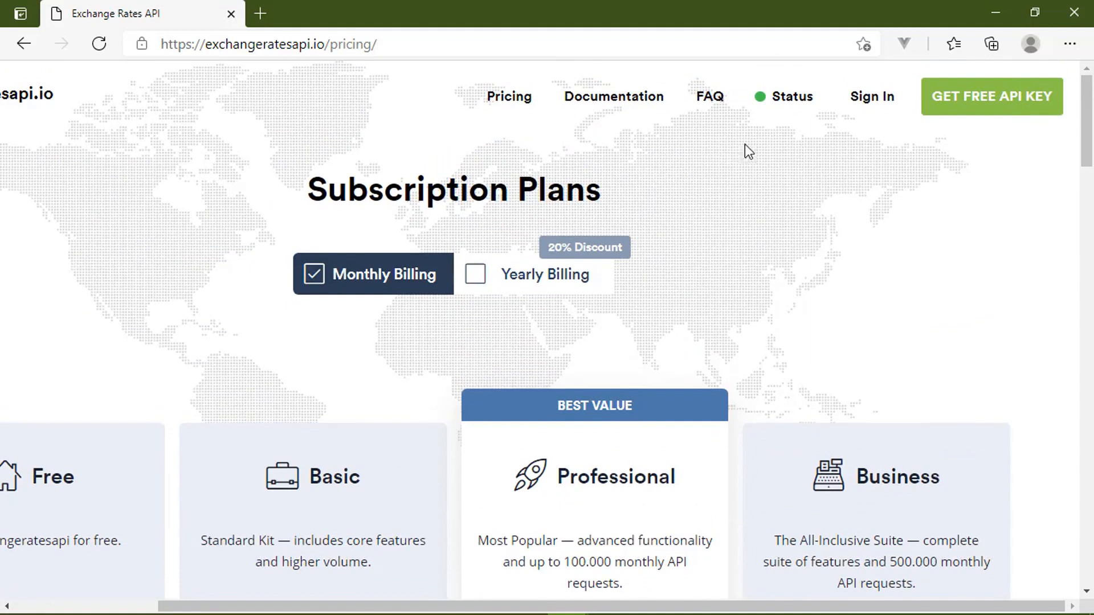
mouse_move(509, 96)
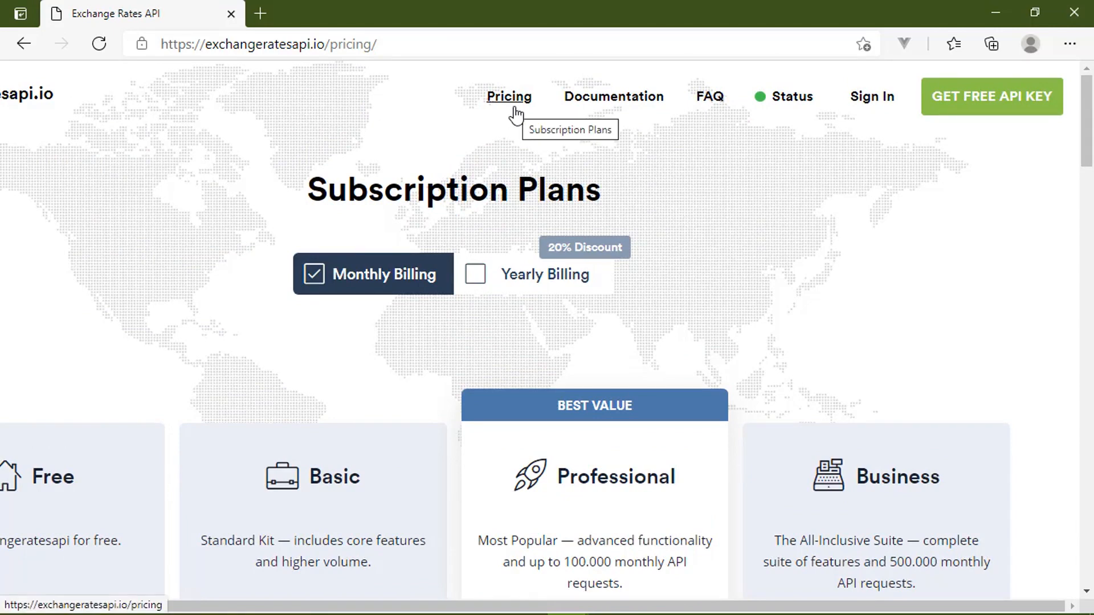
- Open Documentation and scroll to the Exchangerates API overview and API Key base URL
left_click(614, 96)
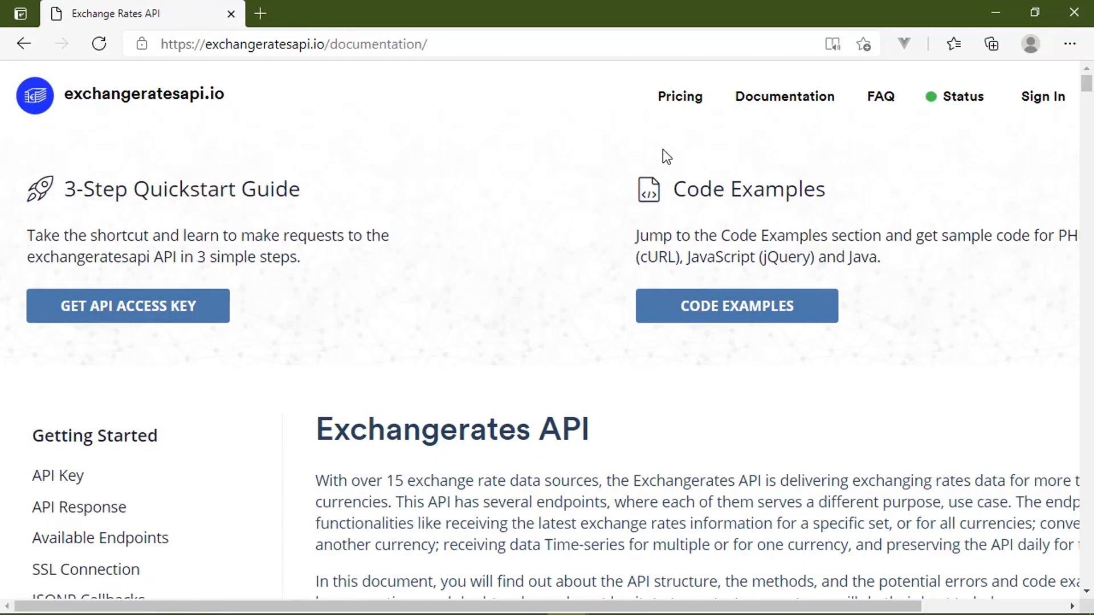
scroll("down", 3)
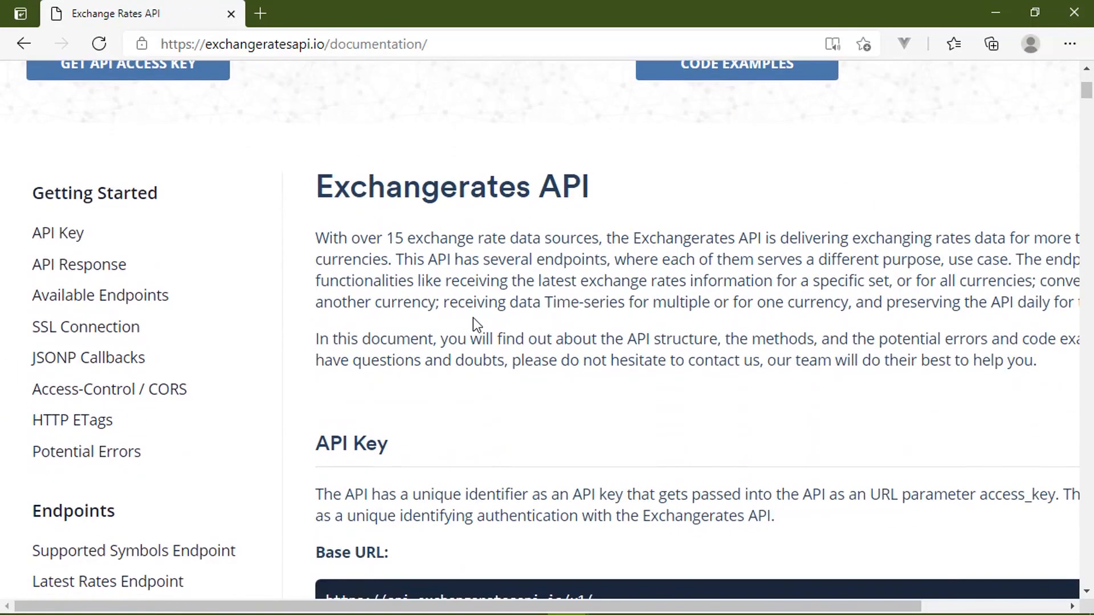
scroll("down", 3)
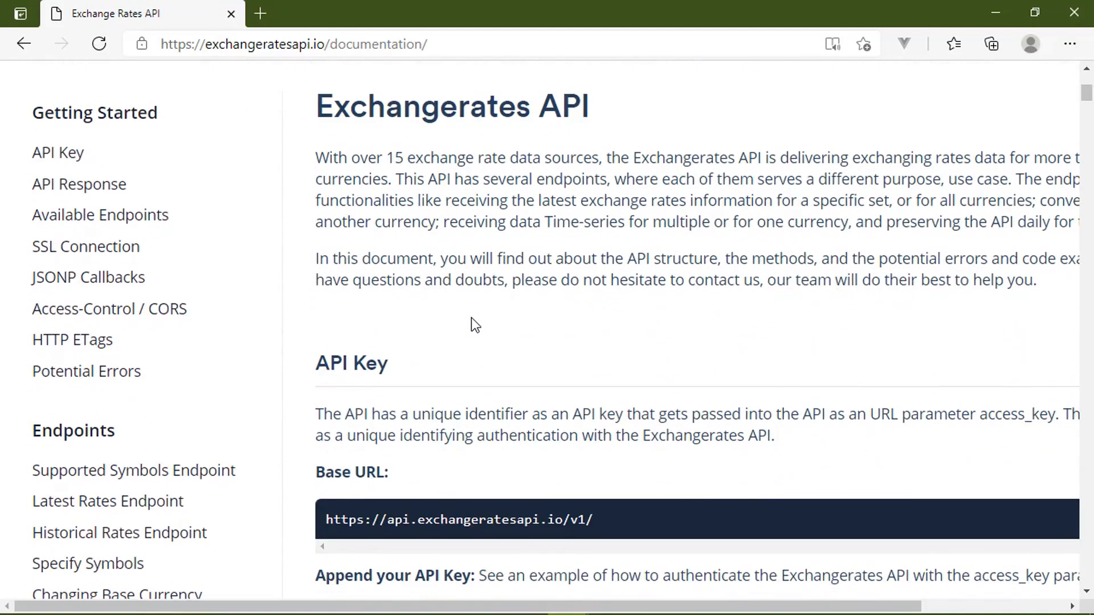
mouse_move(549, 255)
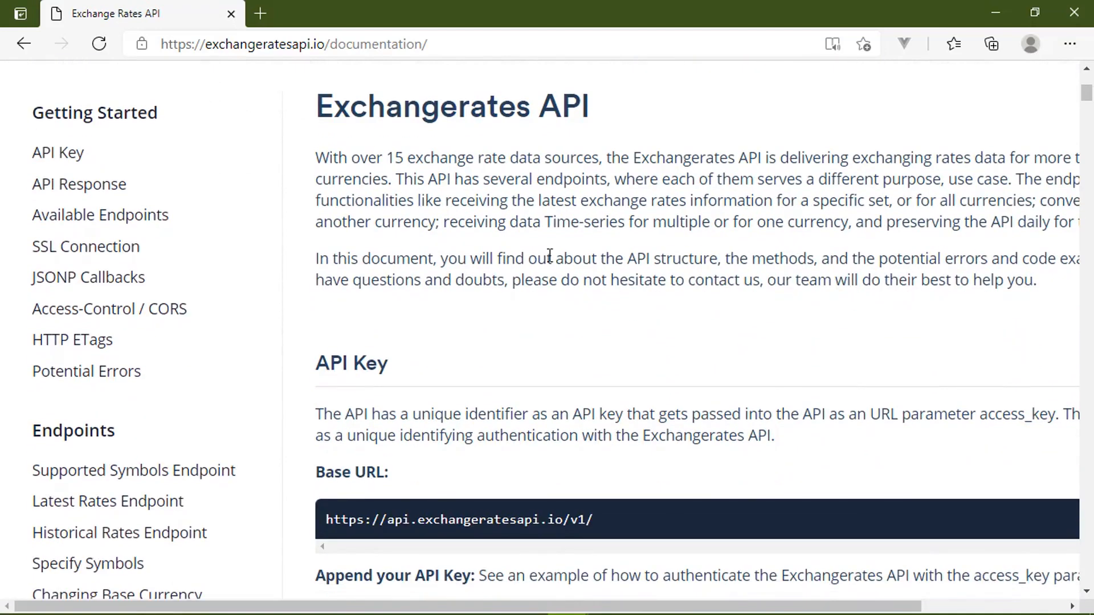
scroll("down", 3)
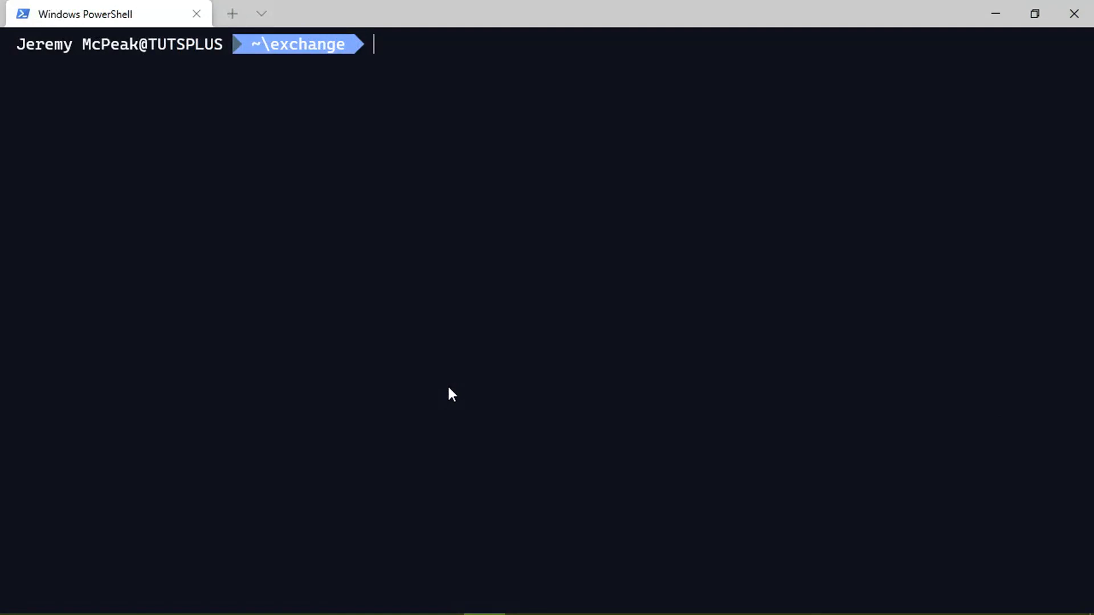
- Back in Edge, close the pricing tab and open a new blank tab
key("alt+tab")
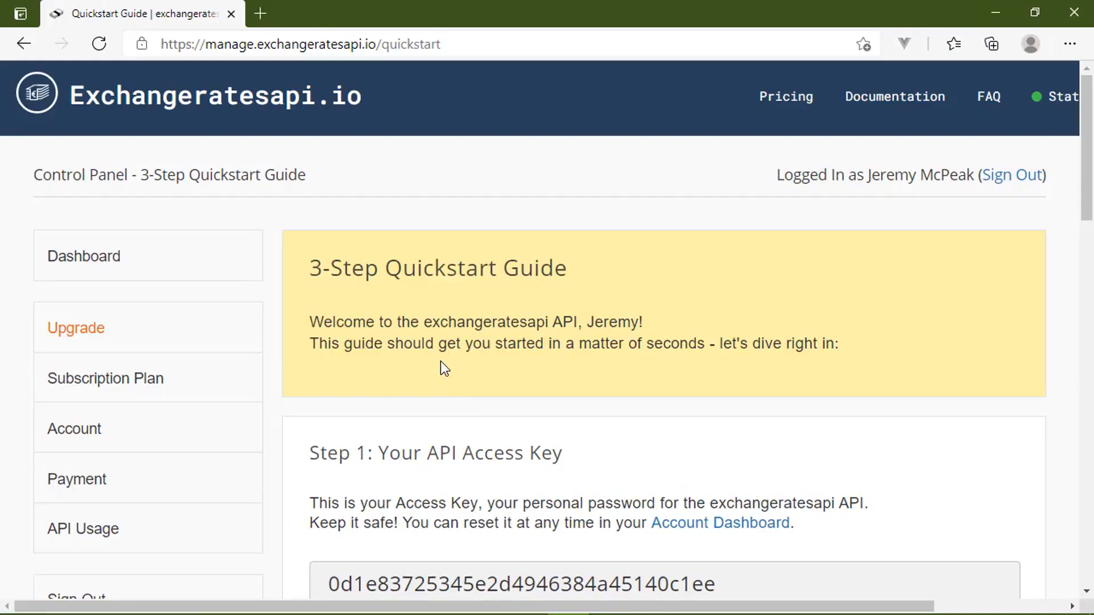
mouse_move(785, 97)
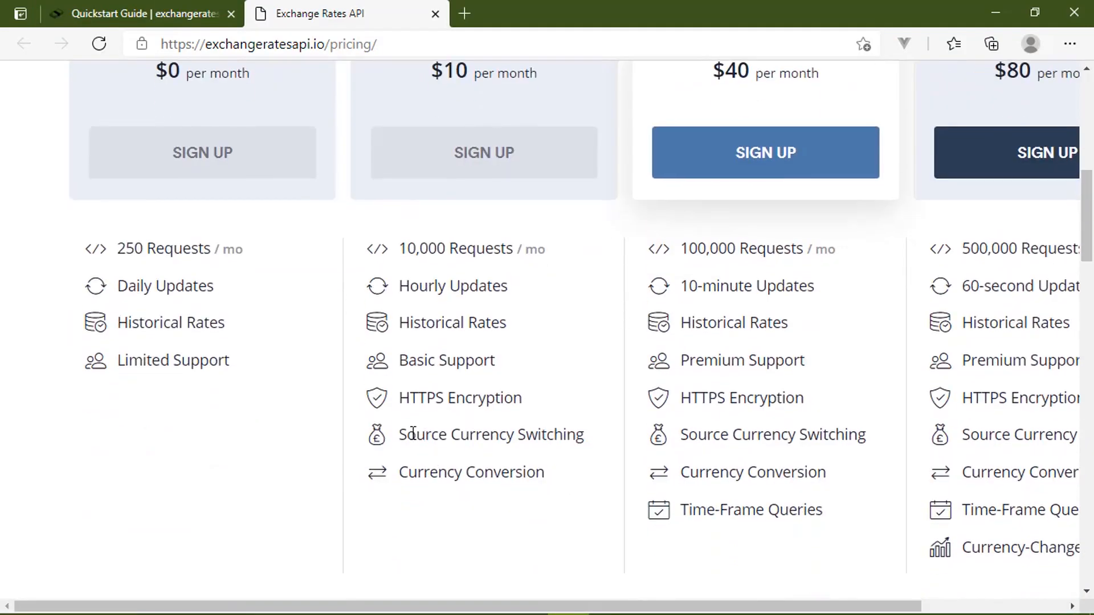
scroll("up", 3)
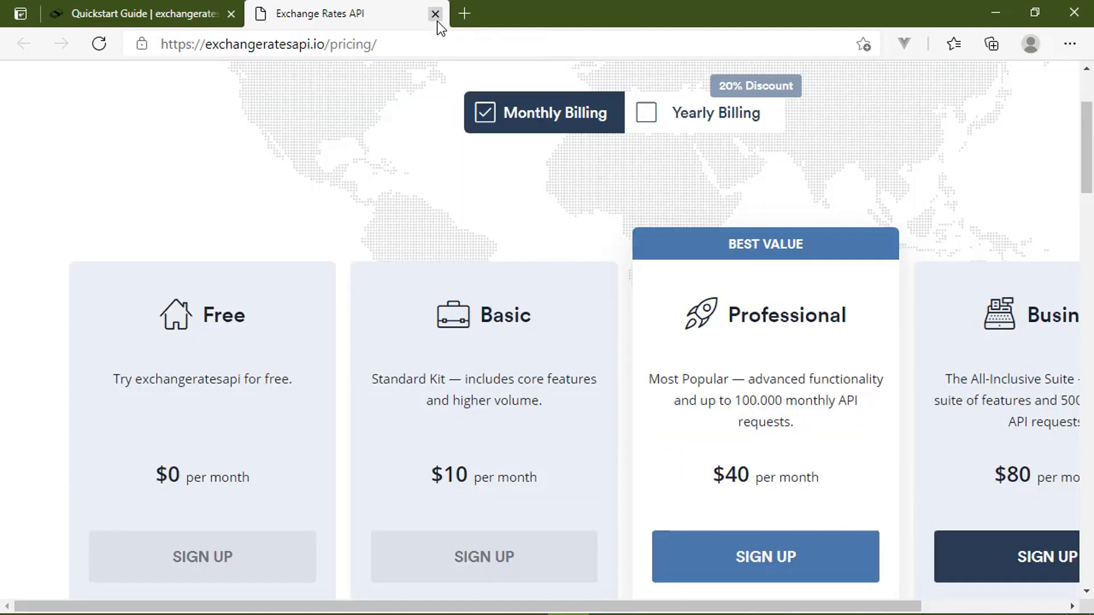
mouse_move(431, 22)
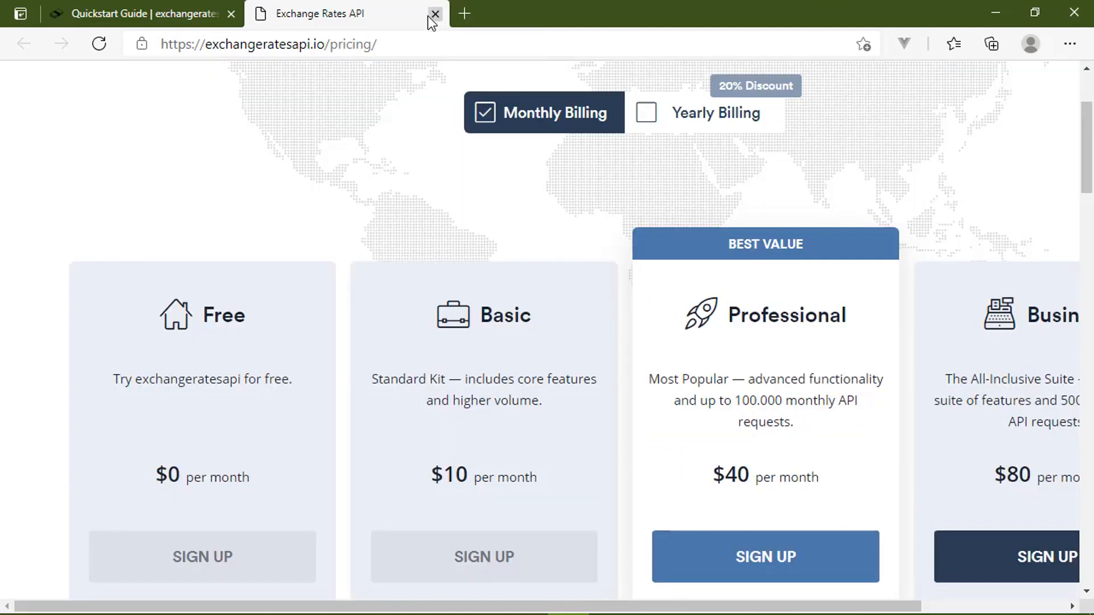
mouse_move(401, 44)
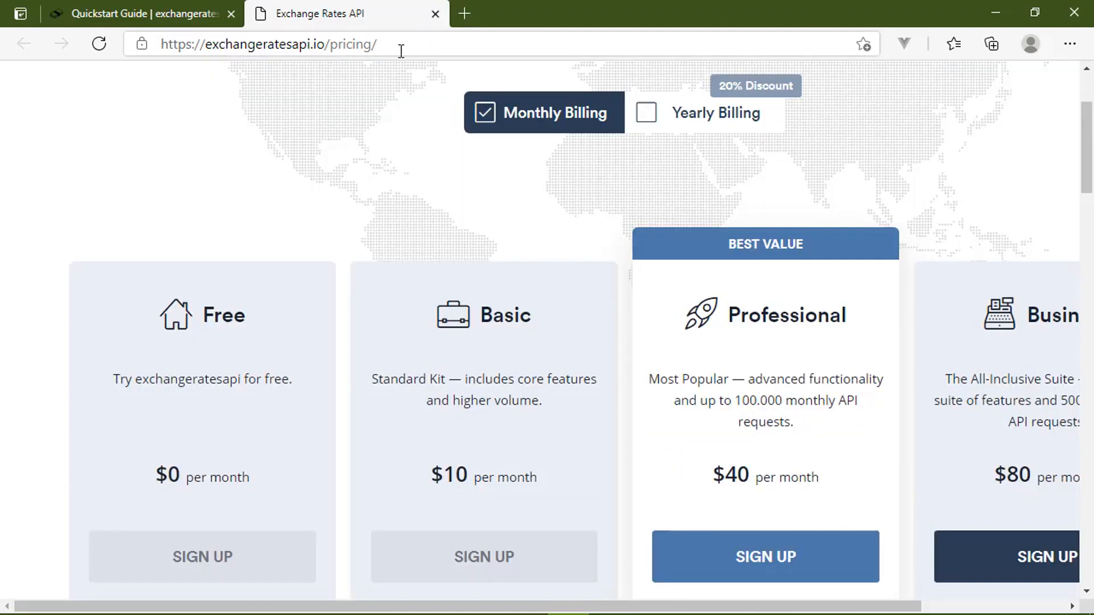
mouse_move(765, 307)
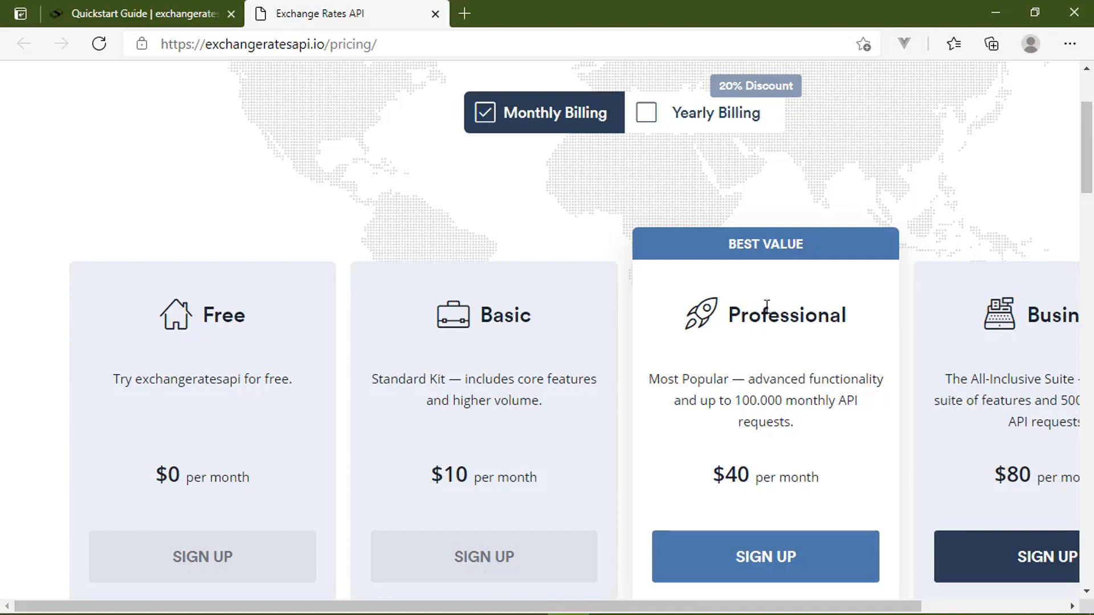
mouse_move(439, 113)
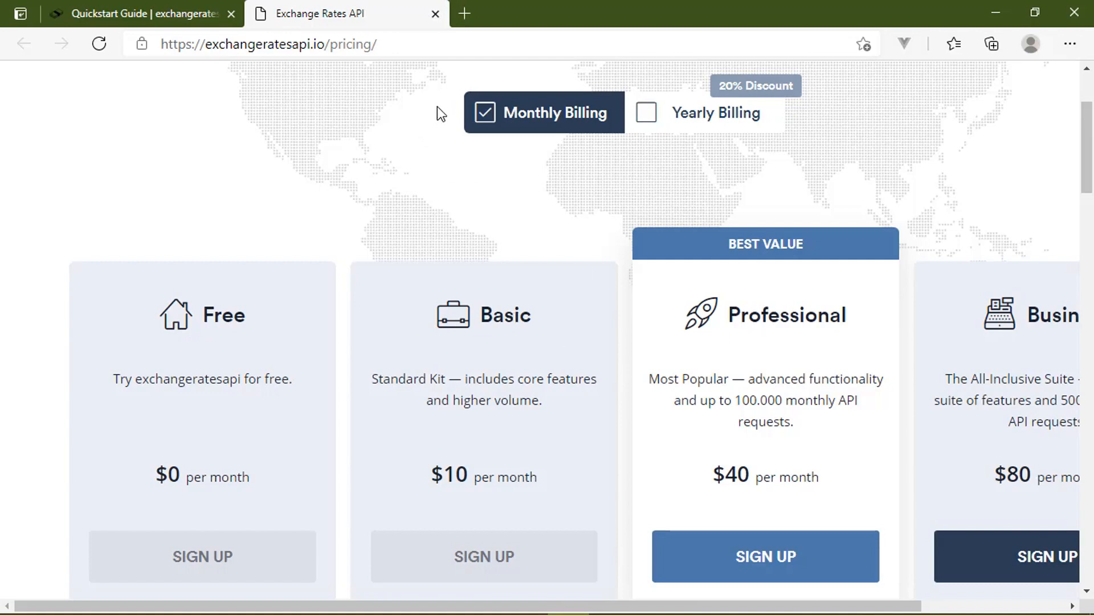
mouse_move(435, 13)
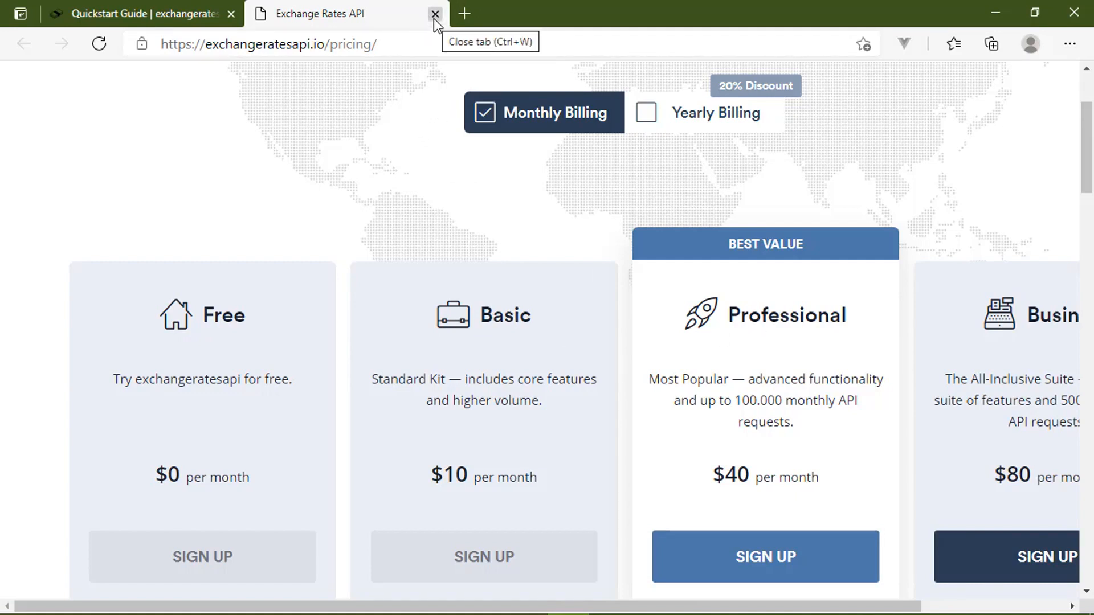
left_click(435, 13)
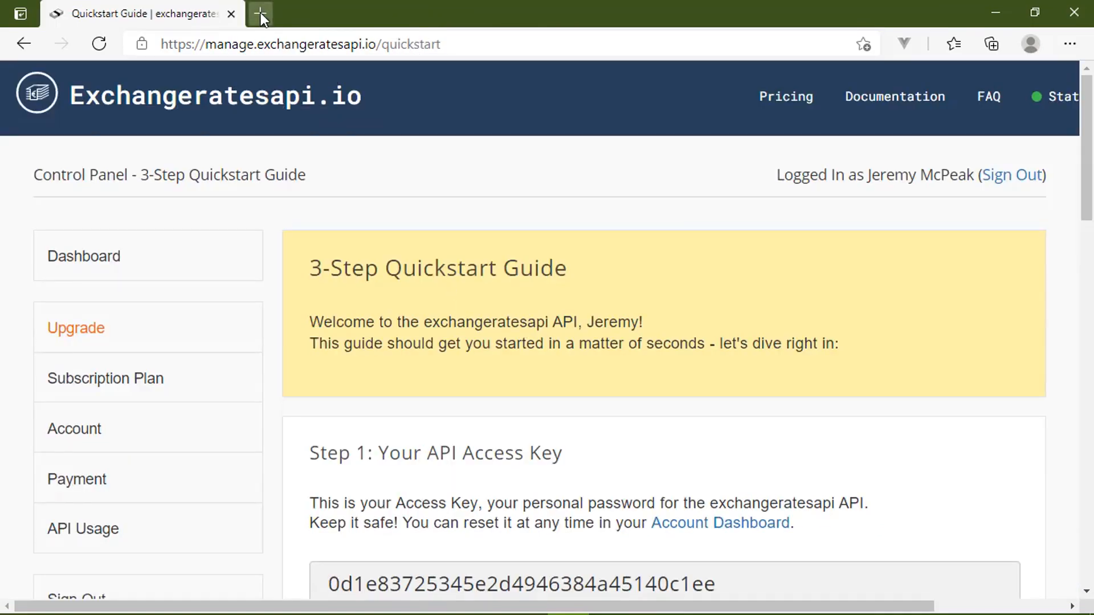
left_click(260, 13)
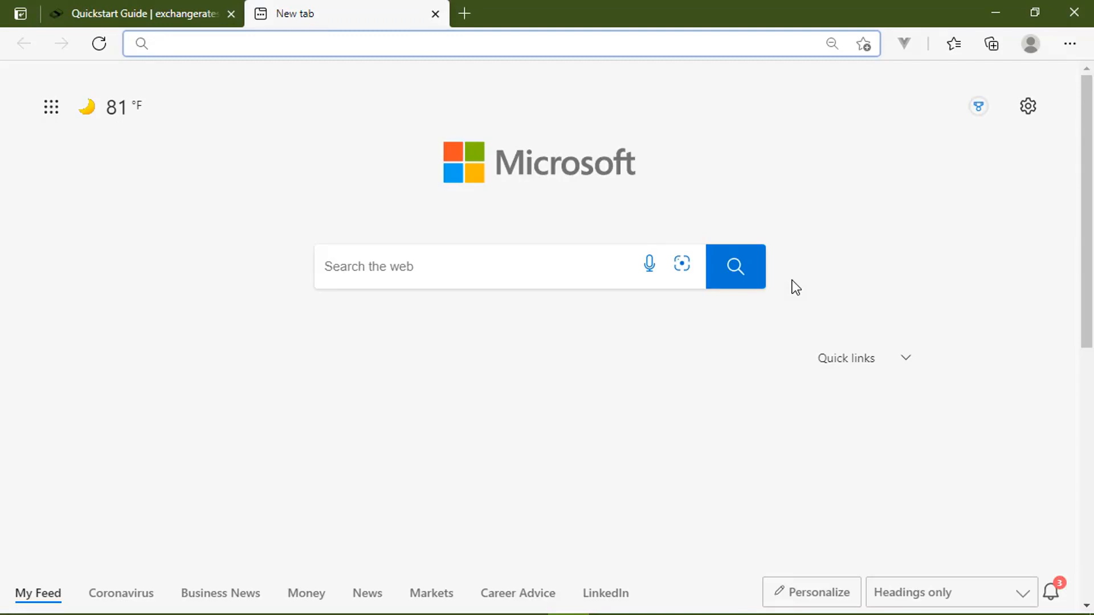
- Search 'nodes' in the address bar and go to nodejs.org
left_click(488, 43)
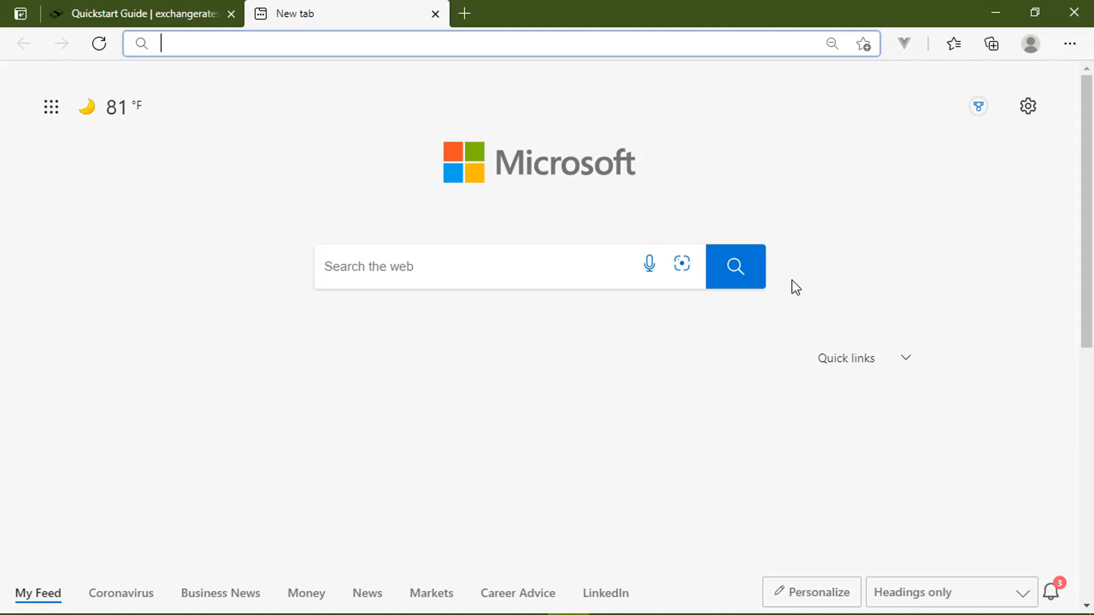
mouse_move(789, 291)
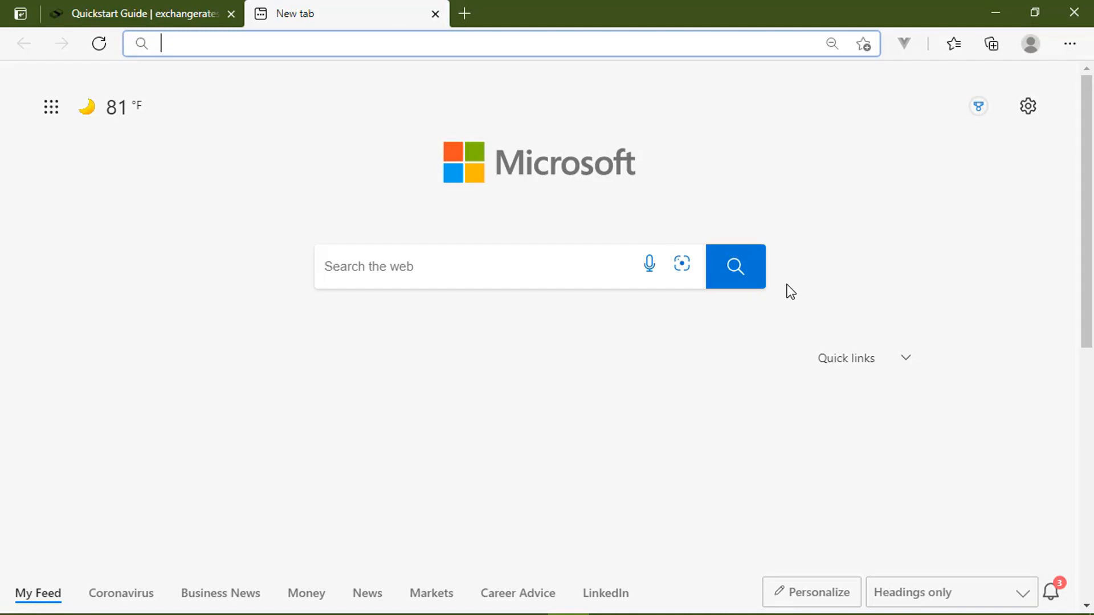
type("nodes")
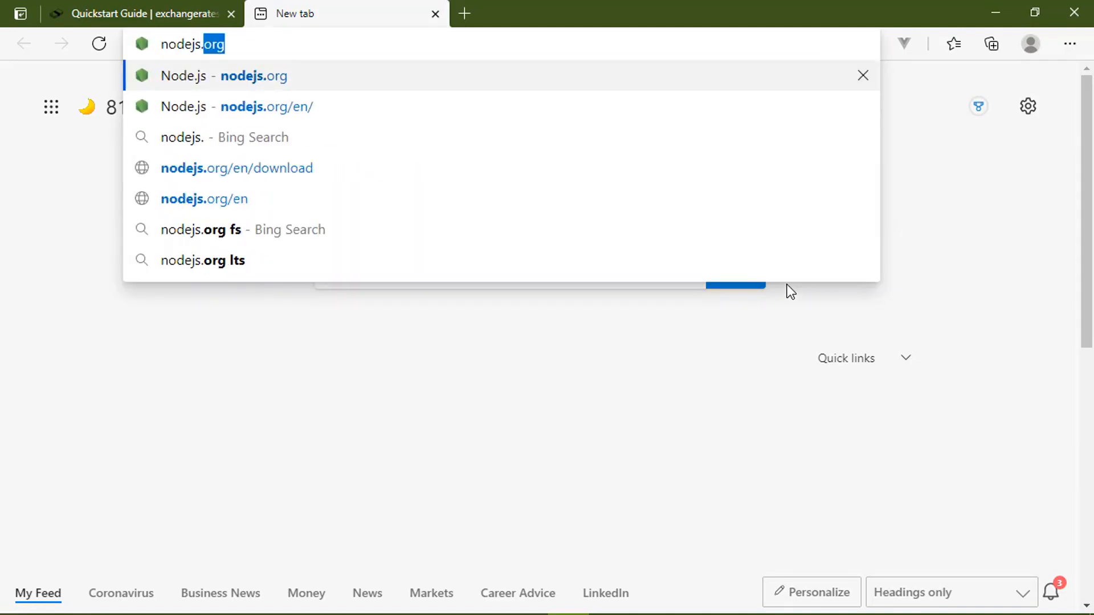
left_click(267, 106)
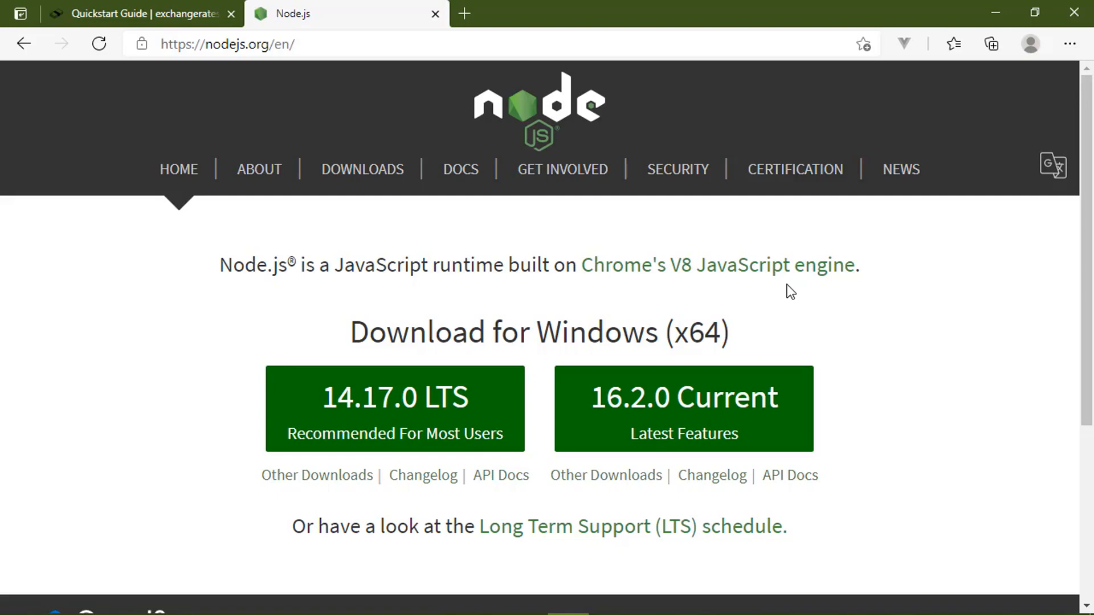
mouse_move(529, 249)
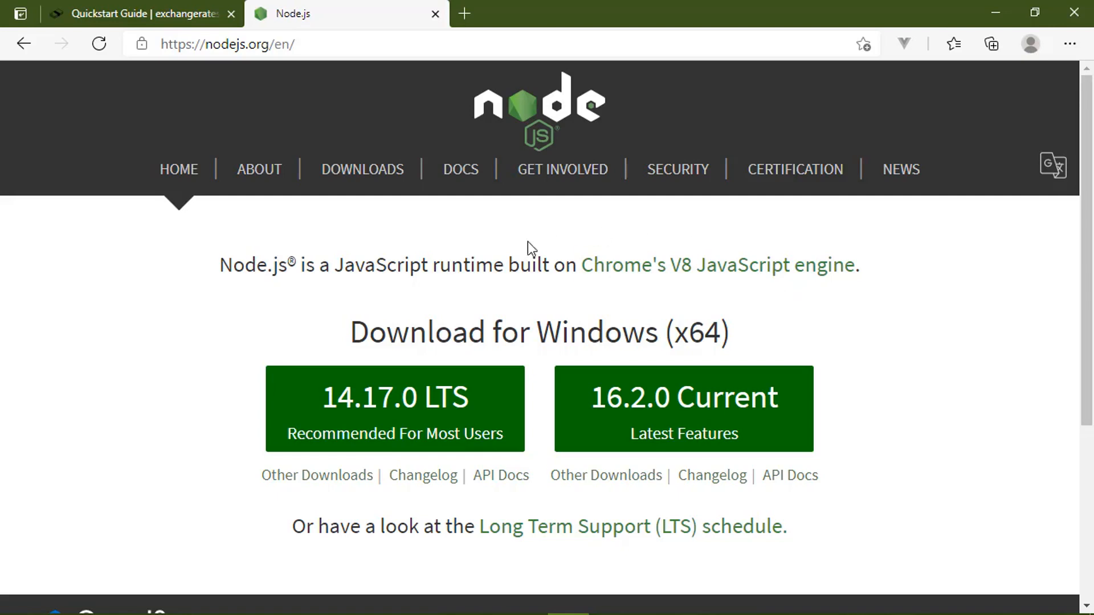
mouse_move(432, 415)
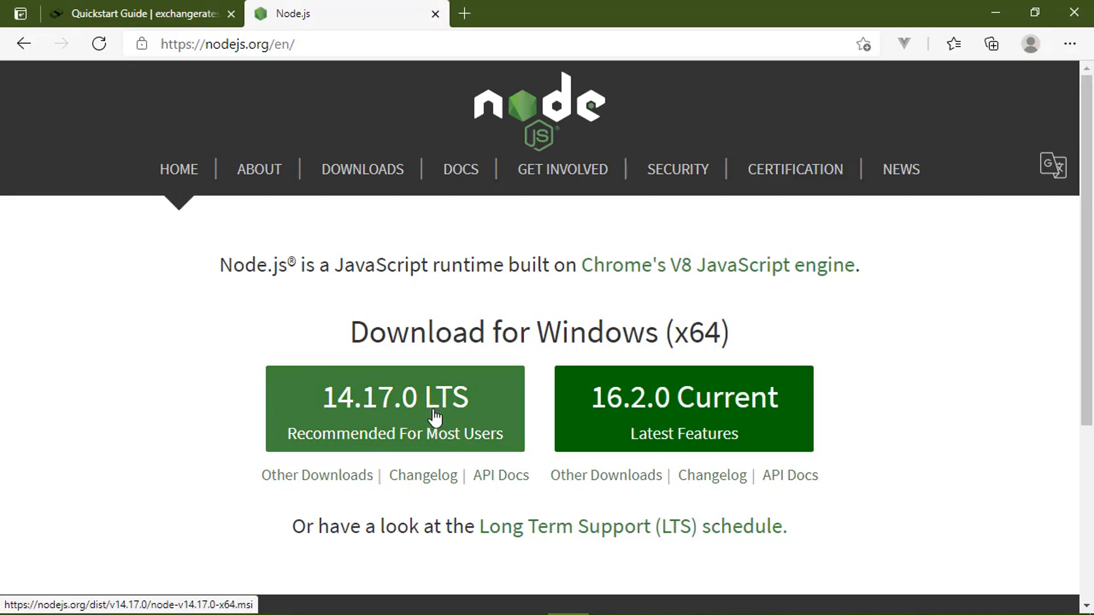
mouse_move(342, 418)
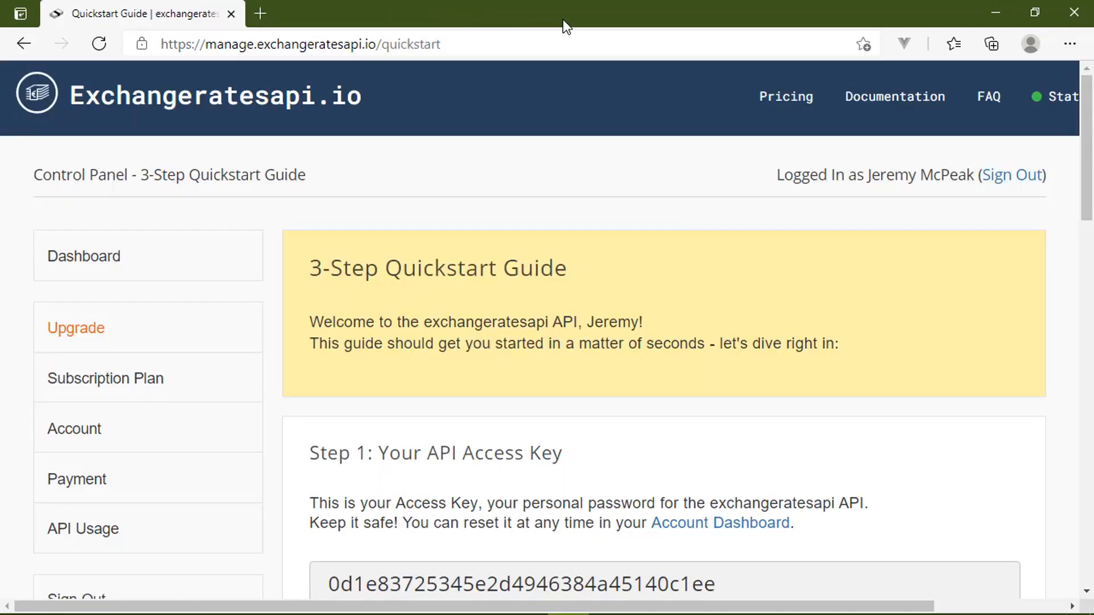
mouse_move(563, 78)
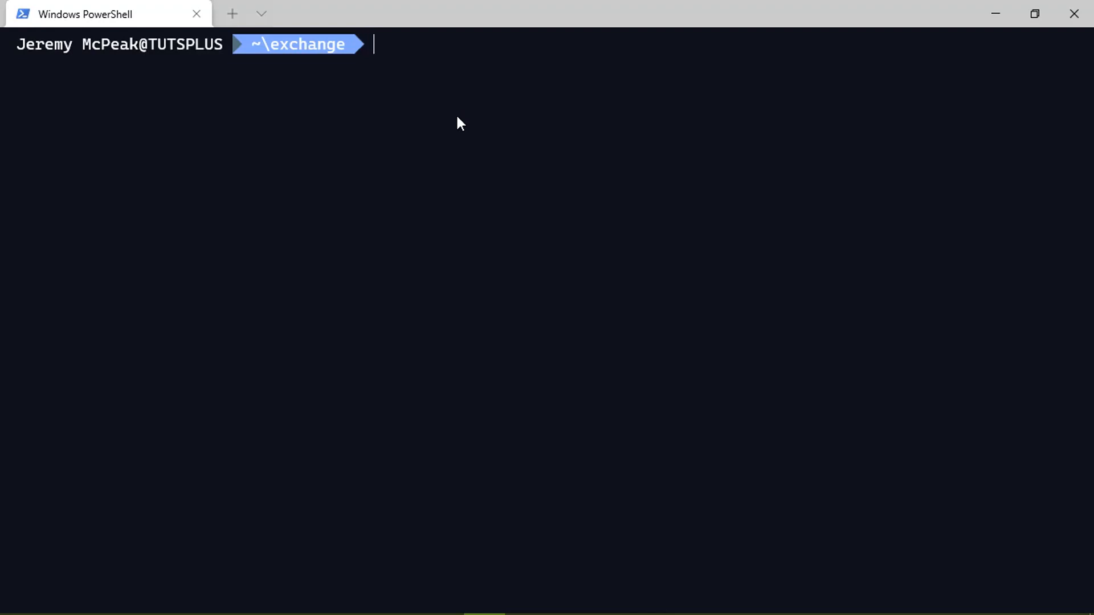
mouse_move(459, 131)
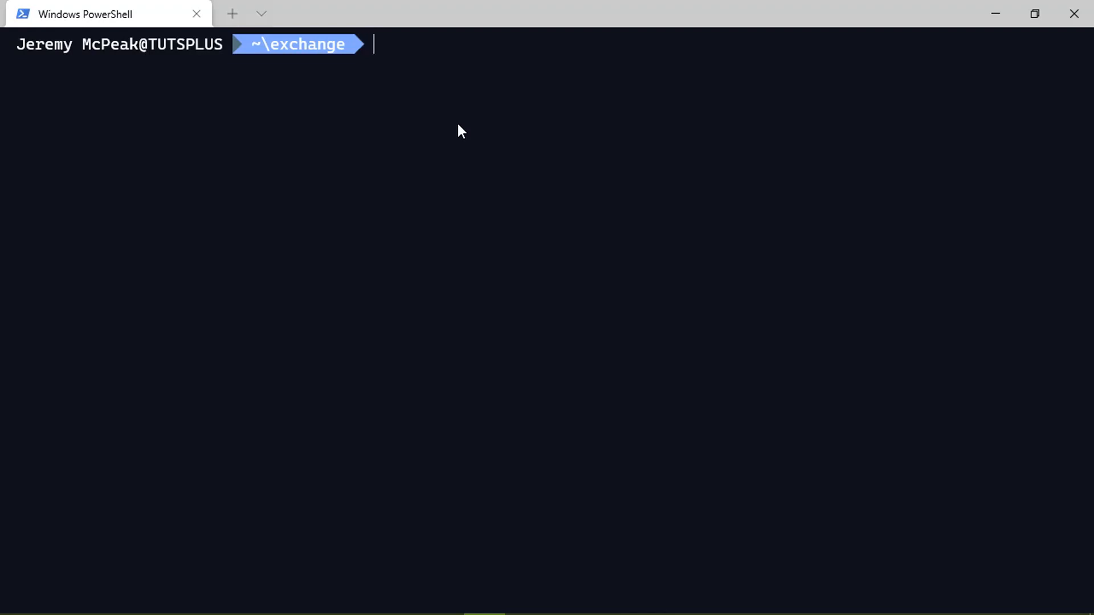
mouse_move(296, 44)
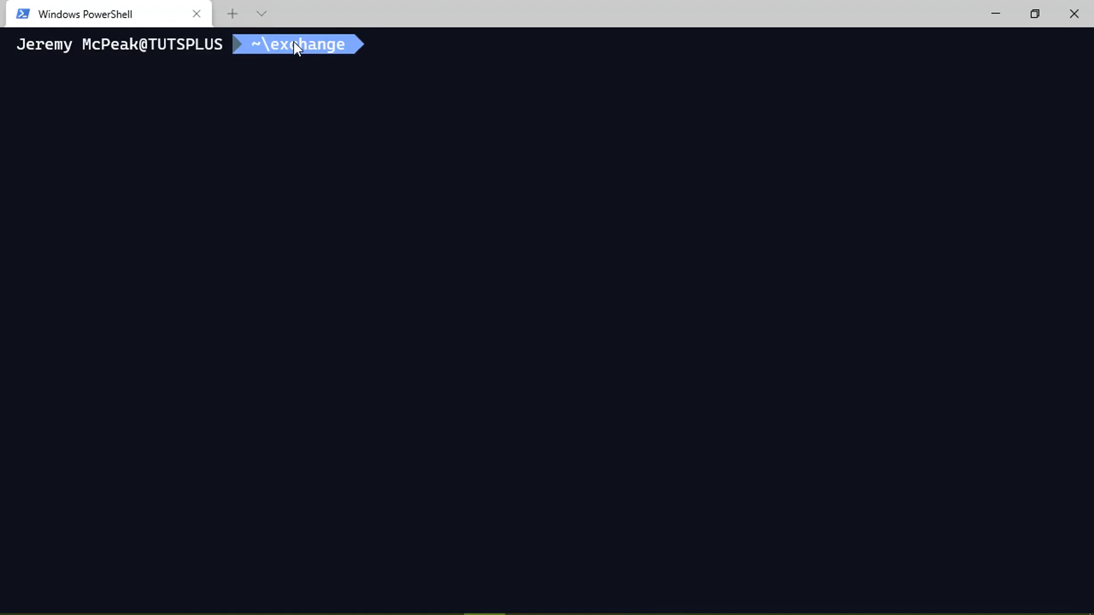
mouse_move(382, 123)
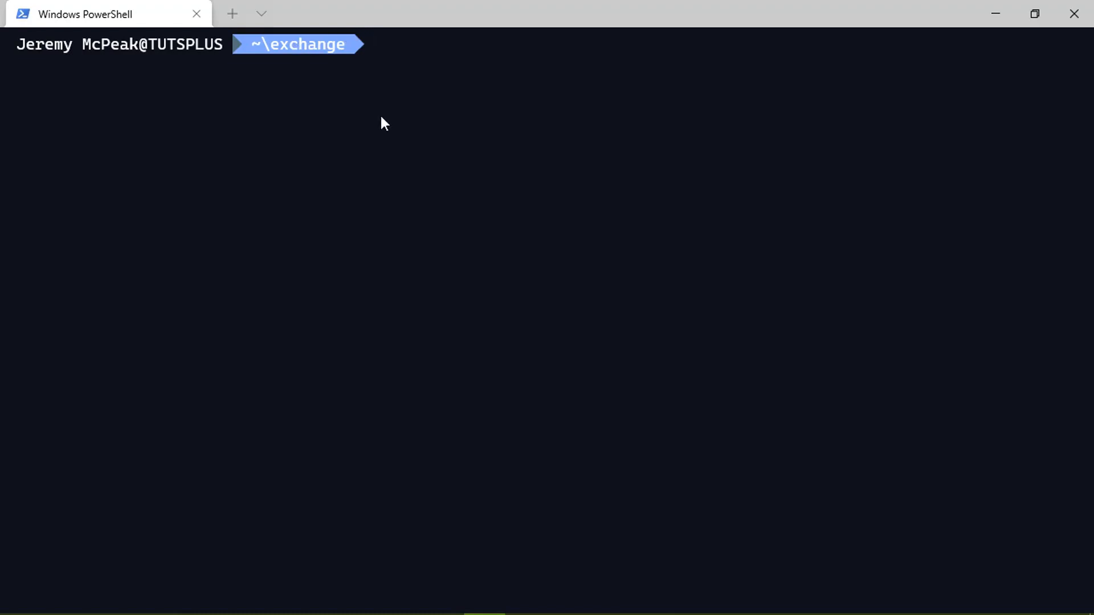
- Run npm init in PowerShell to create package.json
type("npm init 'y")
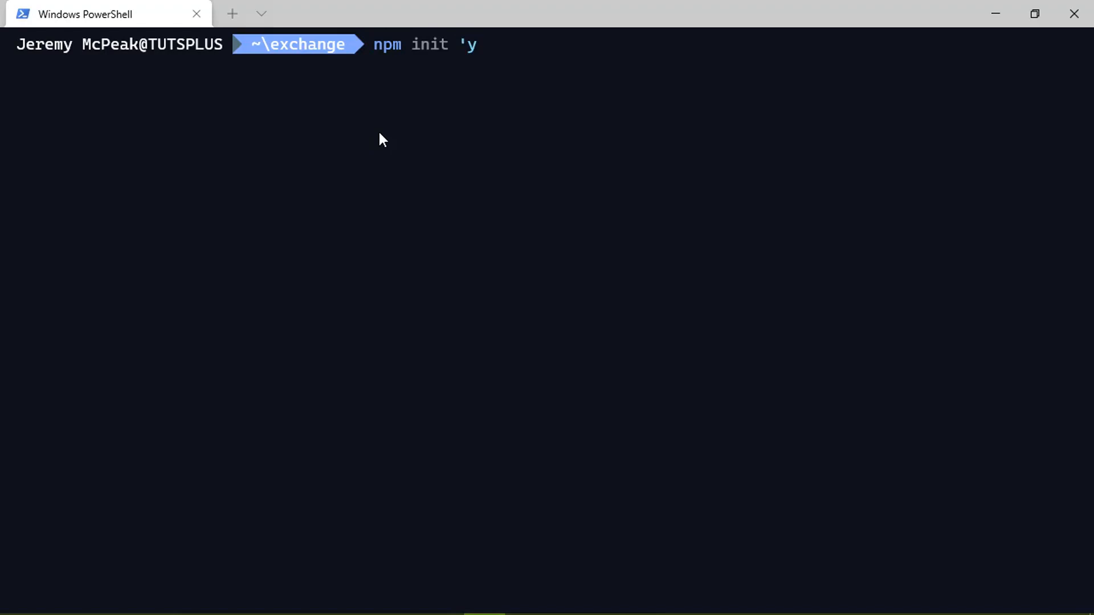
type("-")
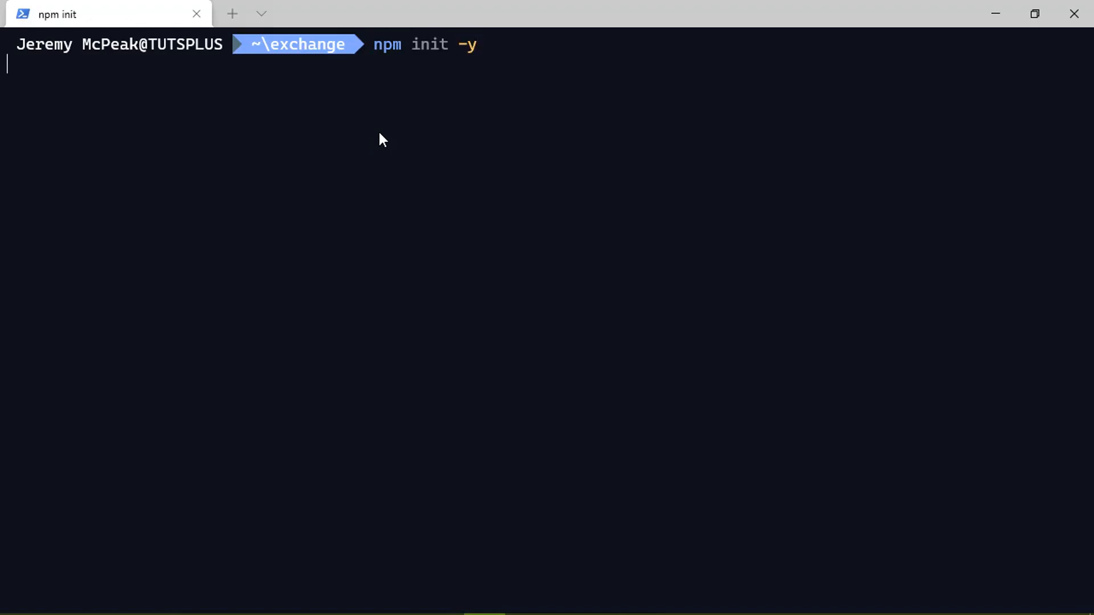
key("Return")
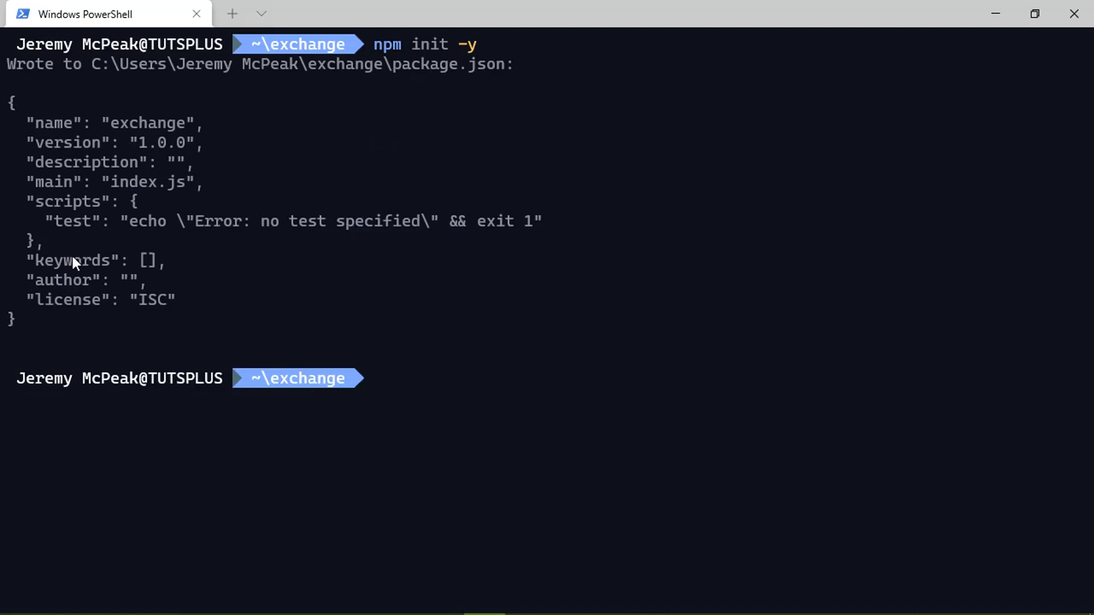
mouse_move(447, 402)
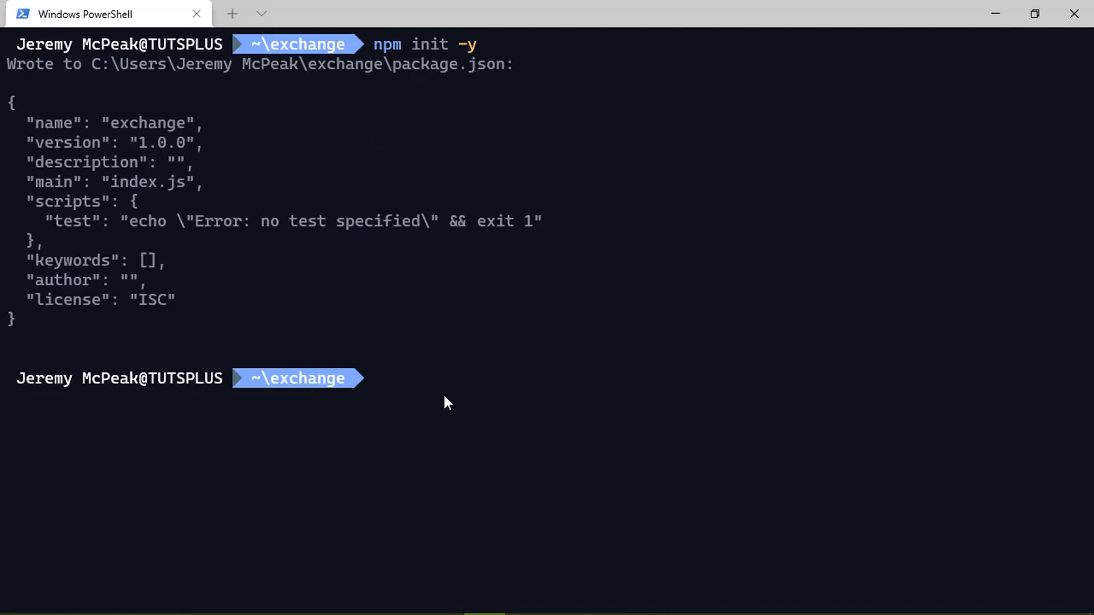
- Install lite-server with --save-dev, then open the folder via 'code .'
type("npm install lit")
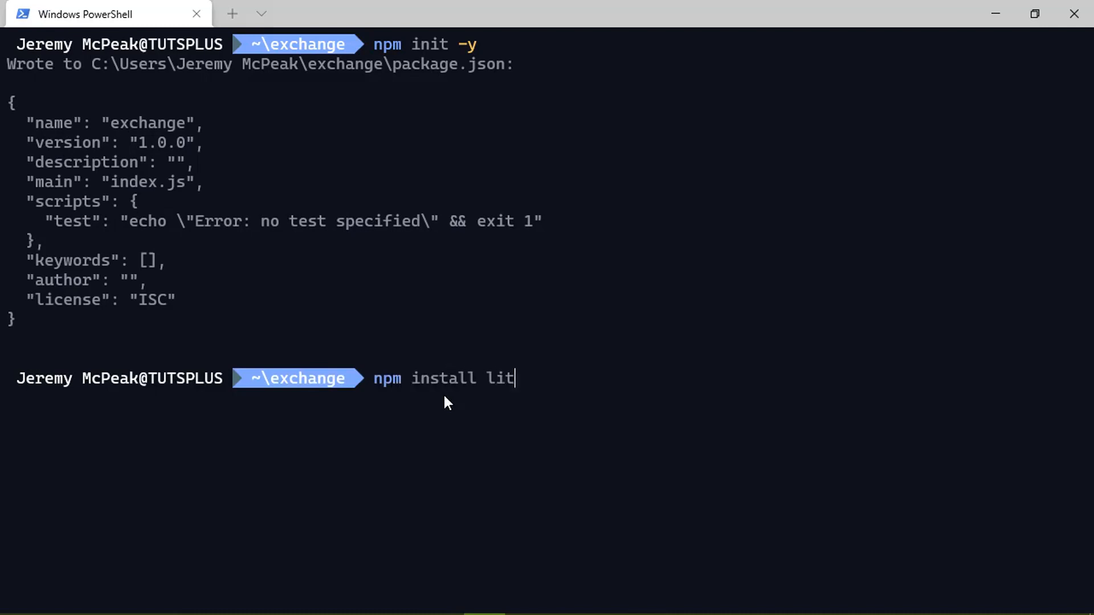
type("e-server")
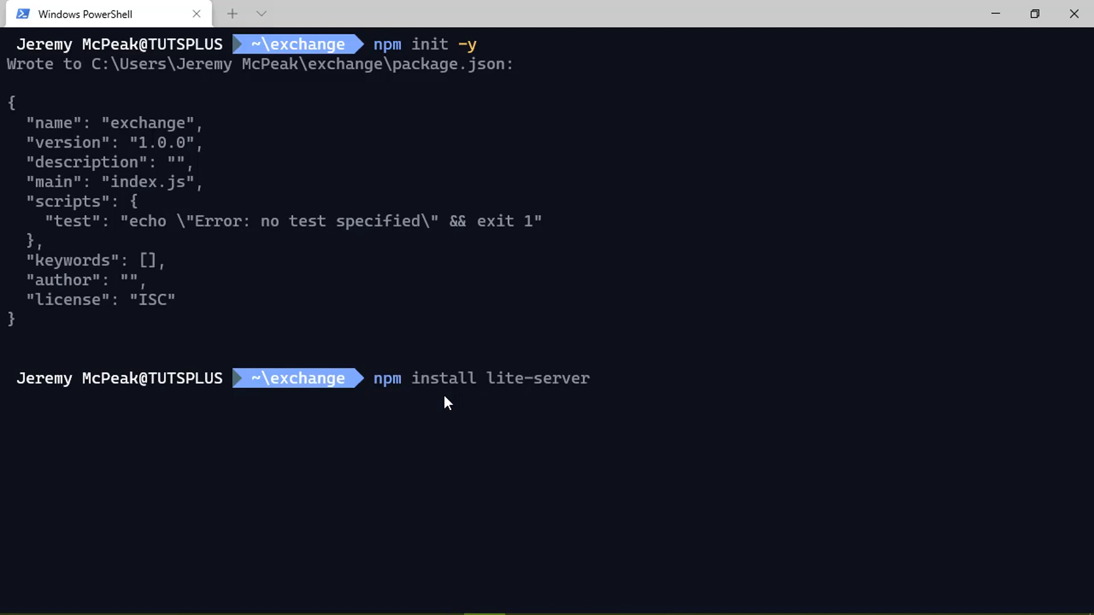
type("--save-dev")
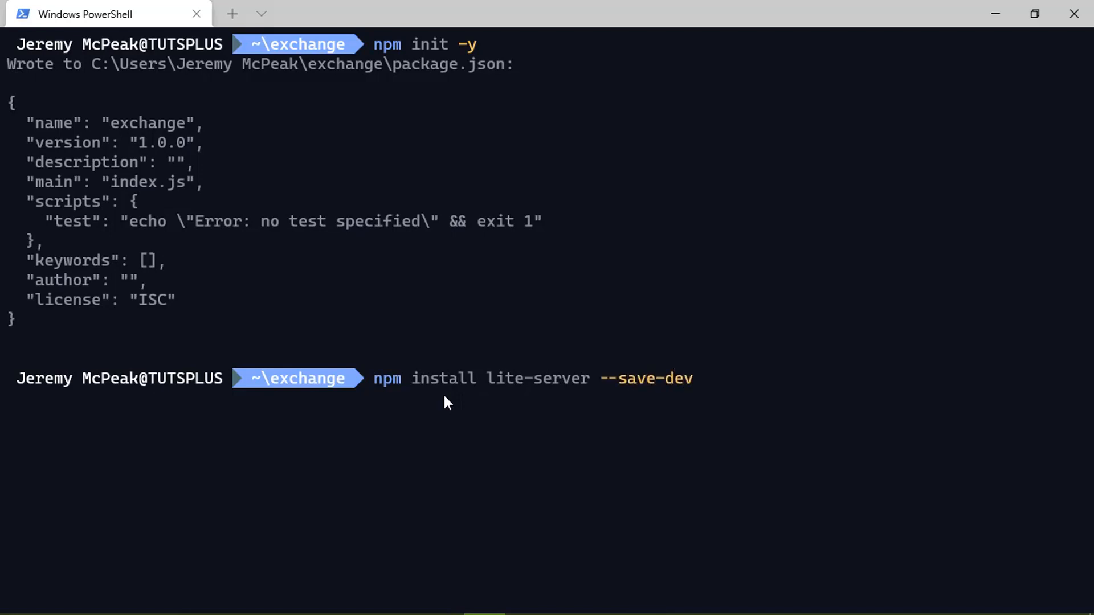
key("Return")
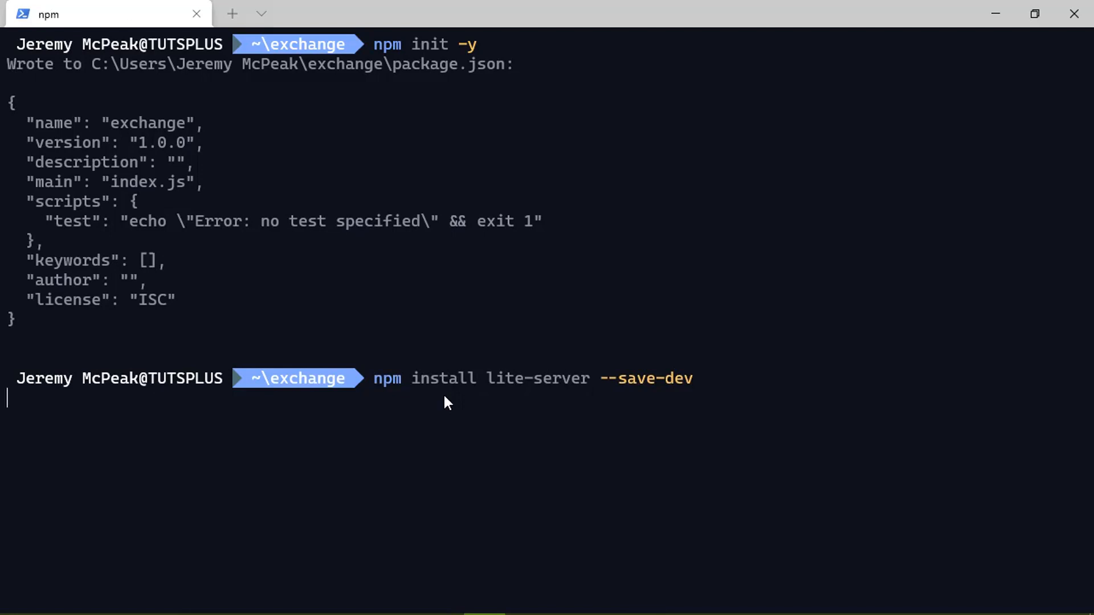
key("Return")
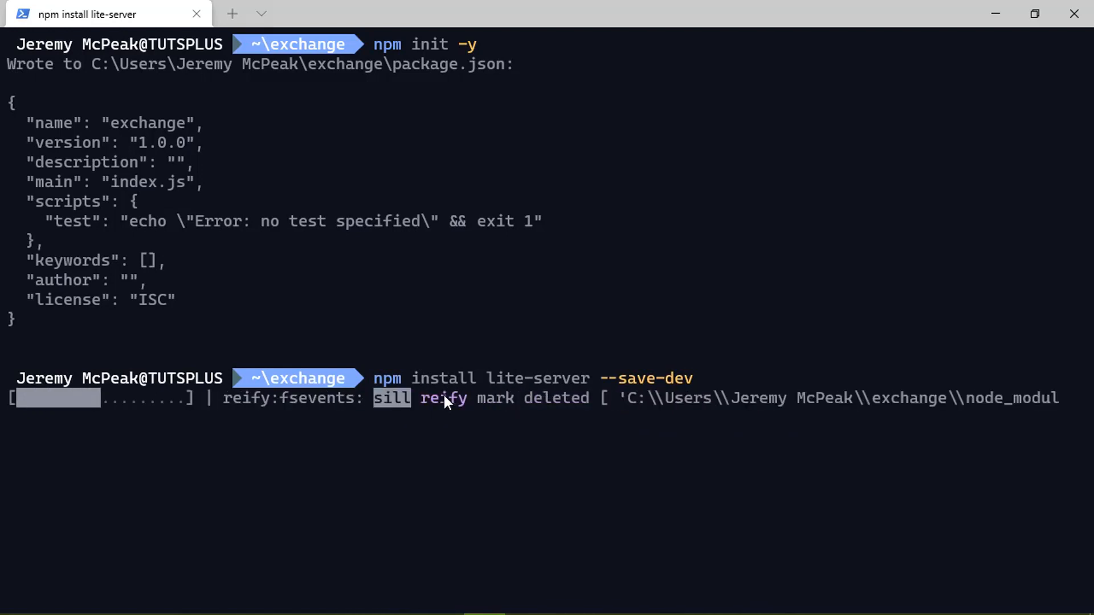
type("code .")
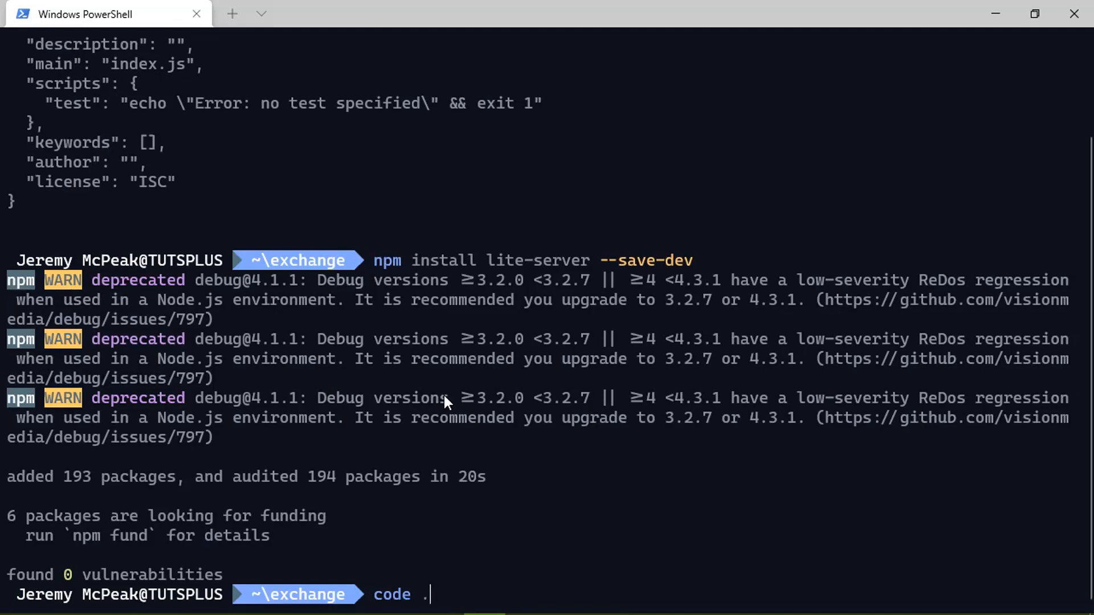
key("Return")
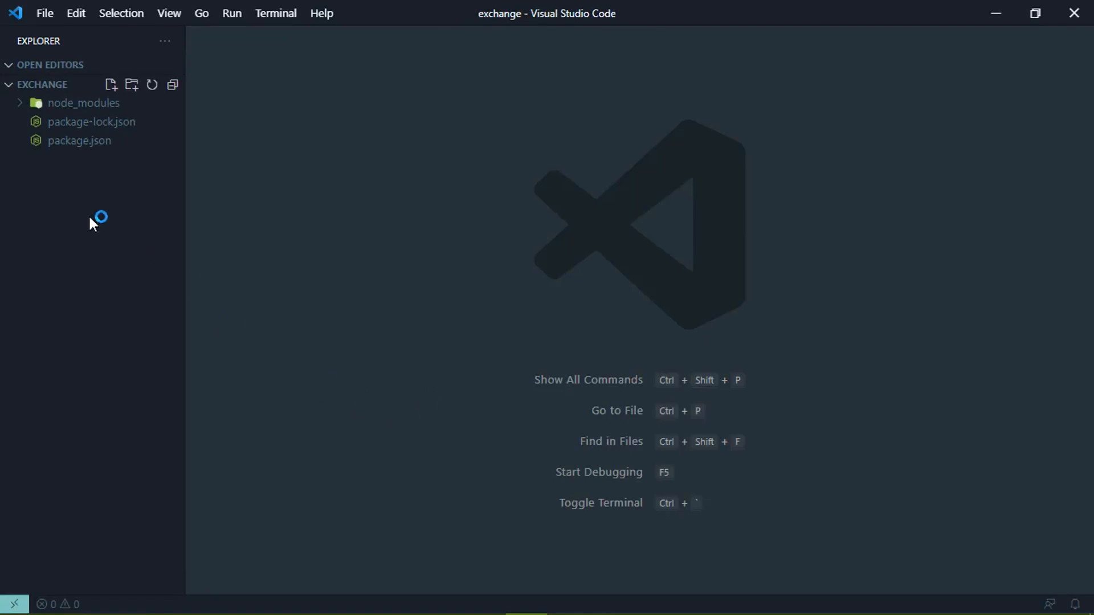
- Add a "serve": "lite-server" script to package.json and close the saved file
left_click(79, 140)
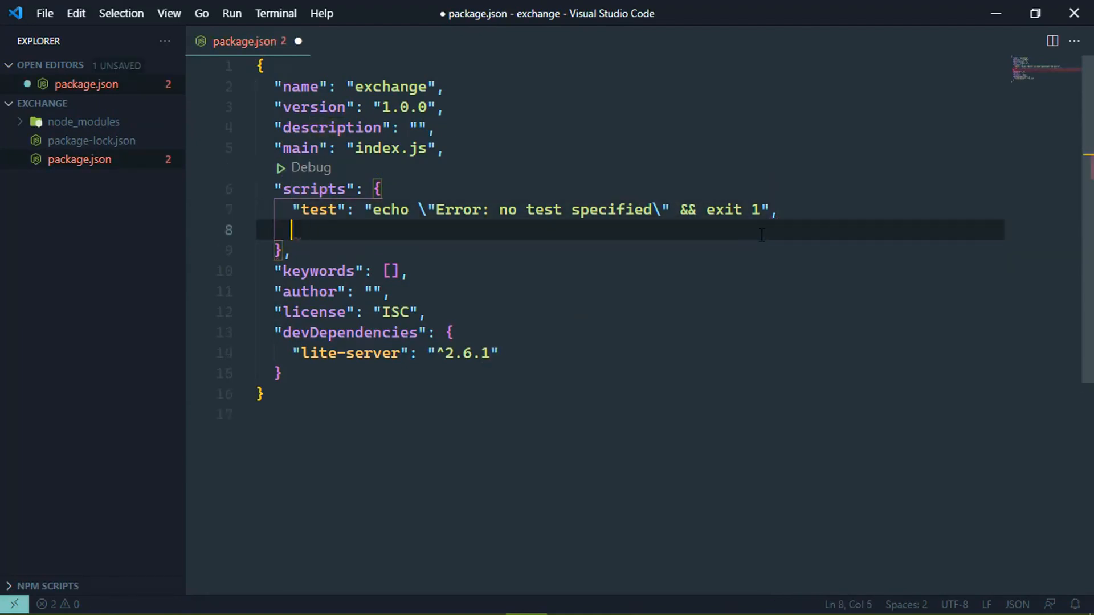
type("\"serv\"")
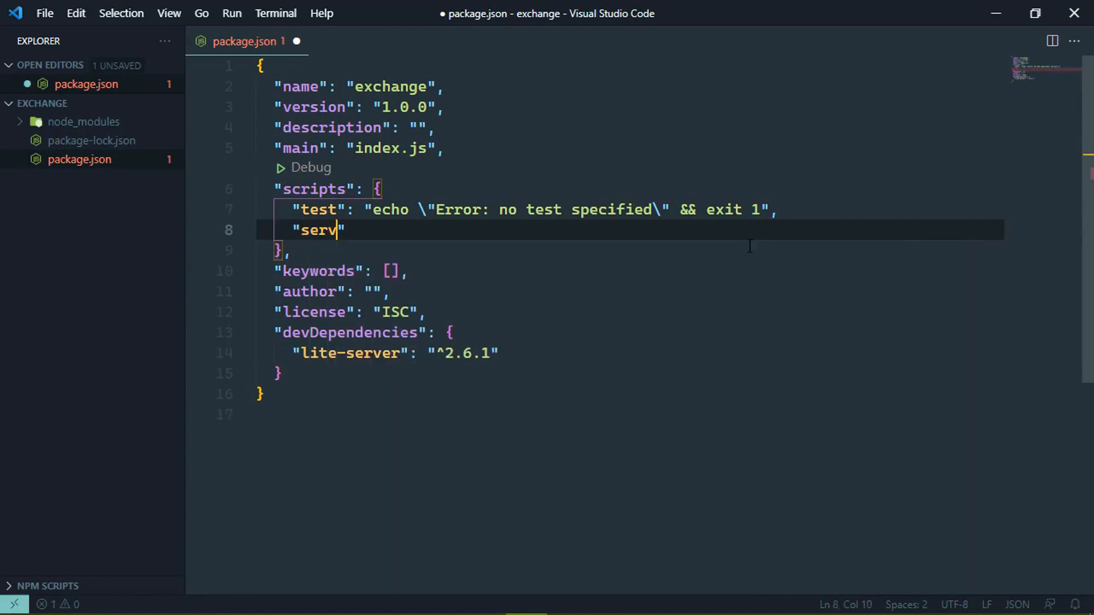
type("e\":")
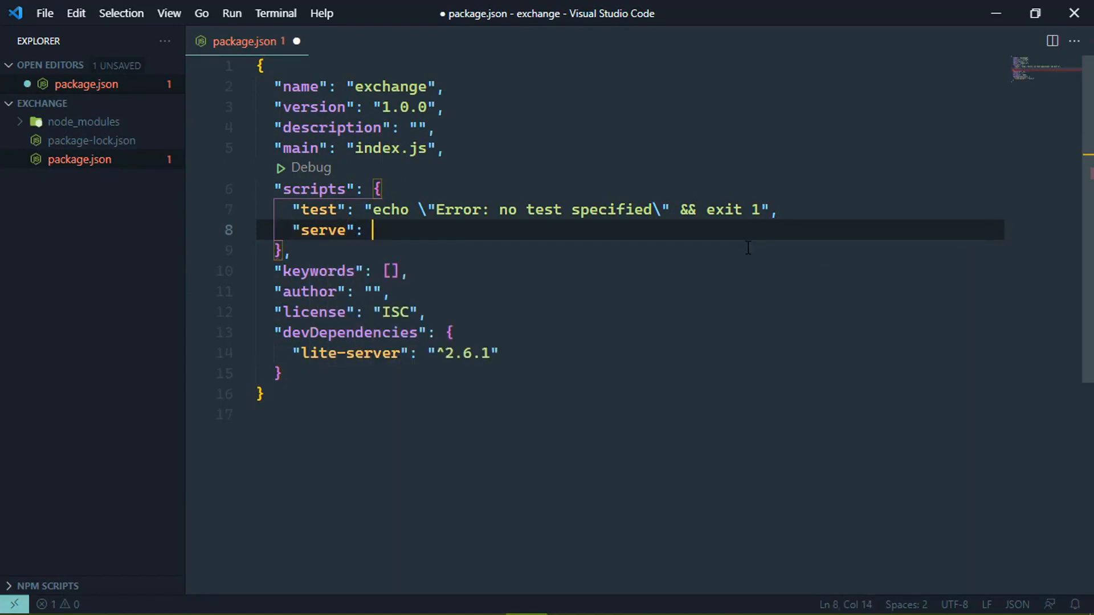
type("\"lite-ser\"")
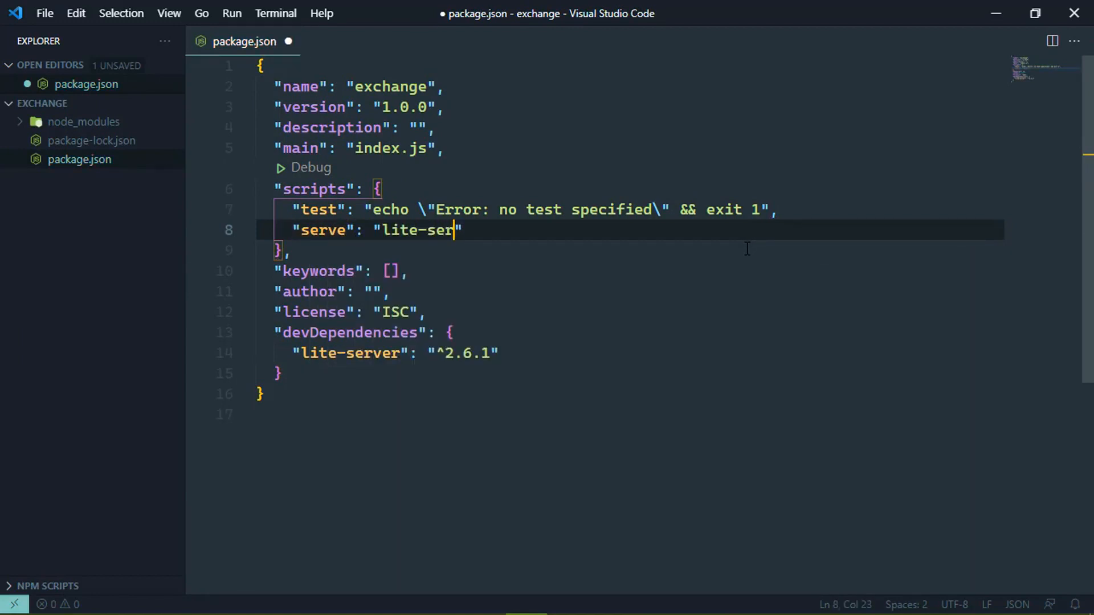
type("ver")
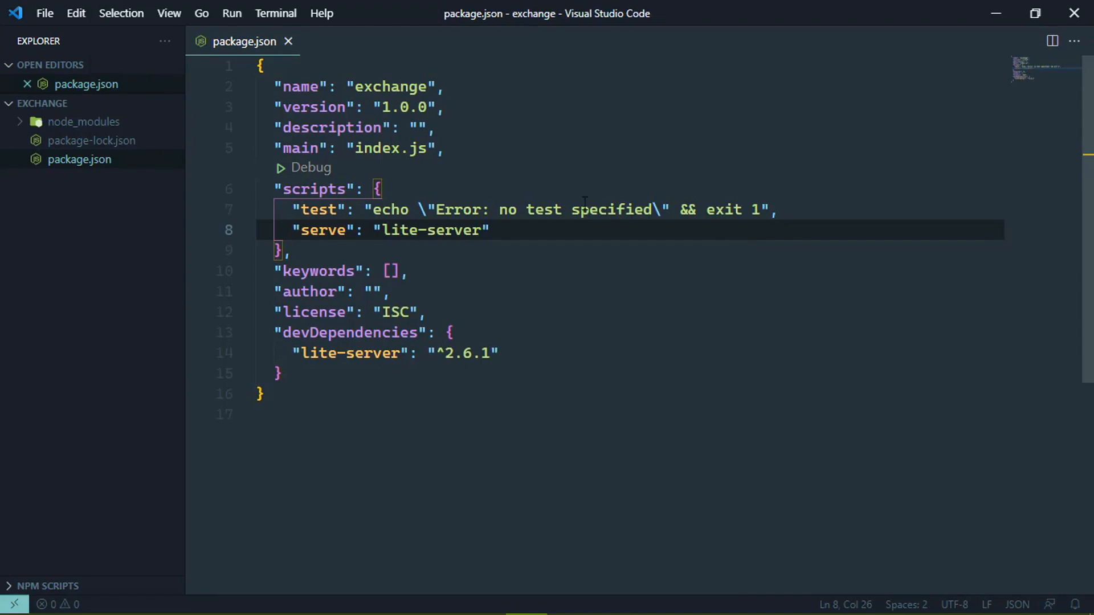
left_click(287, 41)
type(">new")
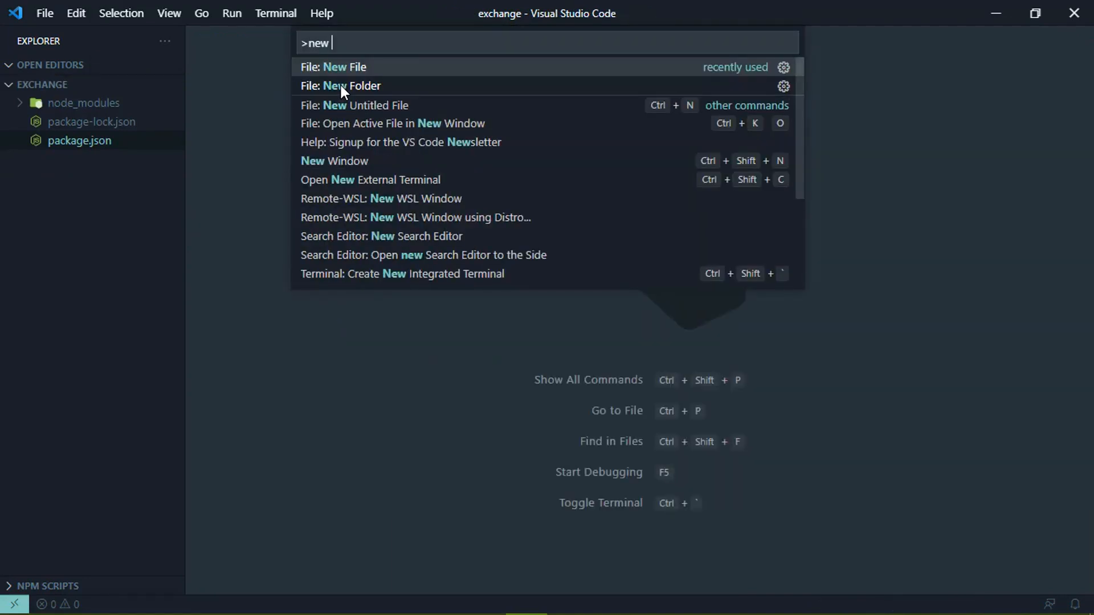
- Create index.html, expand the Emmet HTML5 boilerplate and place the cursor in body
left_click(333, 66)
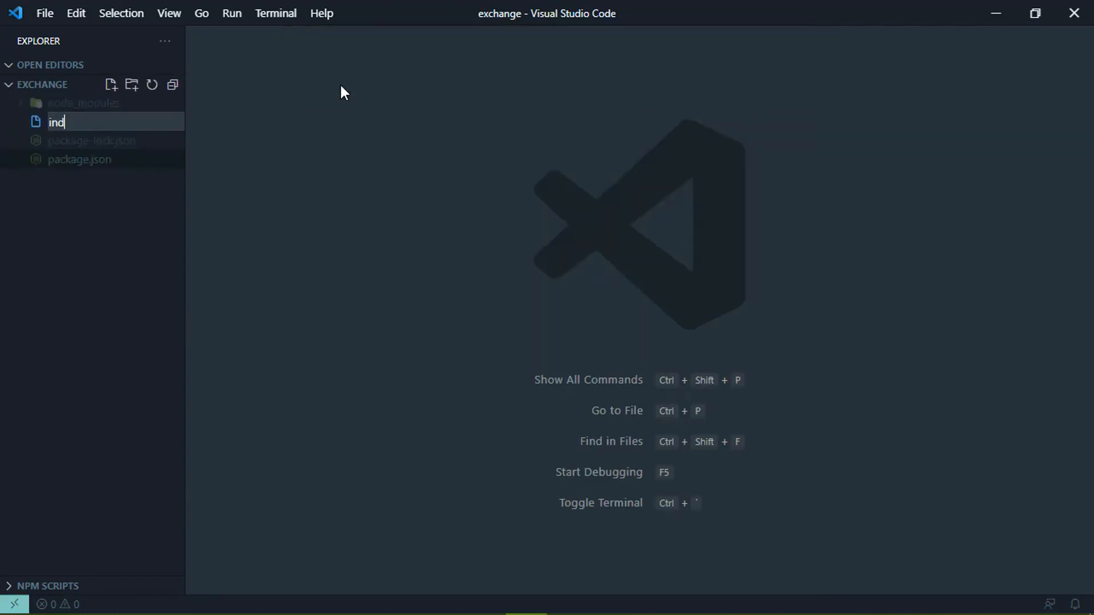
key("Enter")
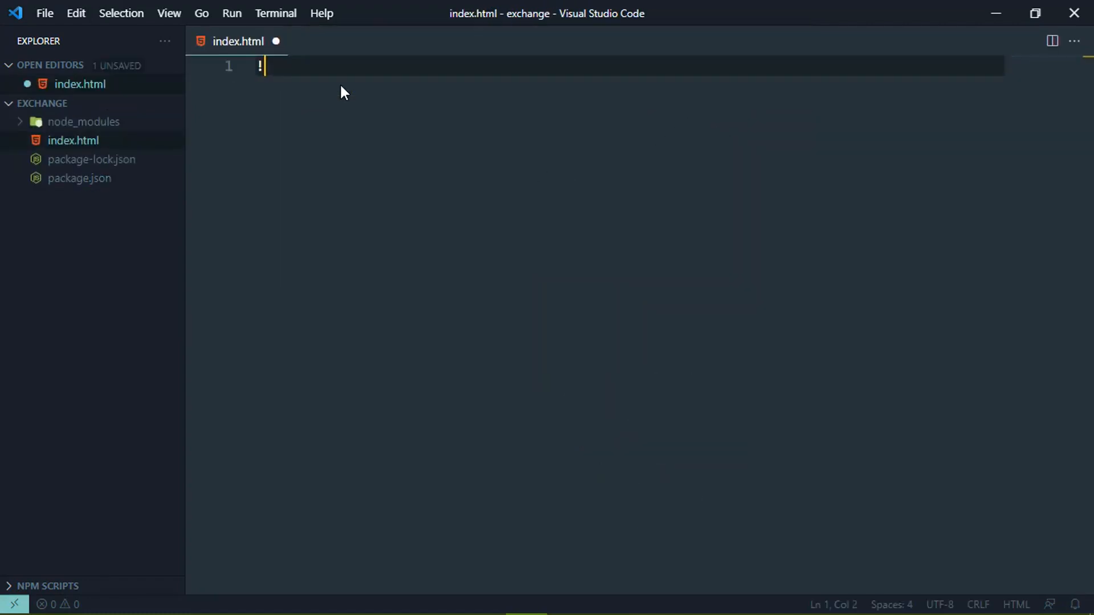
key("Tab")
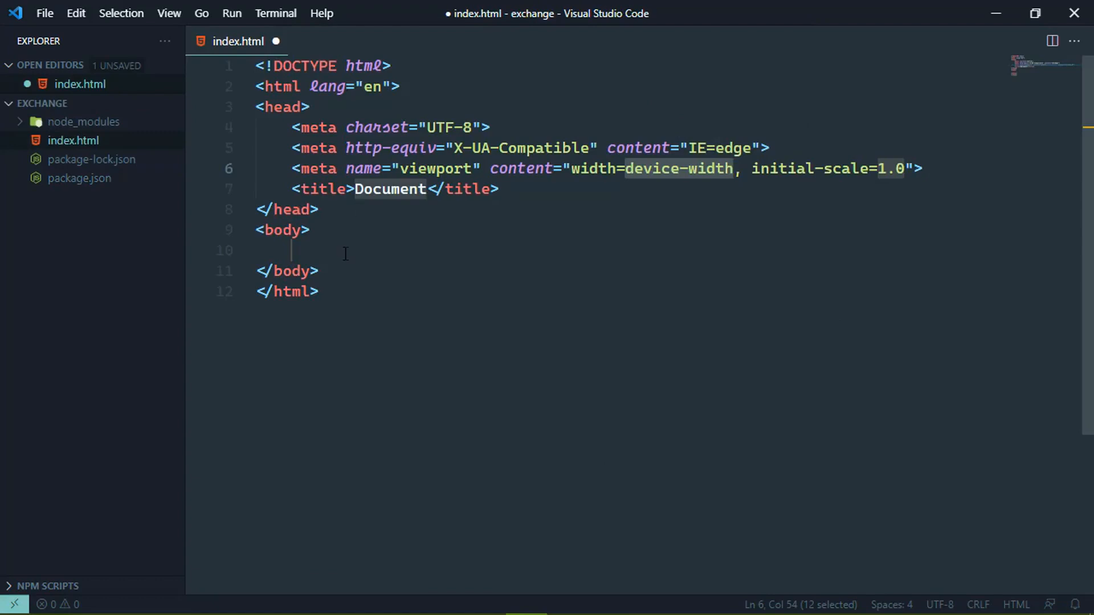
left_click(344, 250)
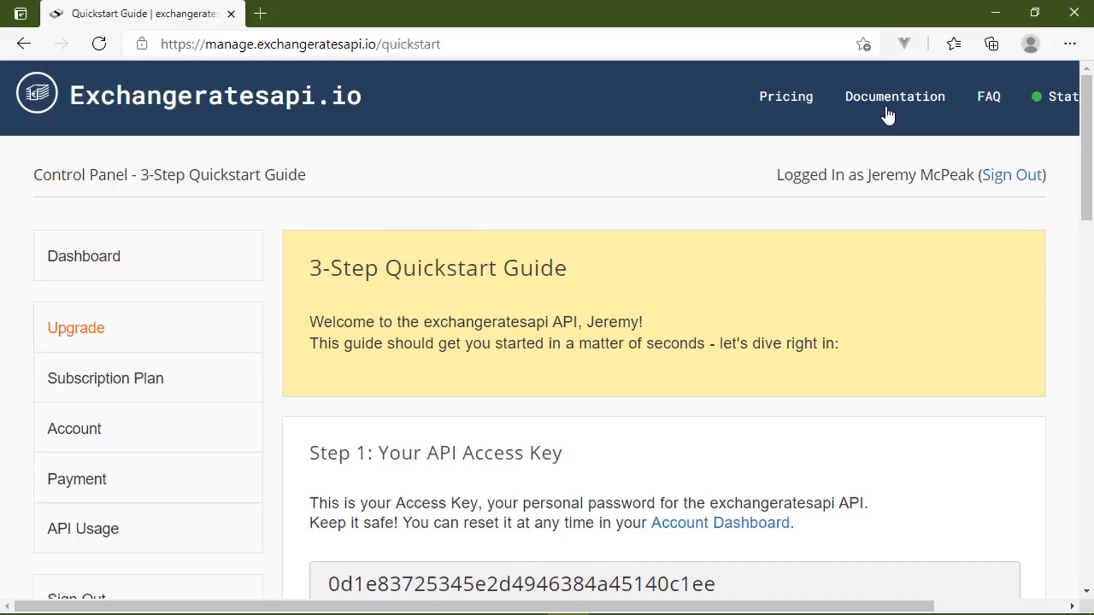
- Open Documentation and scroll to the jQuery.ajax real-time rates example
left_click(895, 96)
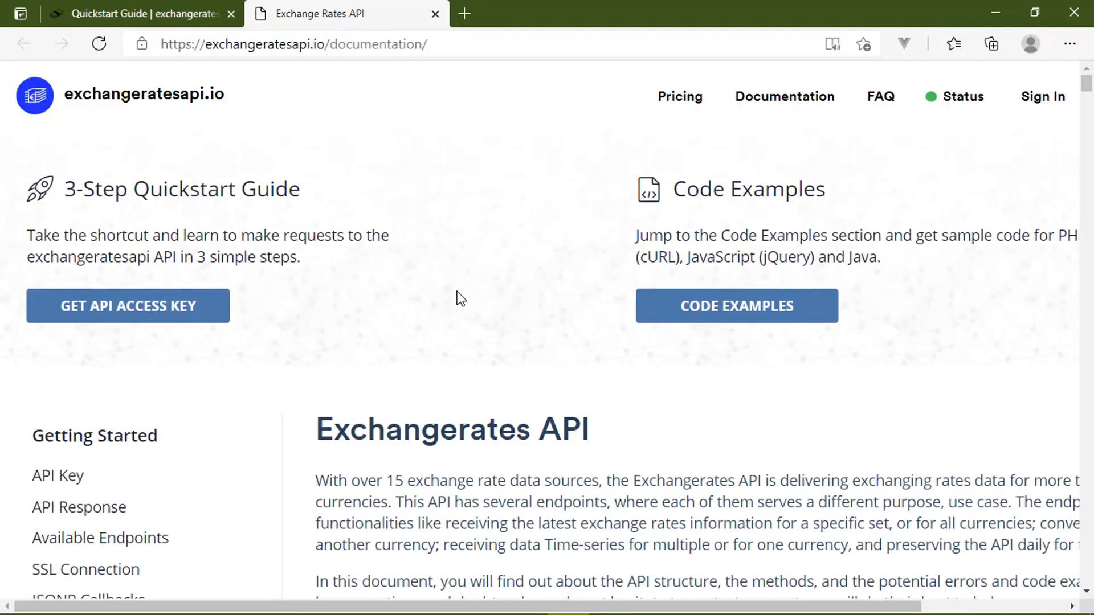
scroll("down", 3)
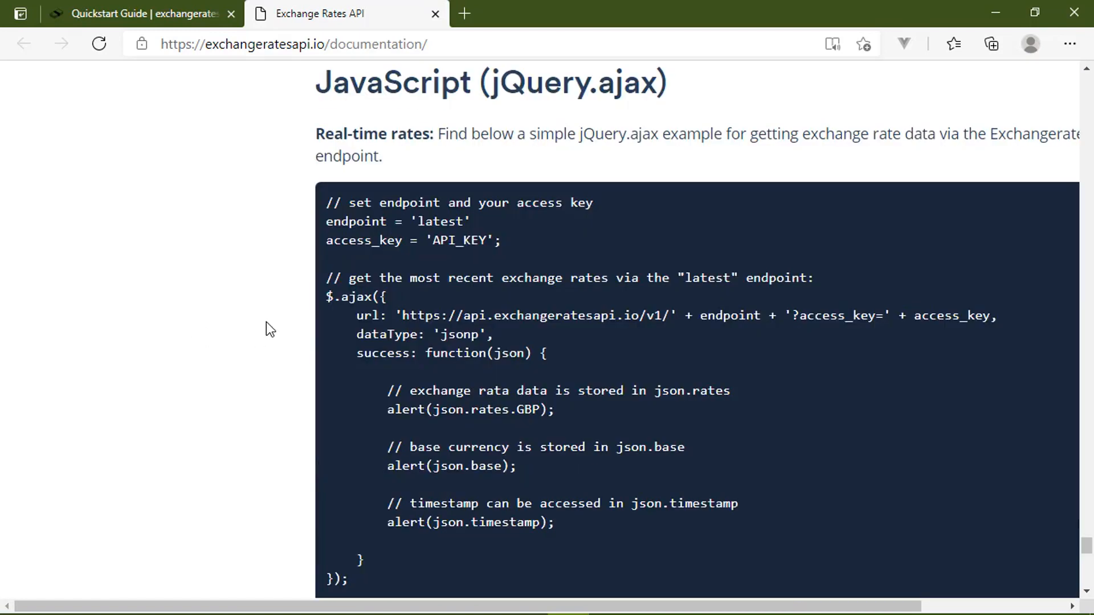
mouse_move(448, 271)
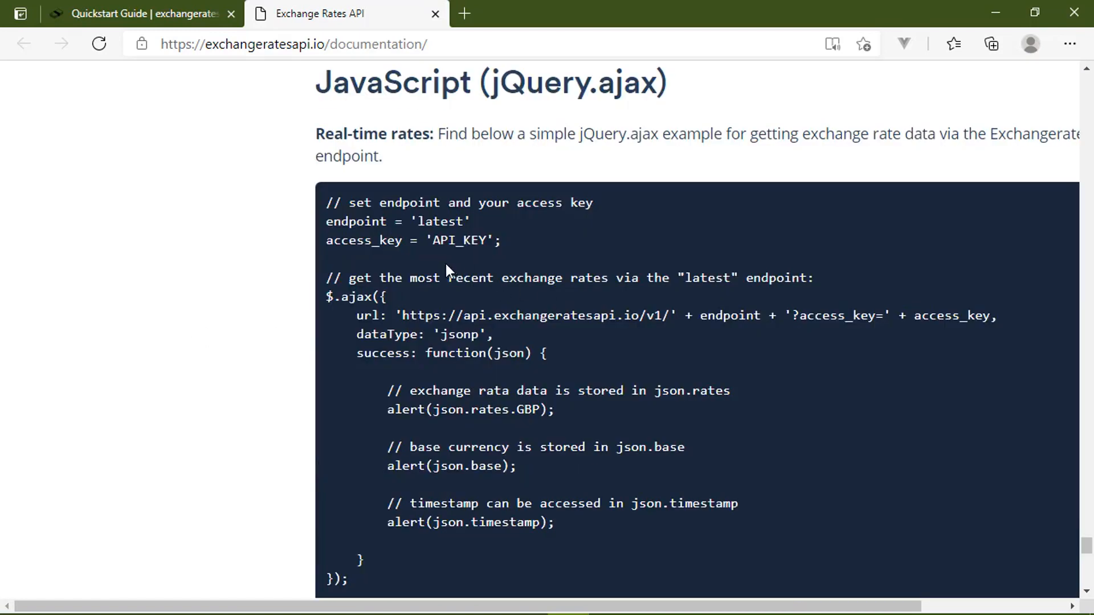
scroll("down", 3)
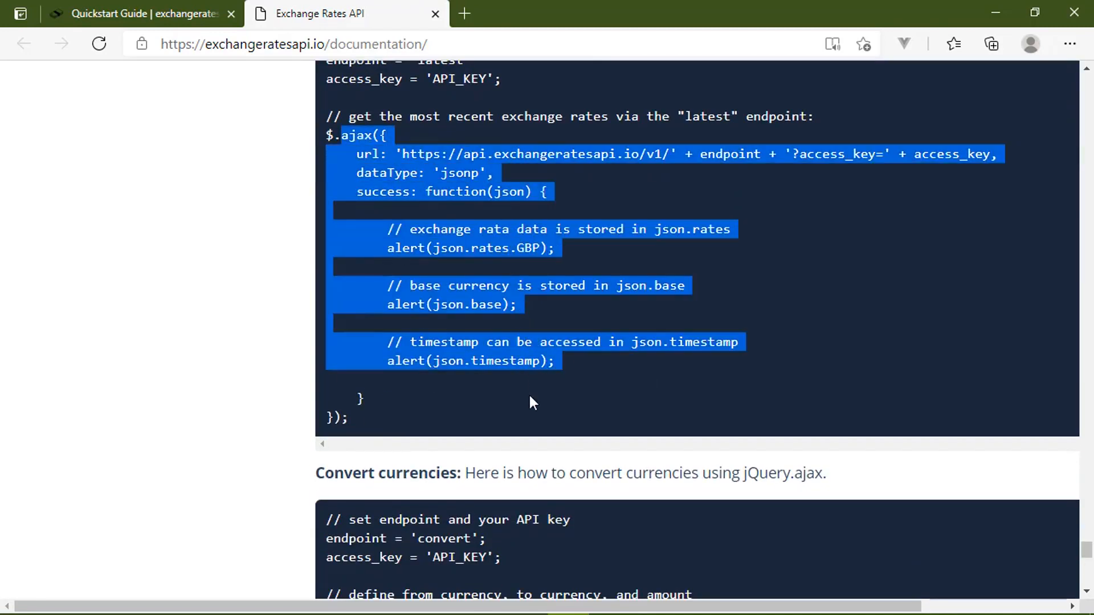
scroll("down", 3)
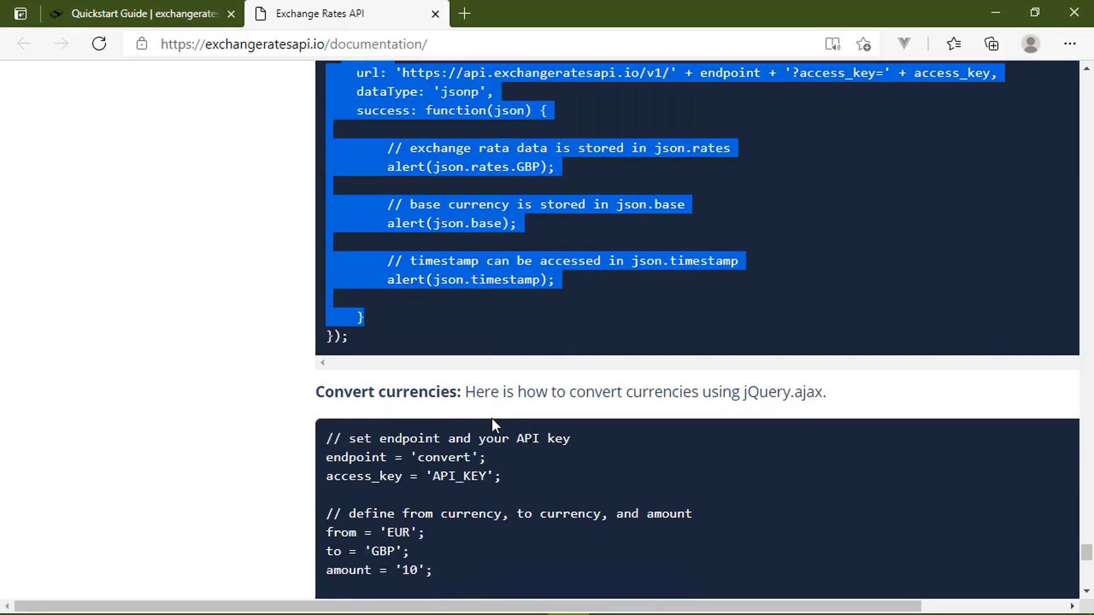
scroll("up", 3)
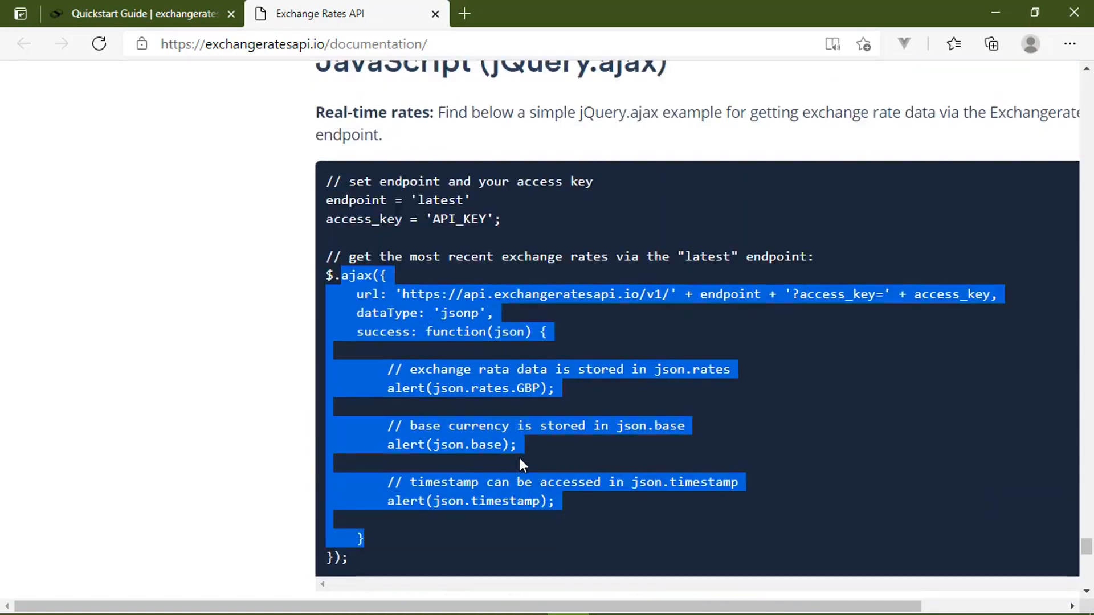
scroll("up", 3)
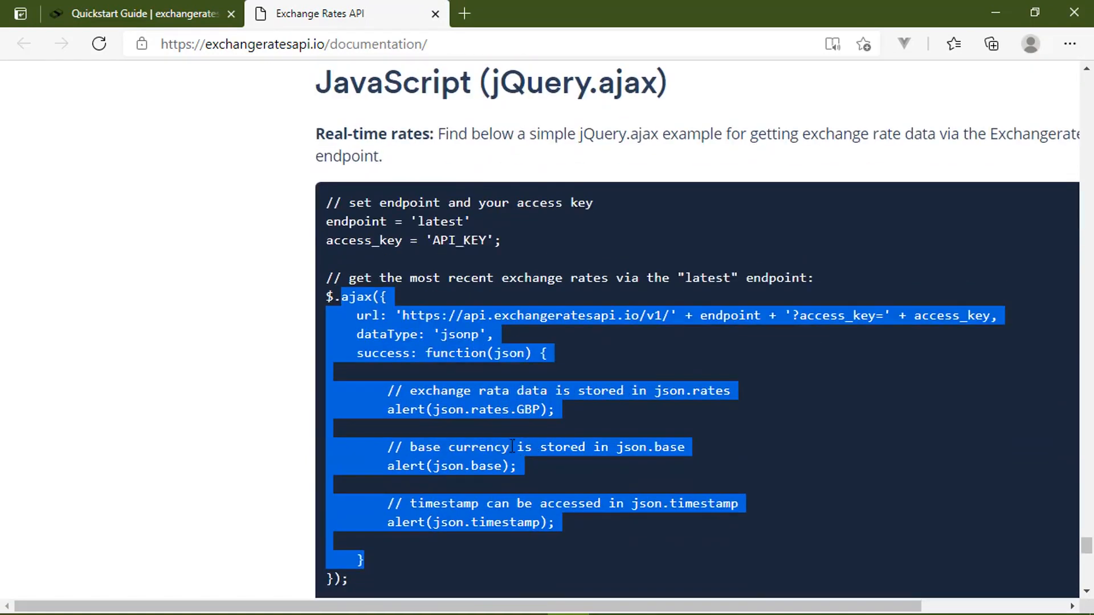
mouse_move(505, 424)
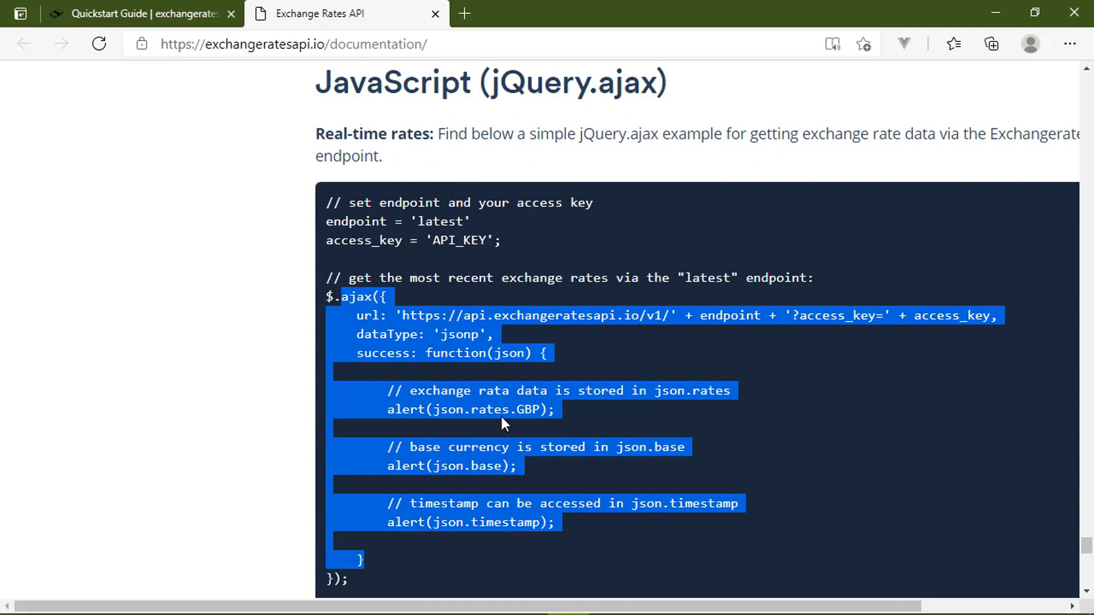
mouse_move(356, 312)
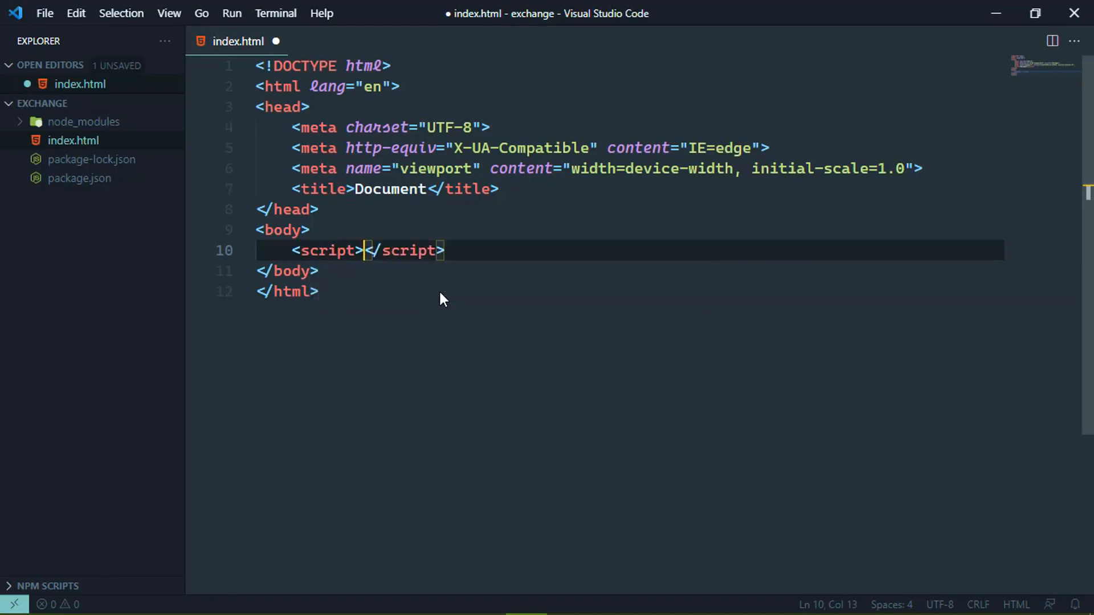
- Declare an empty url variable, then bring the Quickstart Guide's access key section into view
type("fetch")
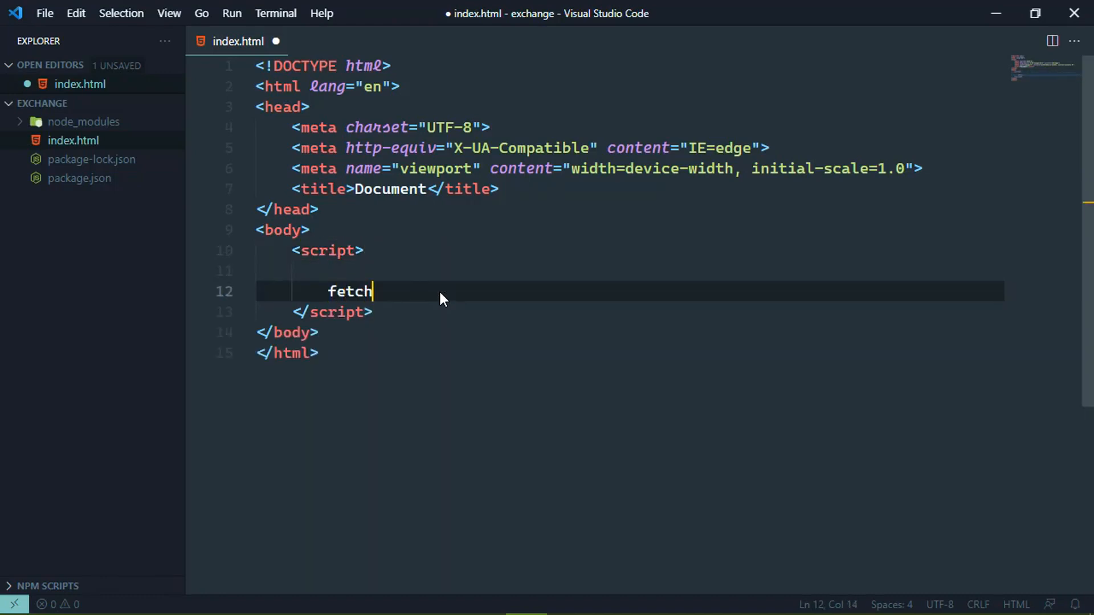
key("Backspace")
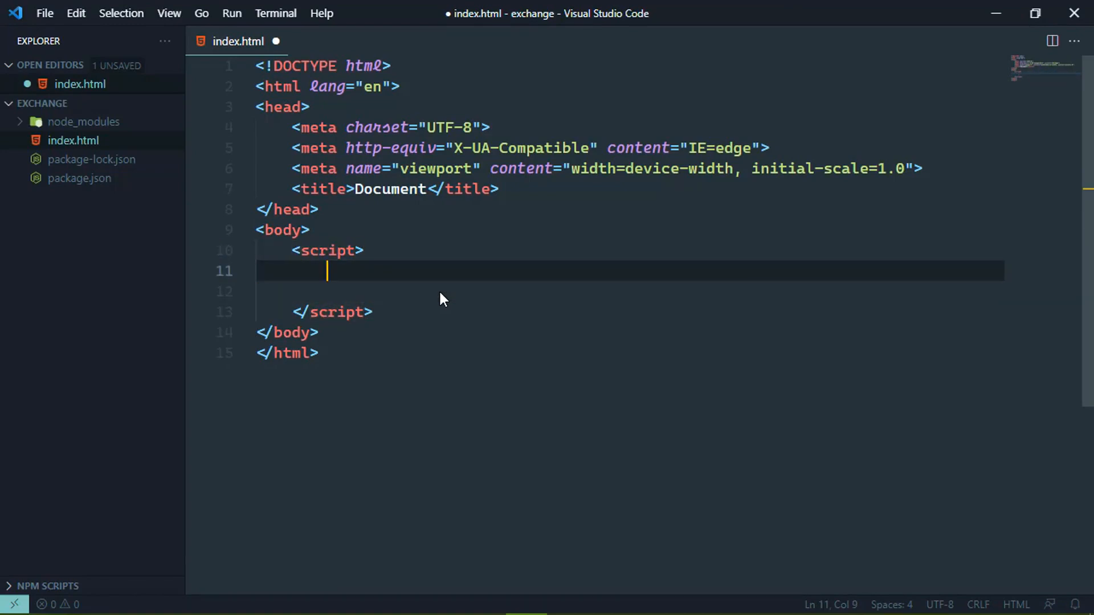
type("let url = ''")
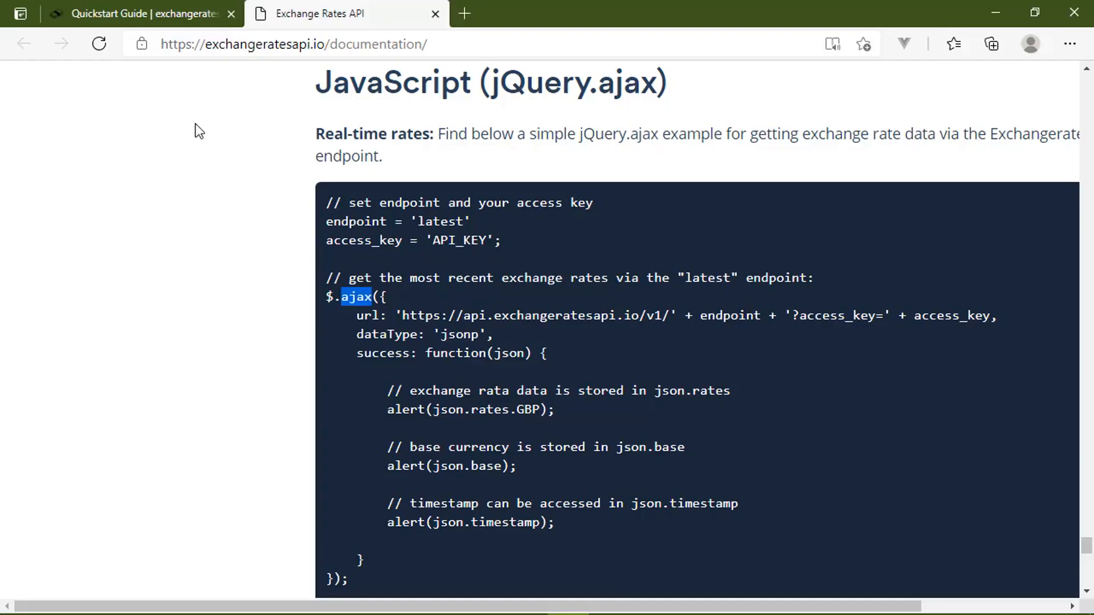
left_click(136, 13)
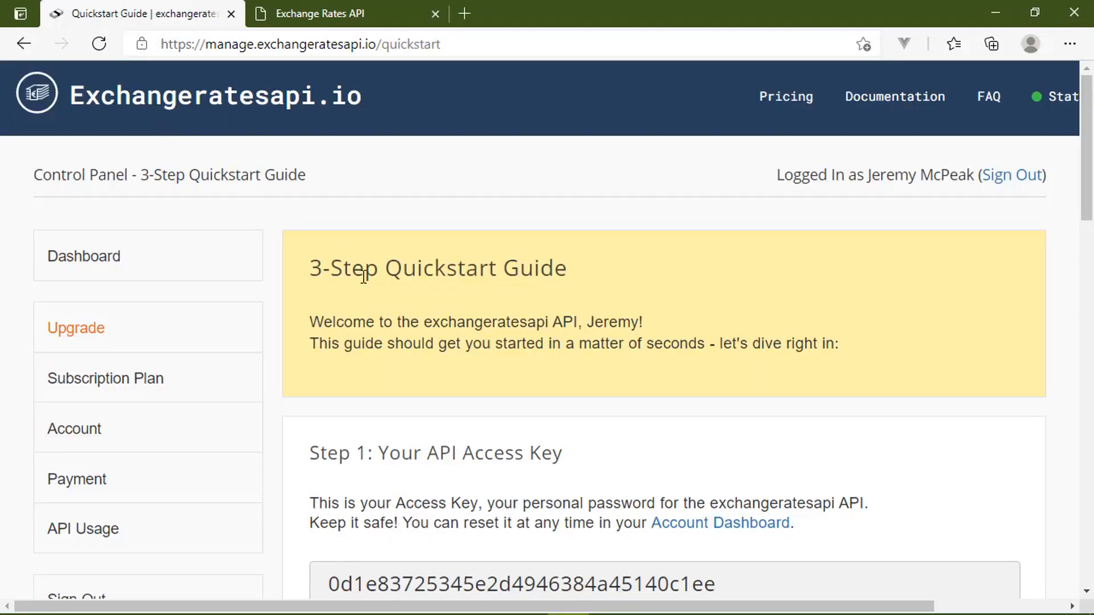
scroll("down", 3)
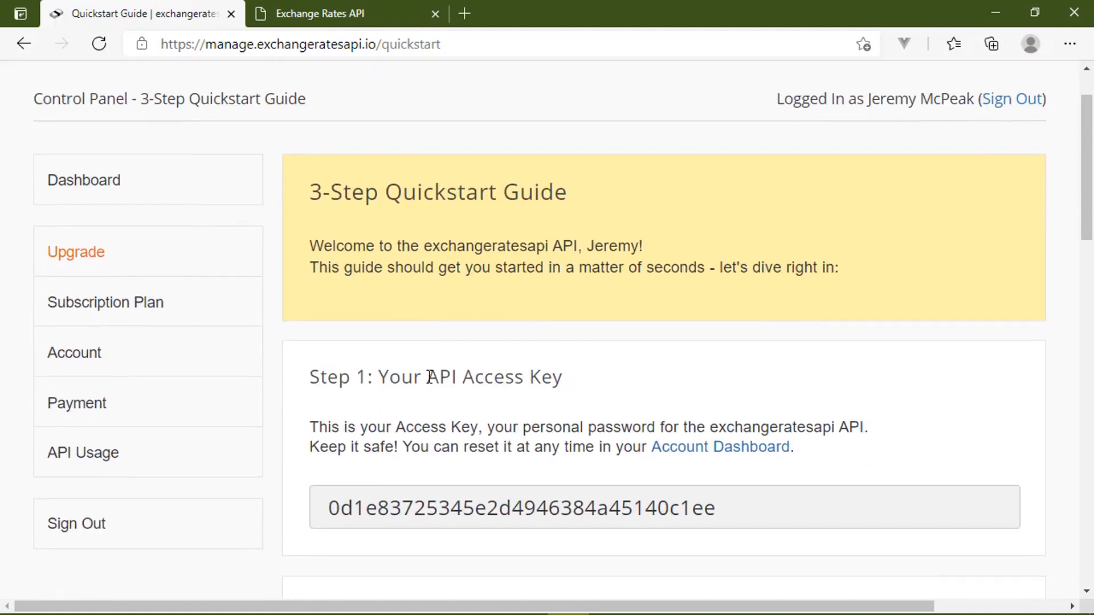
scroll("up", 3)
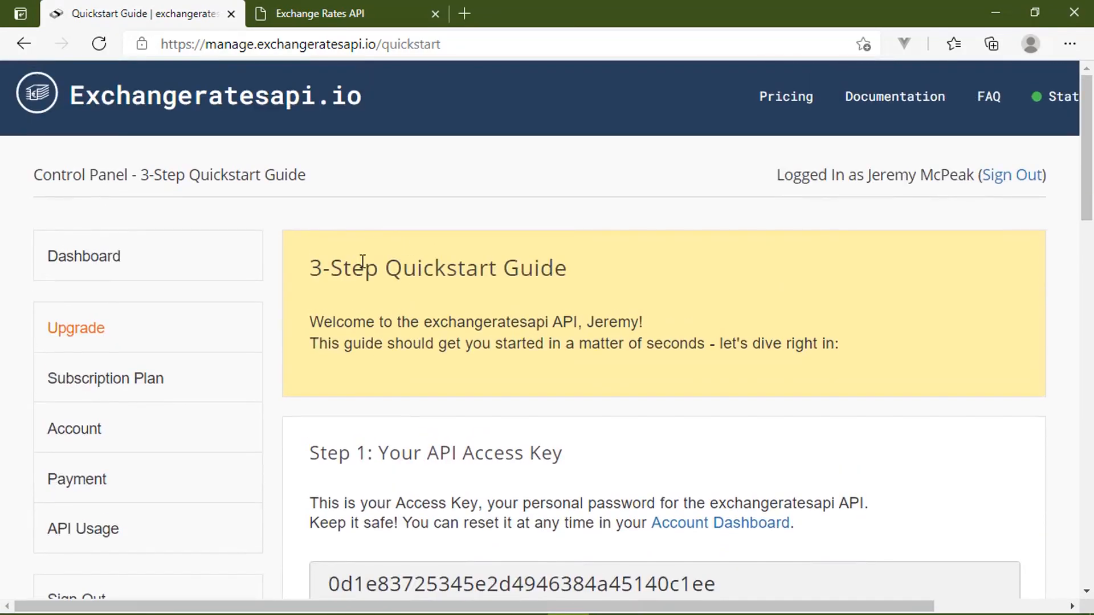
scroll("down", 3)
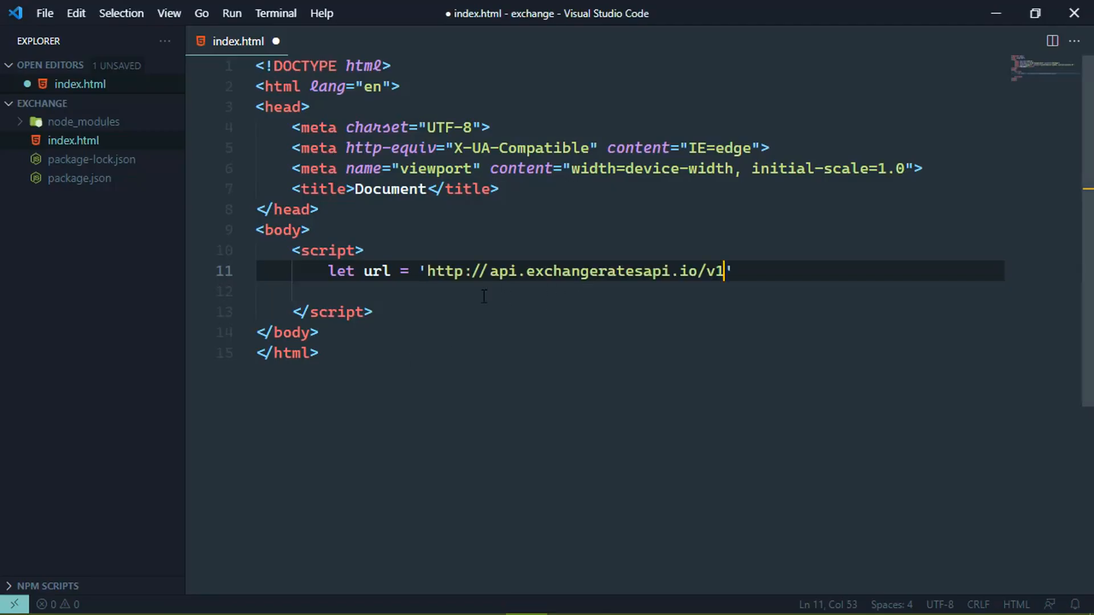
double_click(376, 271)
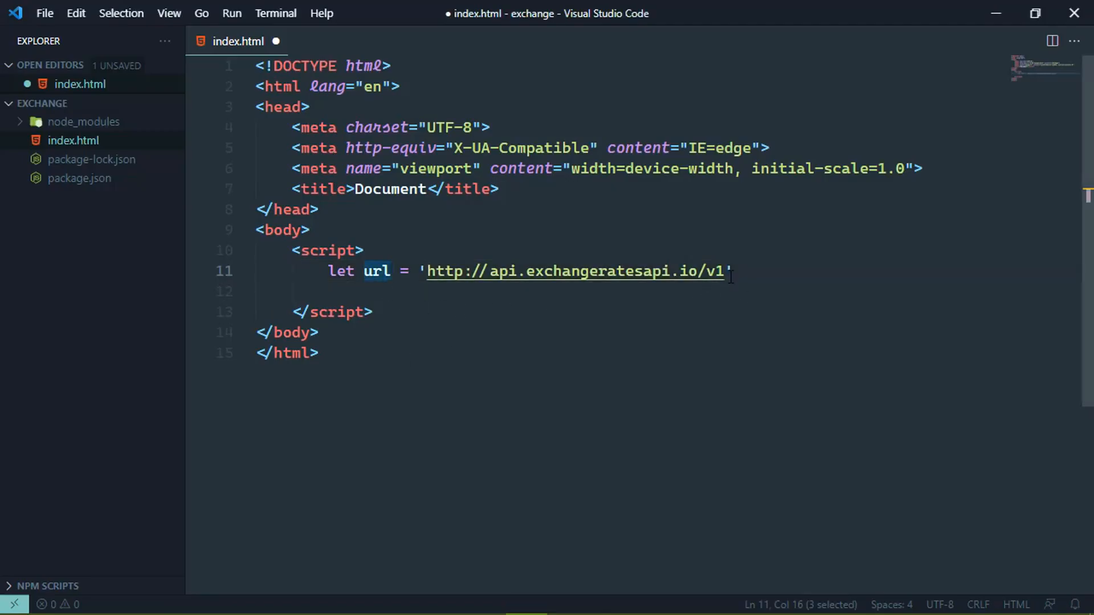
left_click(853, 307)
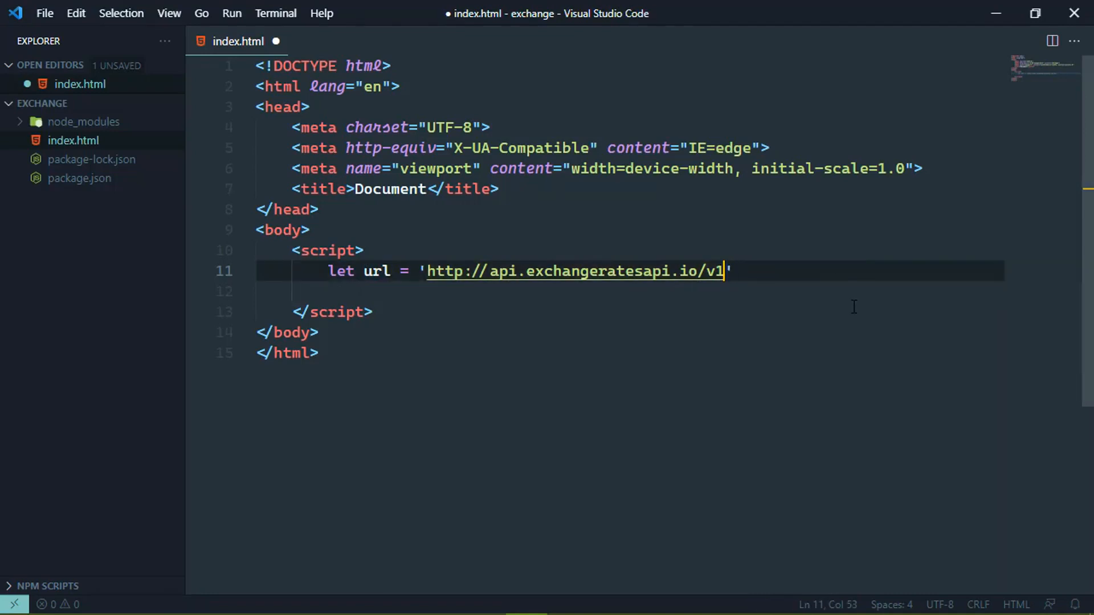
type(";")
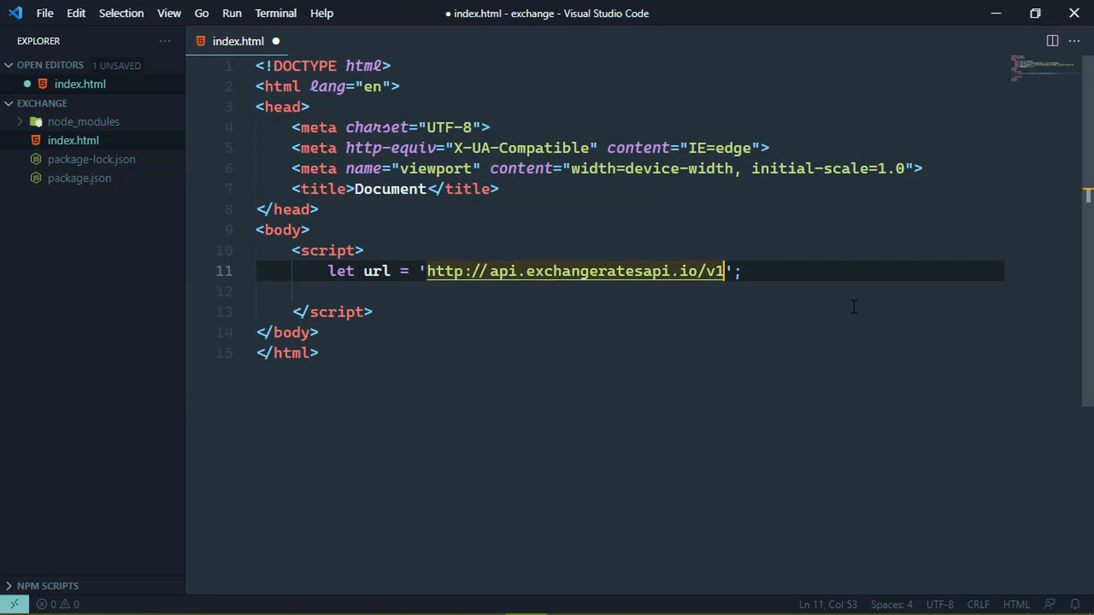
type("?")
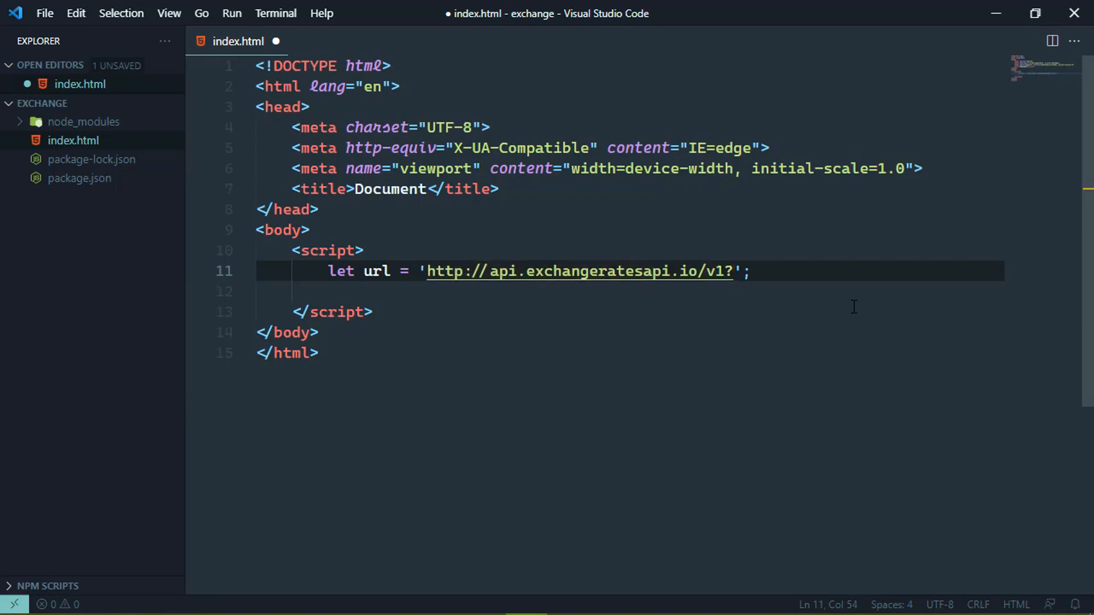
type("access_")
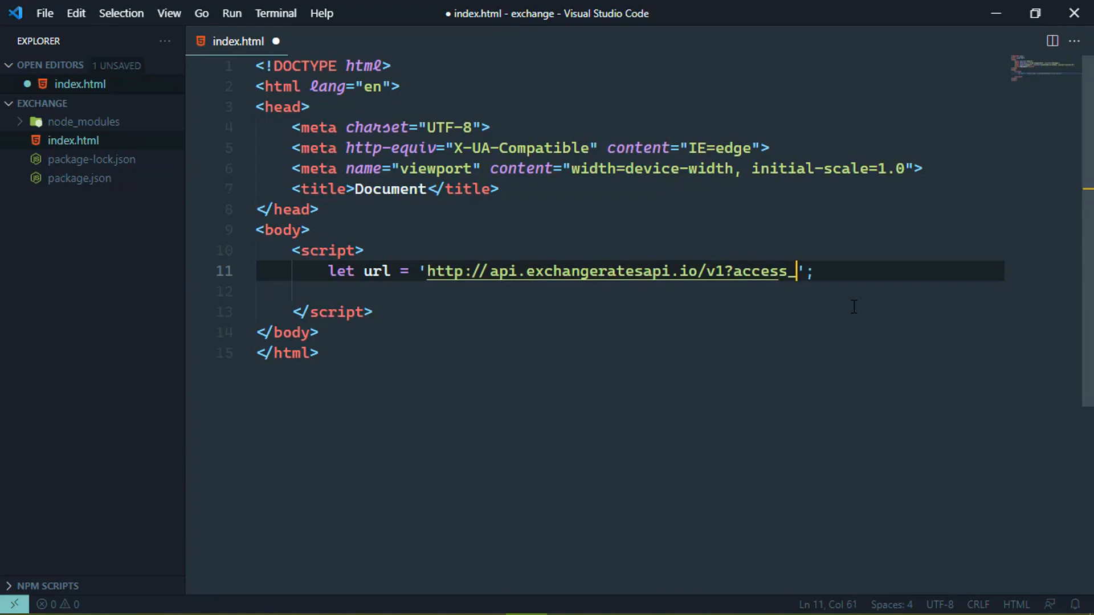
type("key")
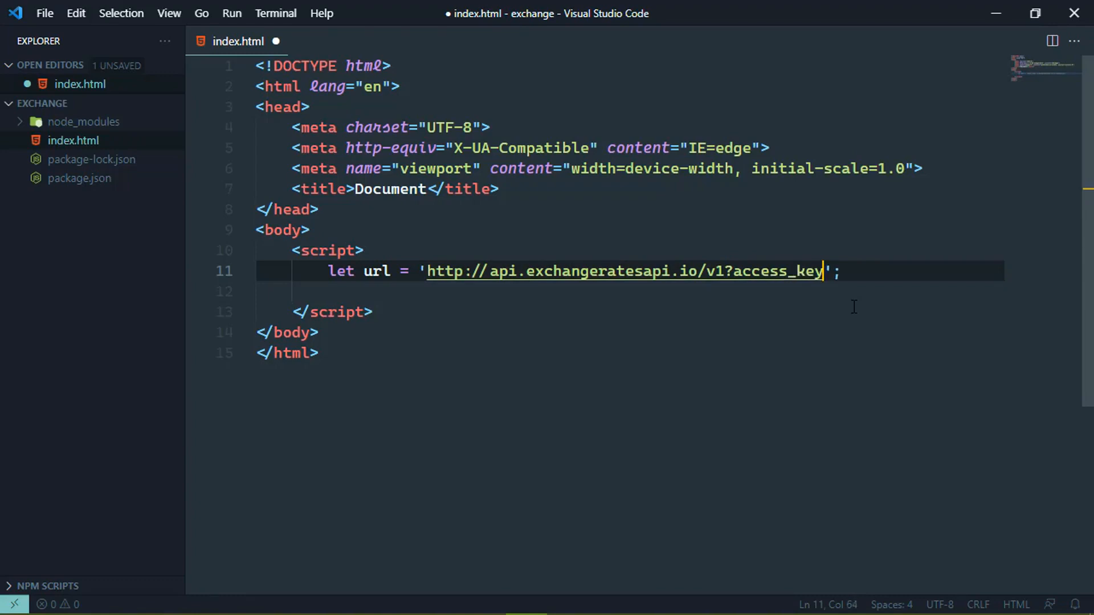
mouse_move(727, 302)
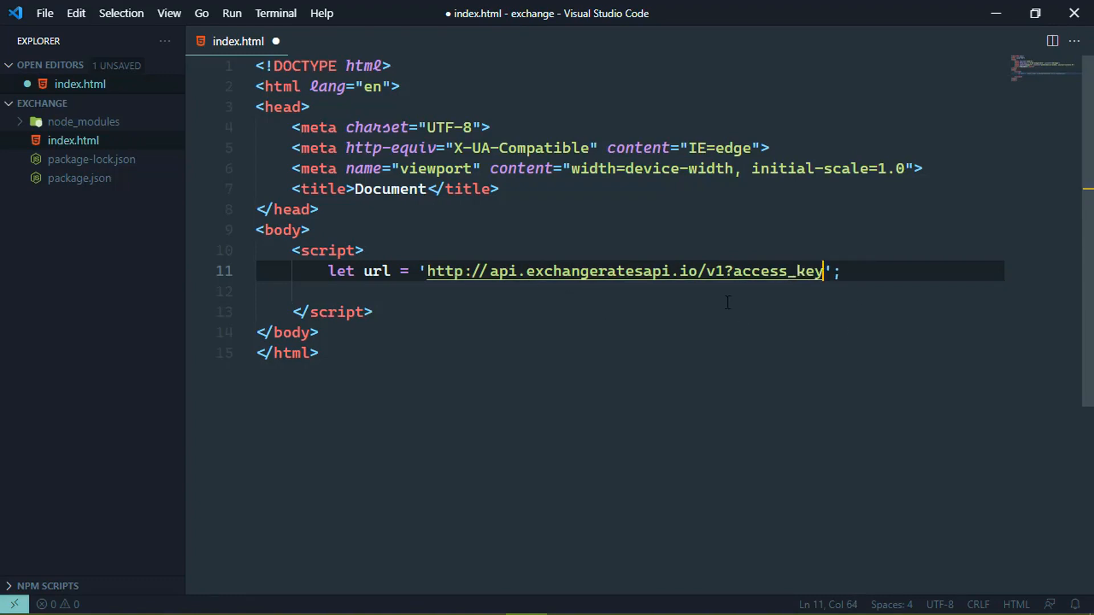
key("Backspace")
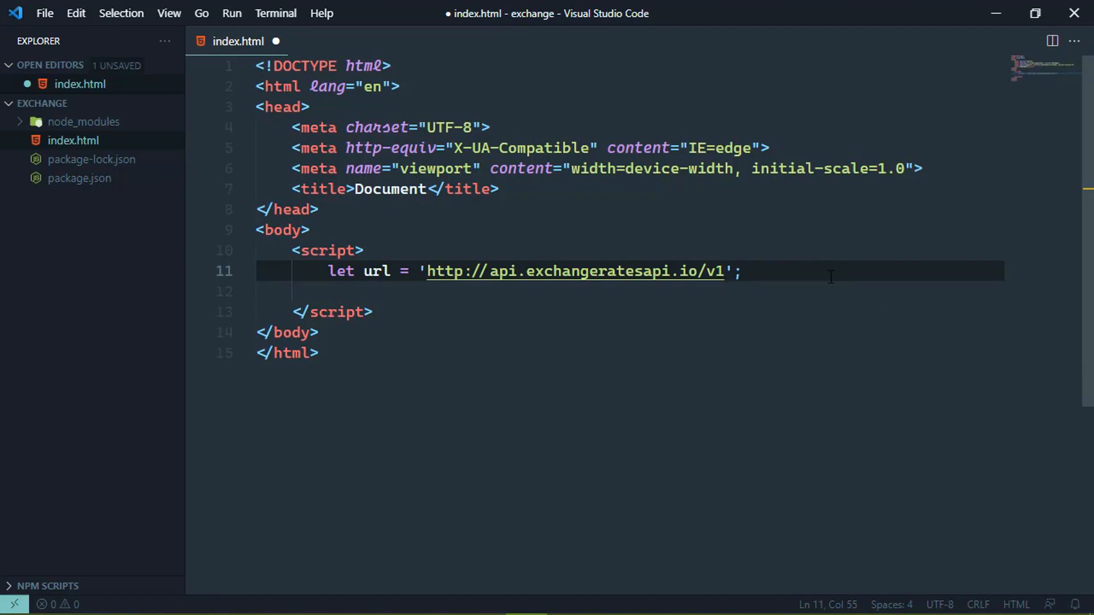
- Write function params(paramsObj) calling URLSearchParams({ access_key ... }) in the script
type("f")
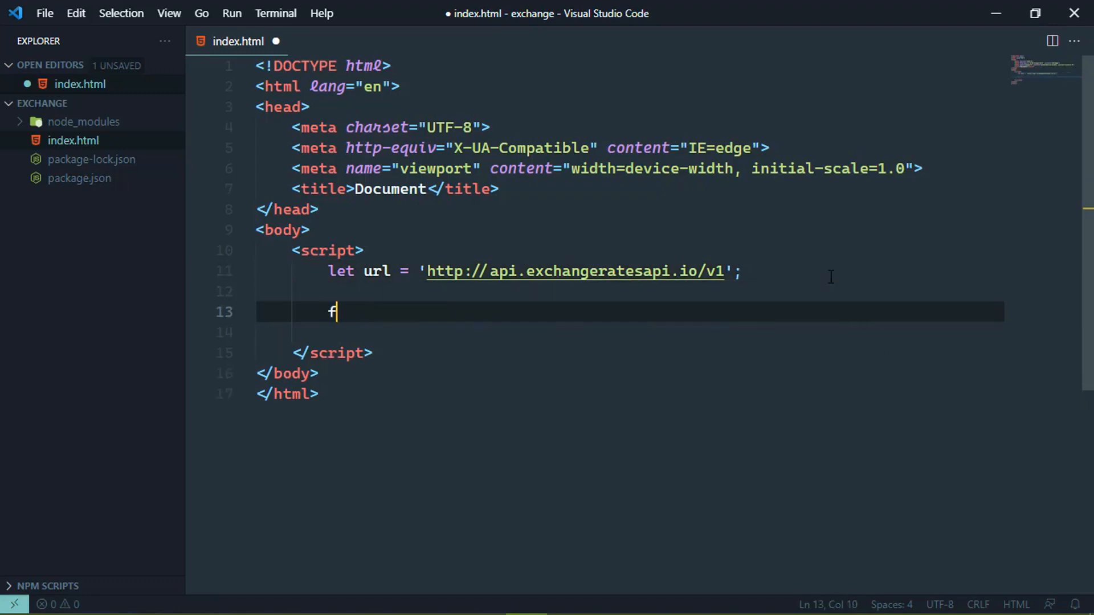
type("unction params")
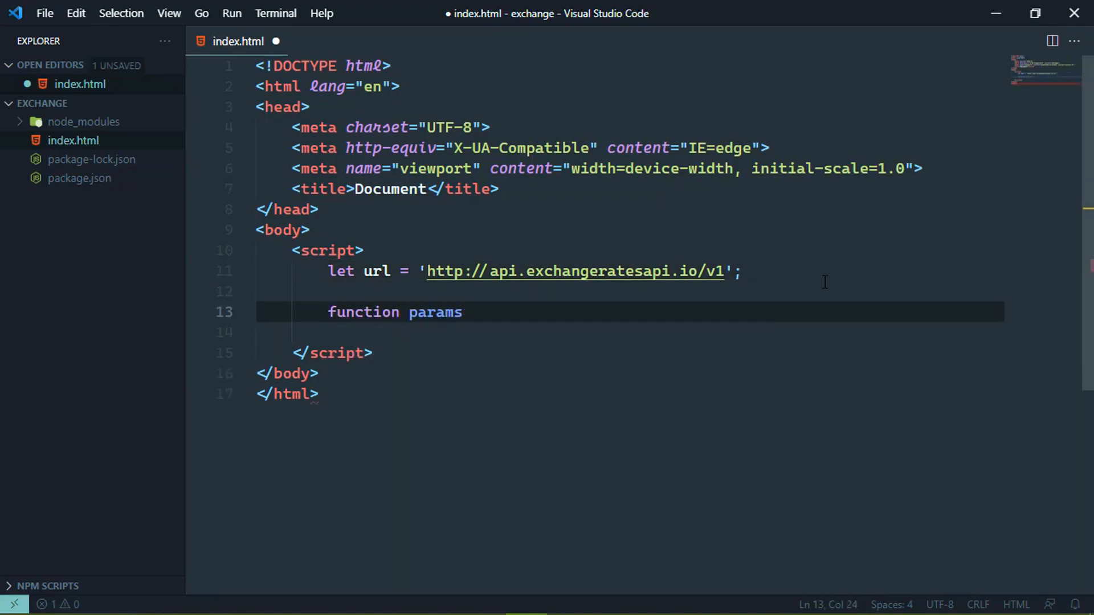
type("(")
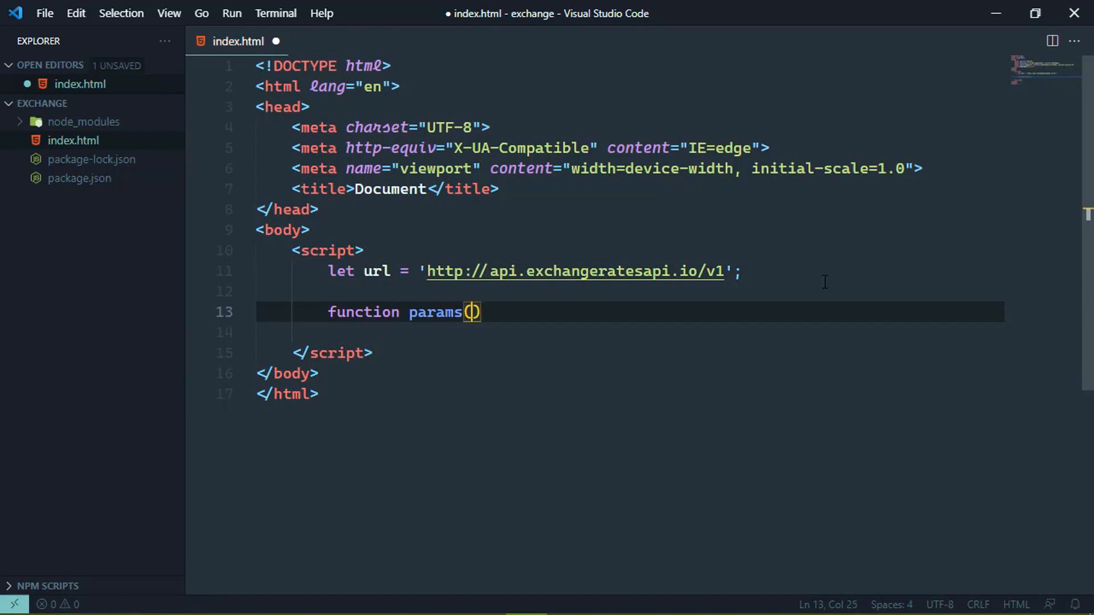
type("paramObj")
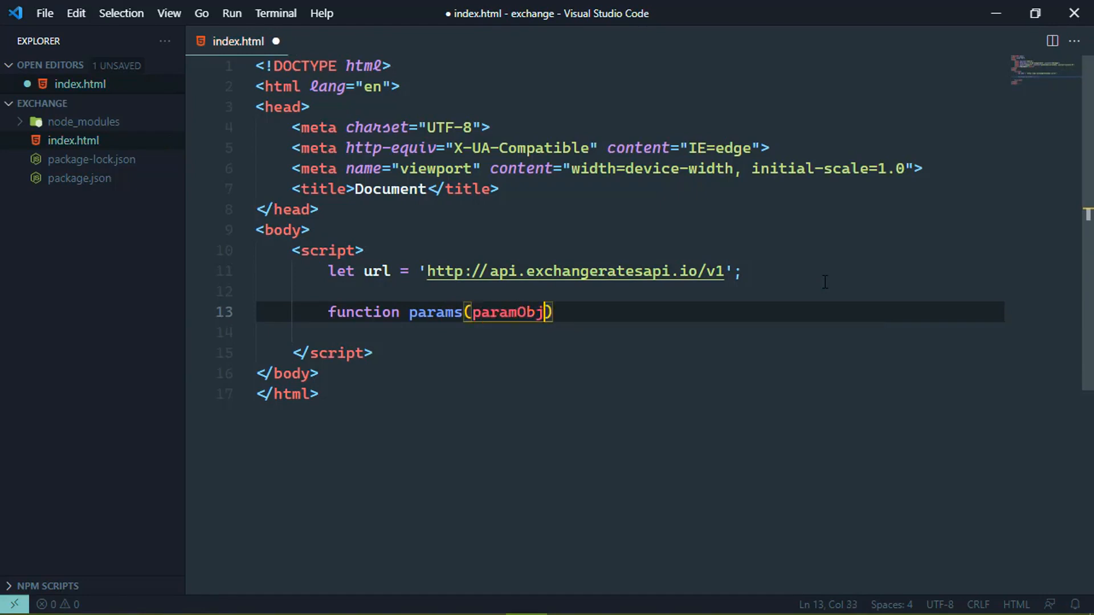
type("s")
left_click(630, 332)
type("UR")
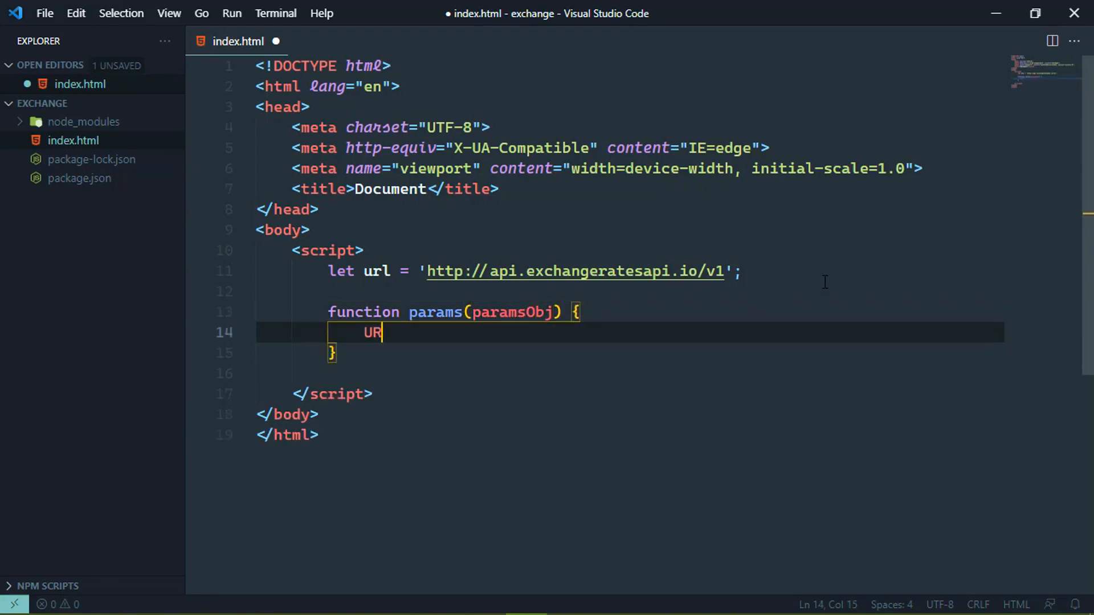
type("LSearchParams")
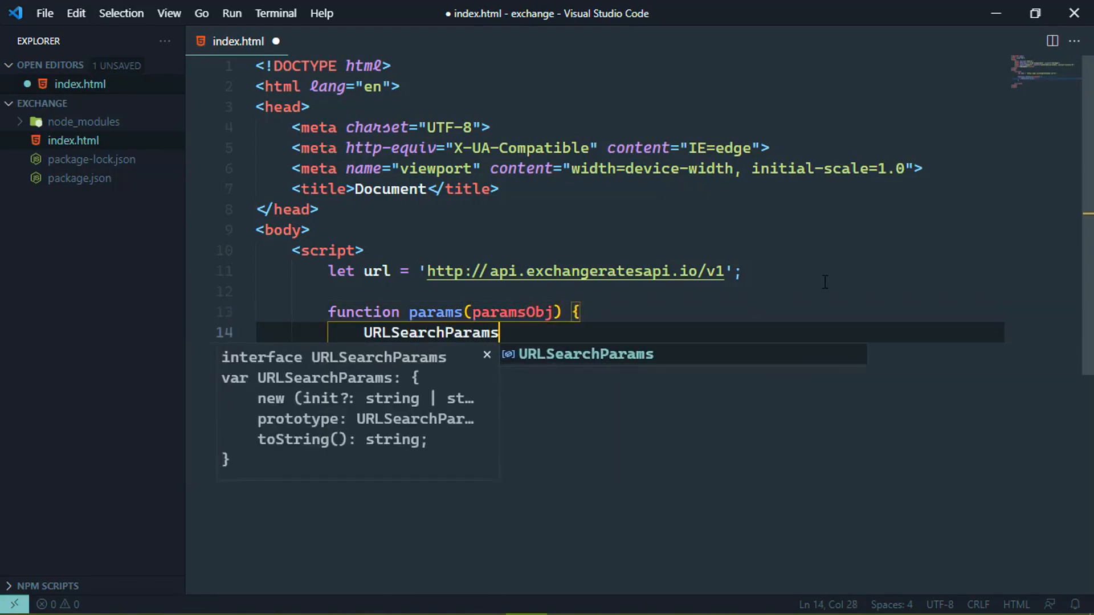
type("()")
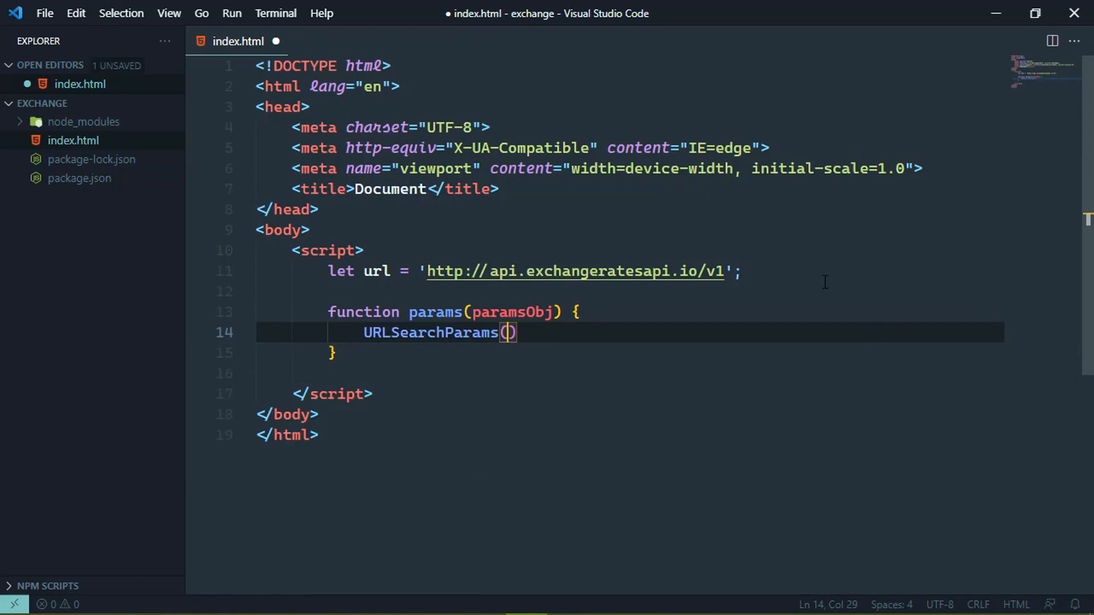
type("{")
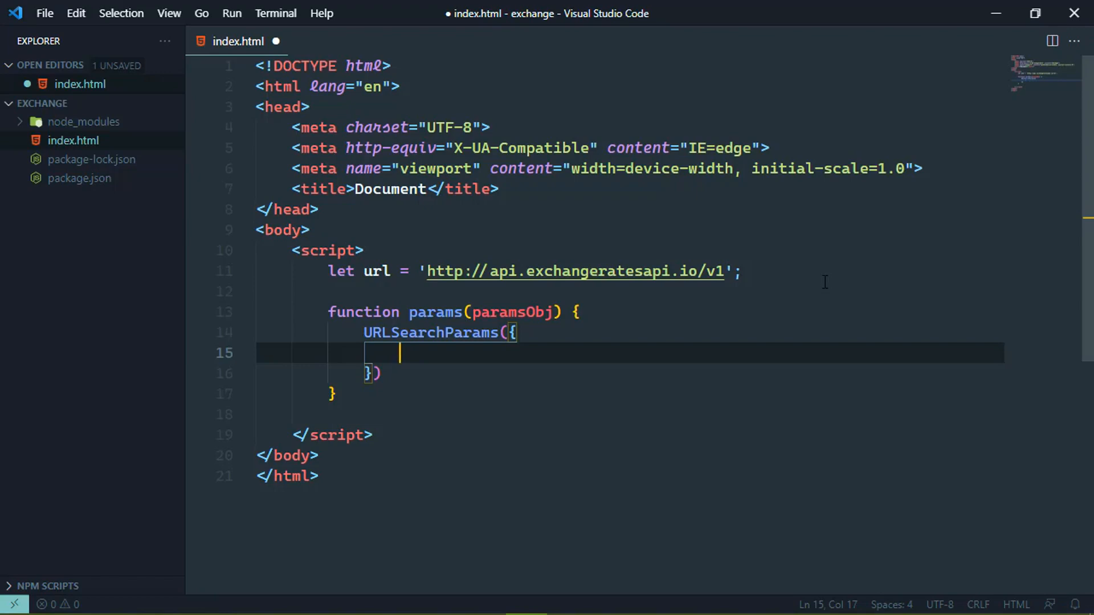
type("access_K")
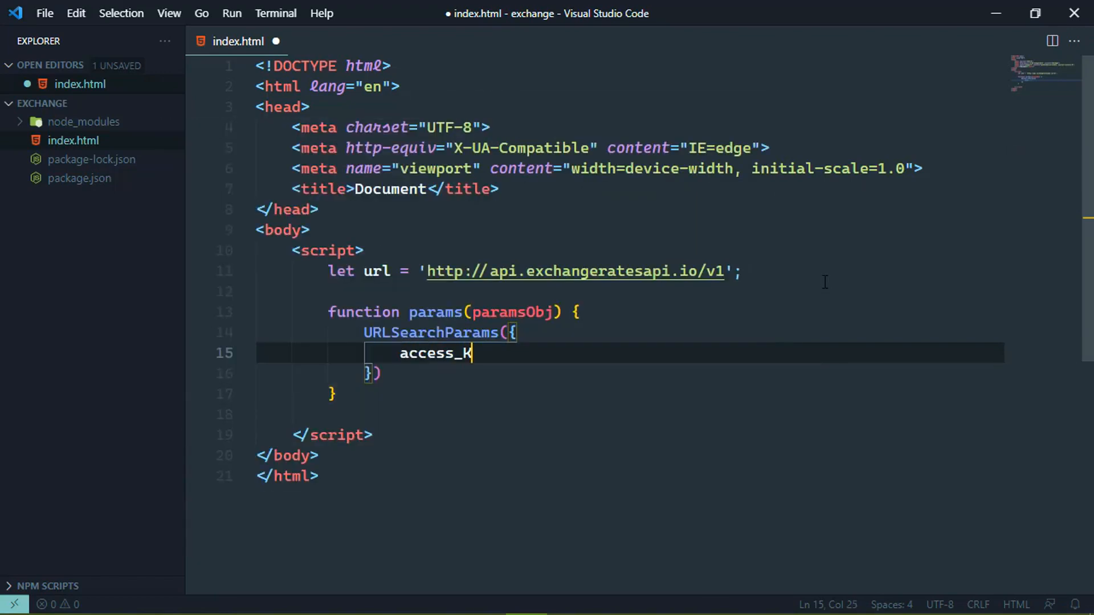
type("ey")
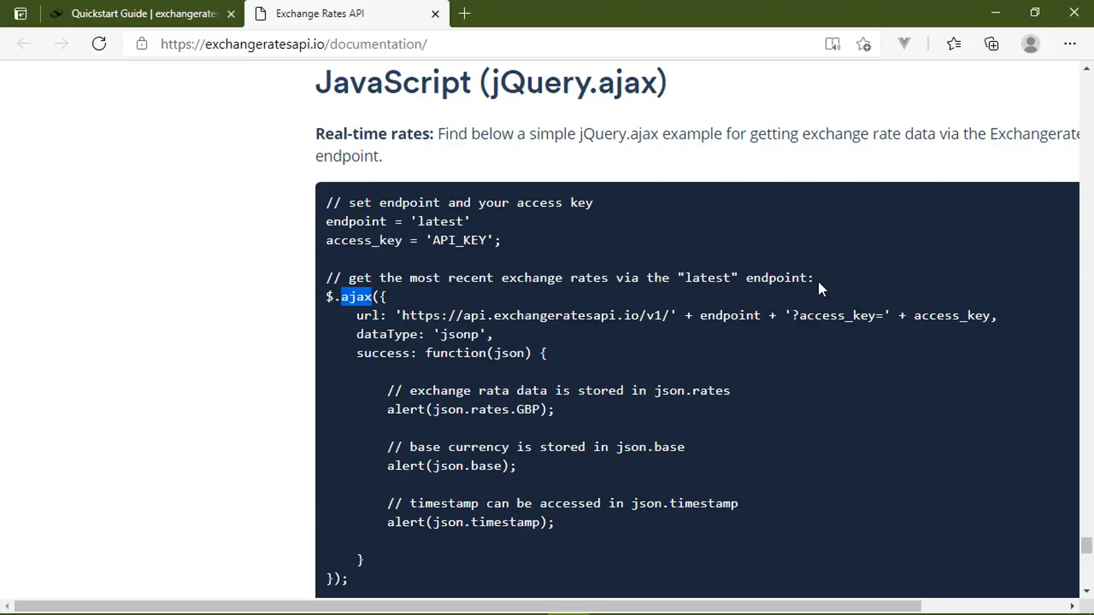
- Look up the API access key on the quickstart page and return to the editor
left_click(133, 13)
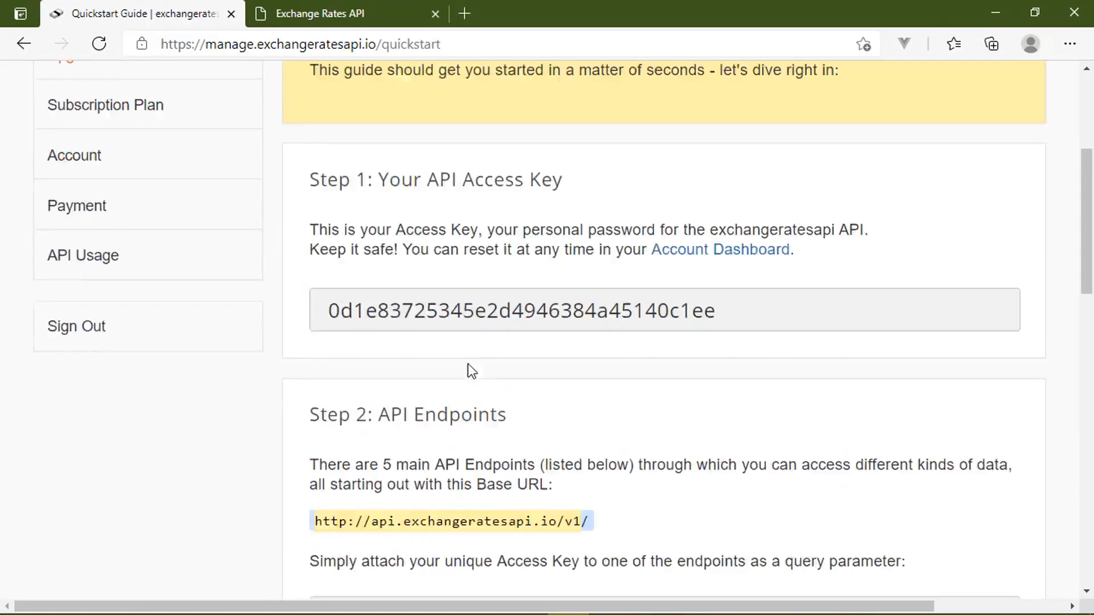
scroll("up", 3)
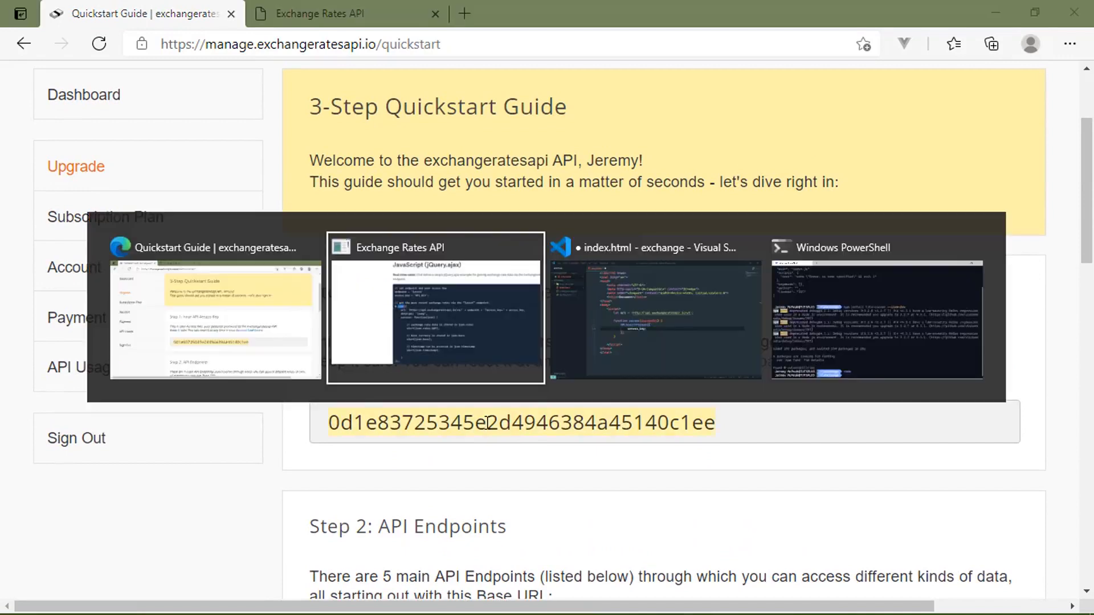
left_click(653, 307)
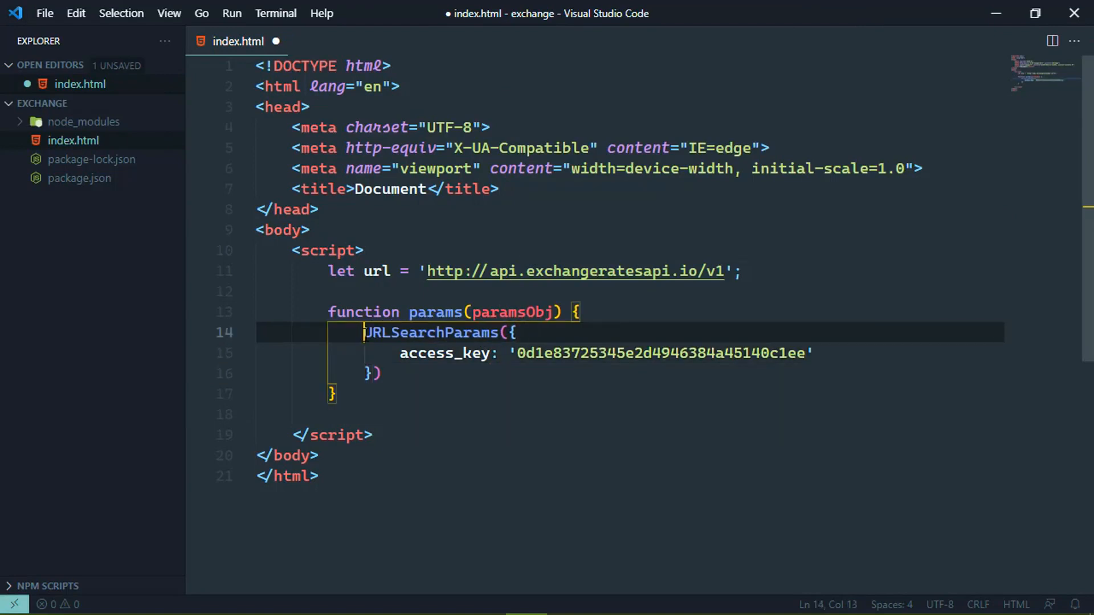
- Make params return new URLSearchParams with access_key and ...paramsObj, ending with a semicolon
type("return new")
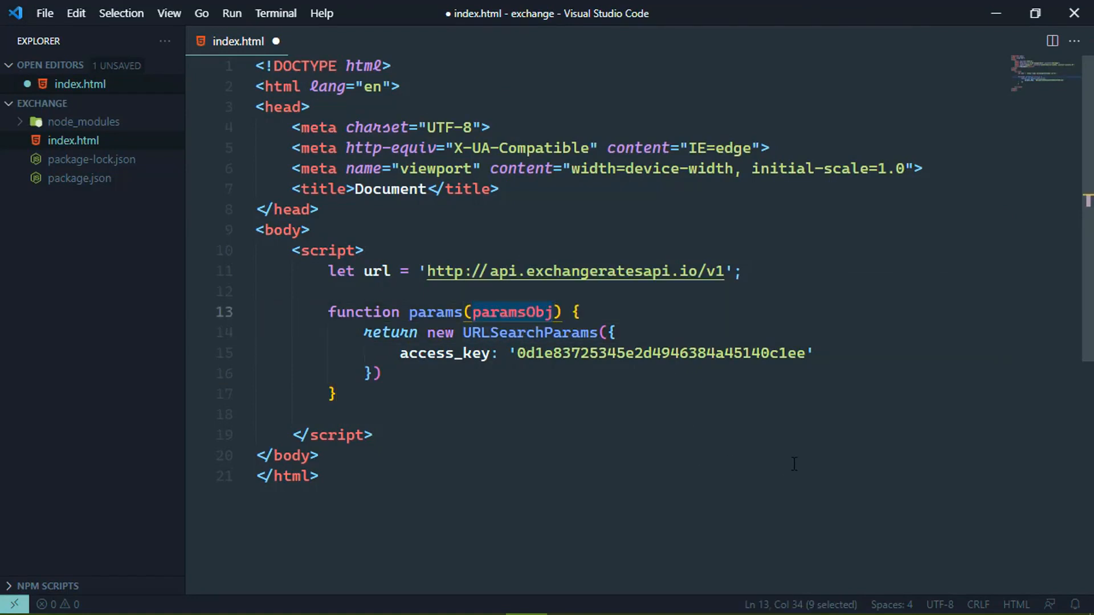
mouse_move(789, 468)
type("...paramsObj")
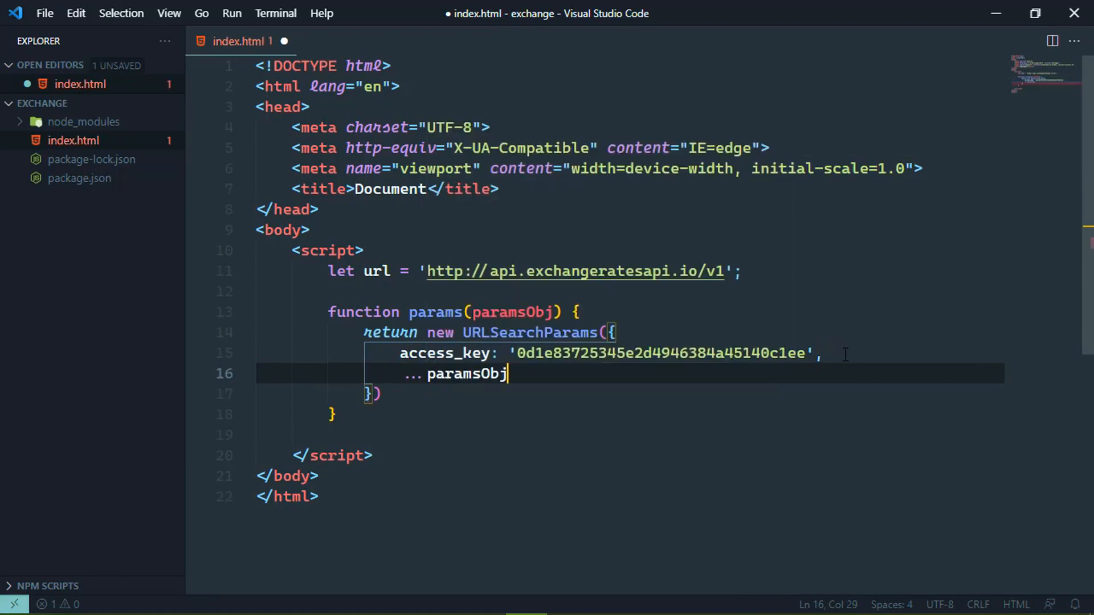
left_click(381, 394)
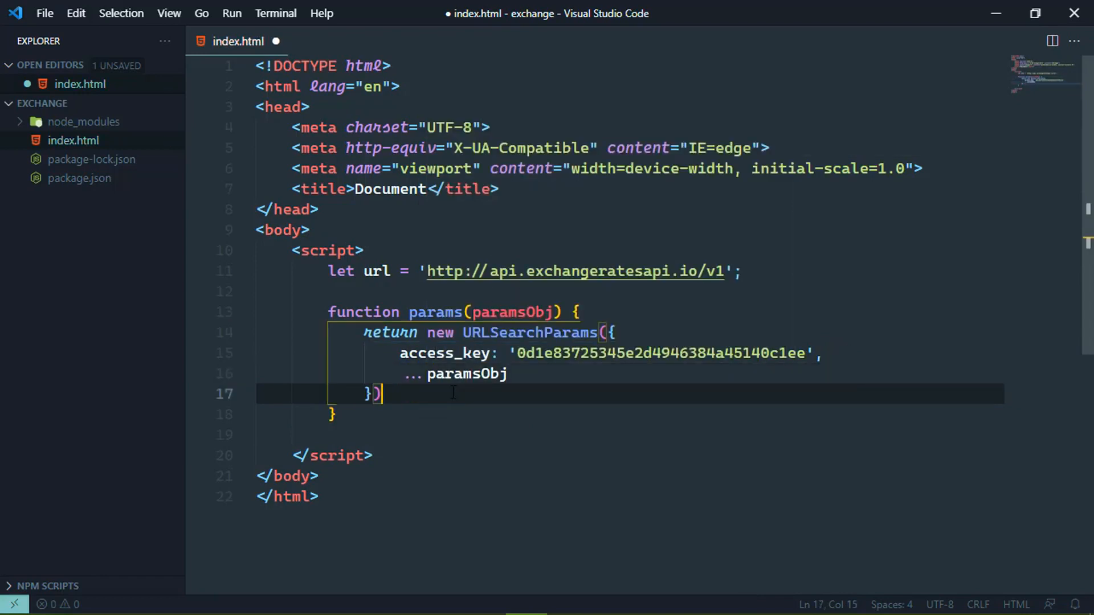
type(";")
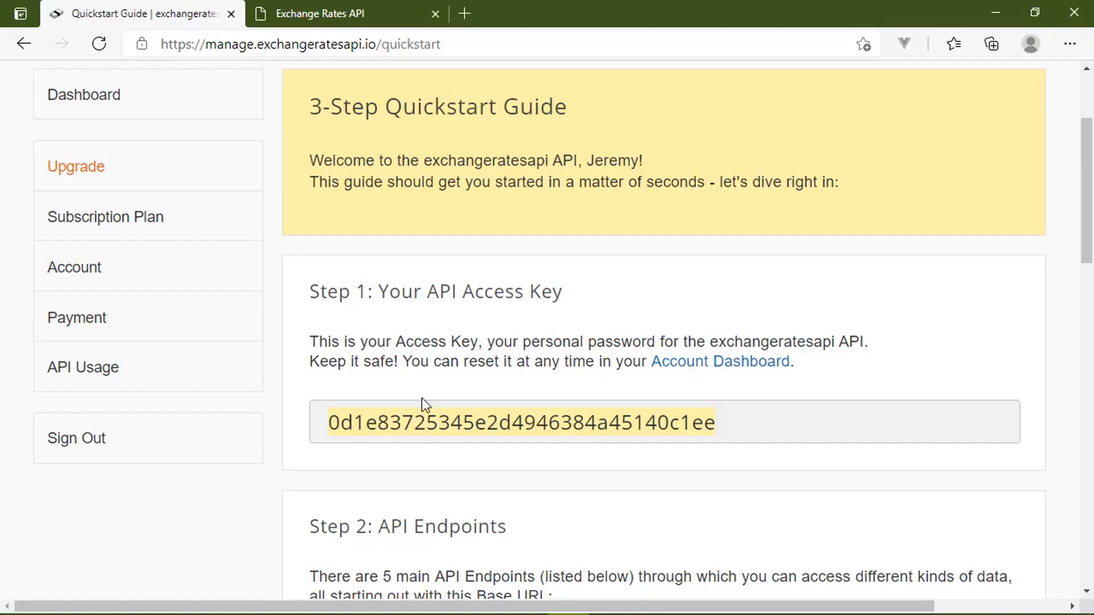
- Scroll the docs to the Latest Rates Endpoint and mark its base and symbols parameters
left_click(318, 13)
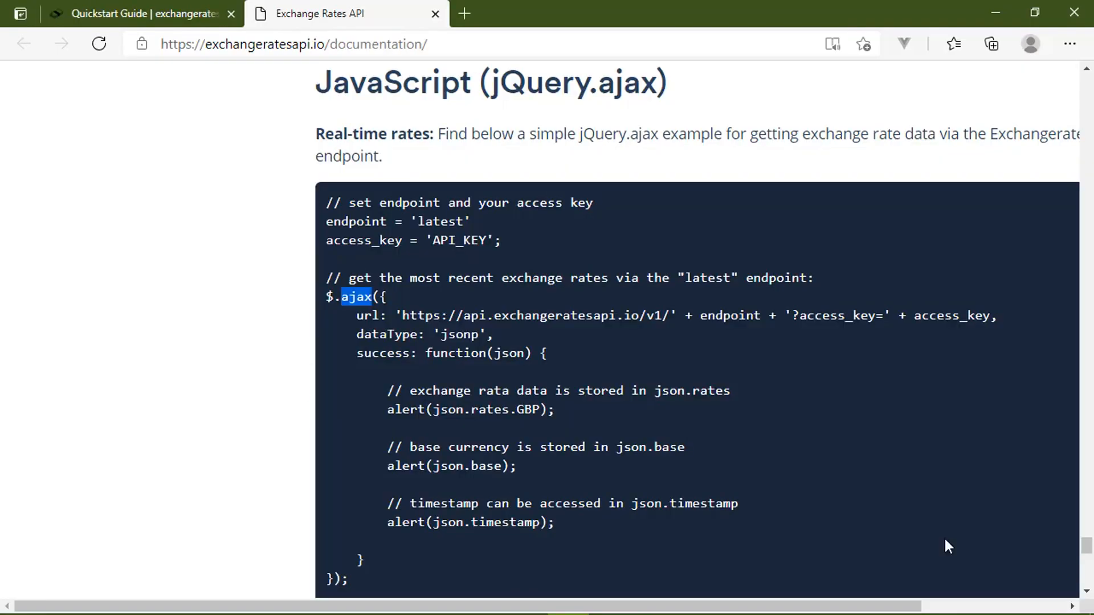
scroll("down", 3)
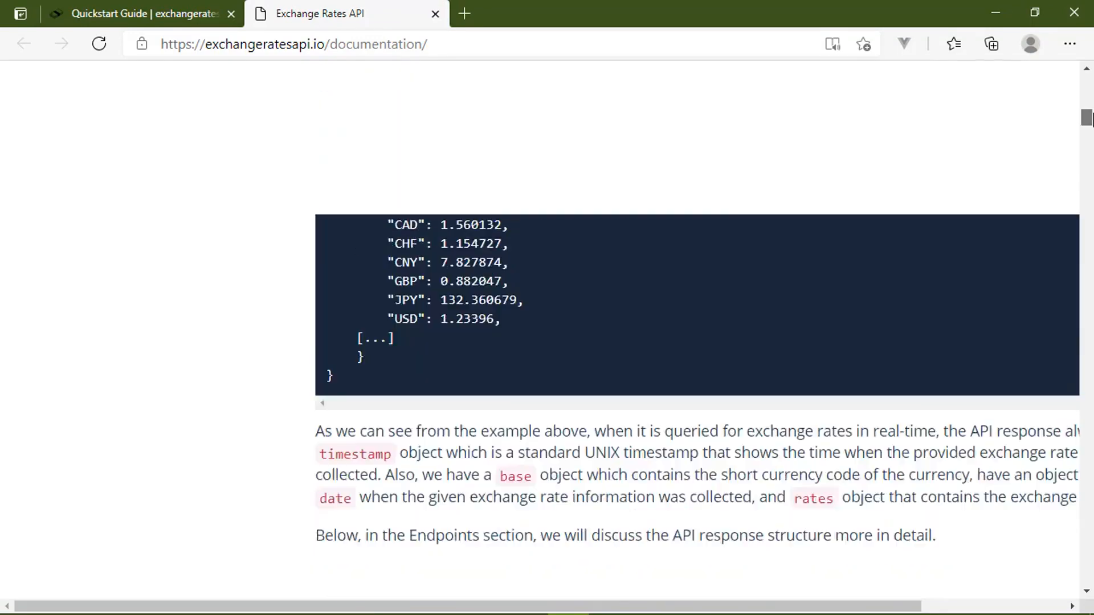
scroll("up", 3)
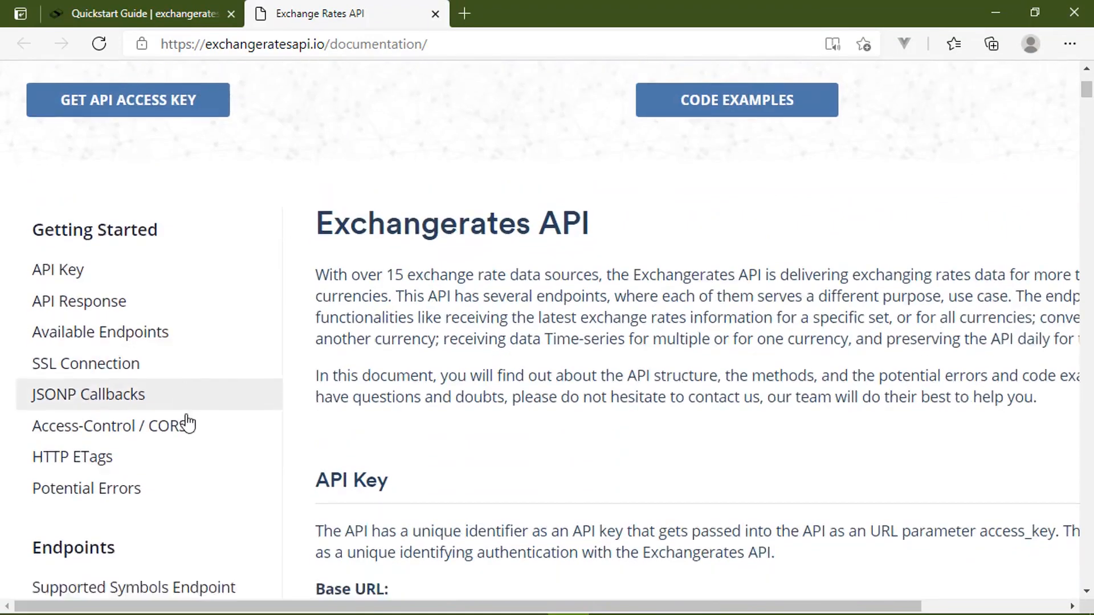
scroll("down", 3)
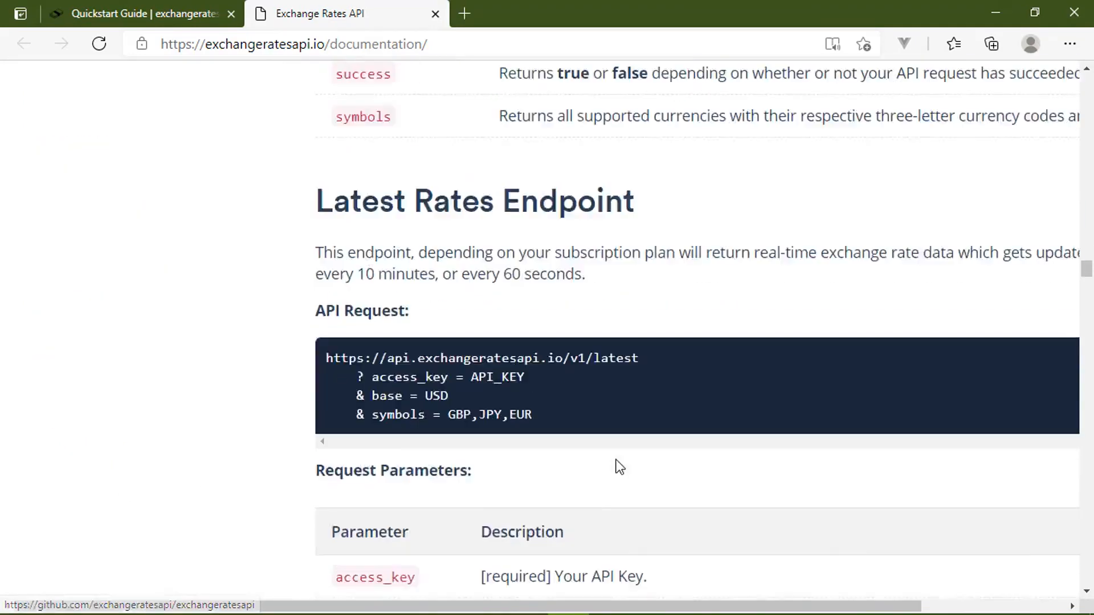
scroll("down", 3)
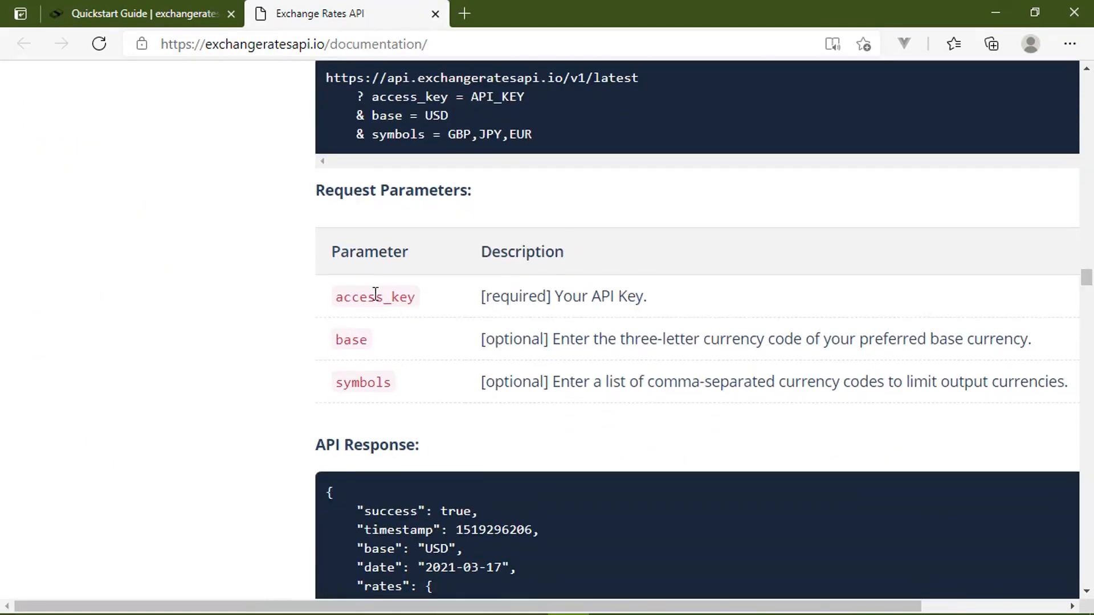
mouse_move(473, 357)
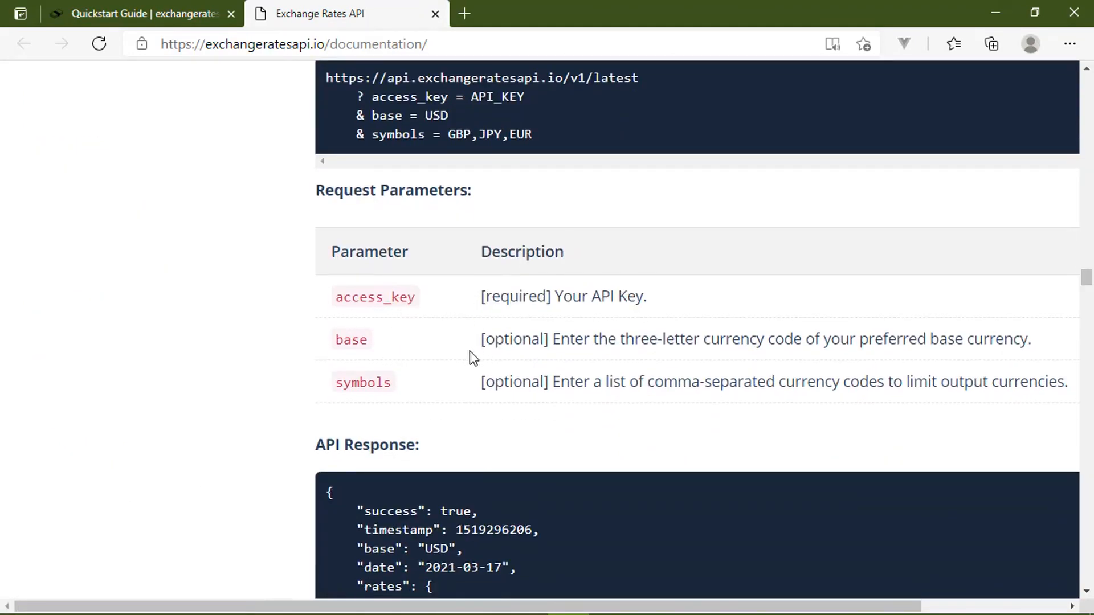
double_click(351, 339)
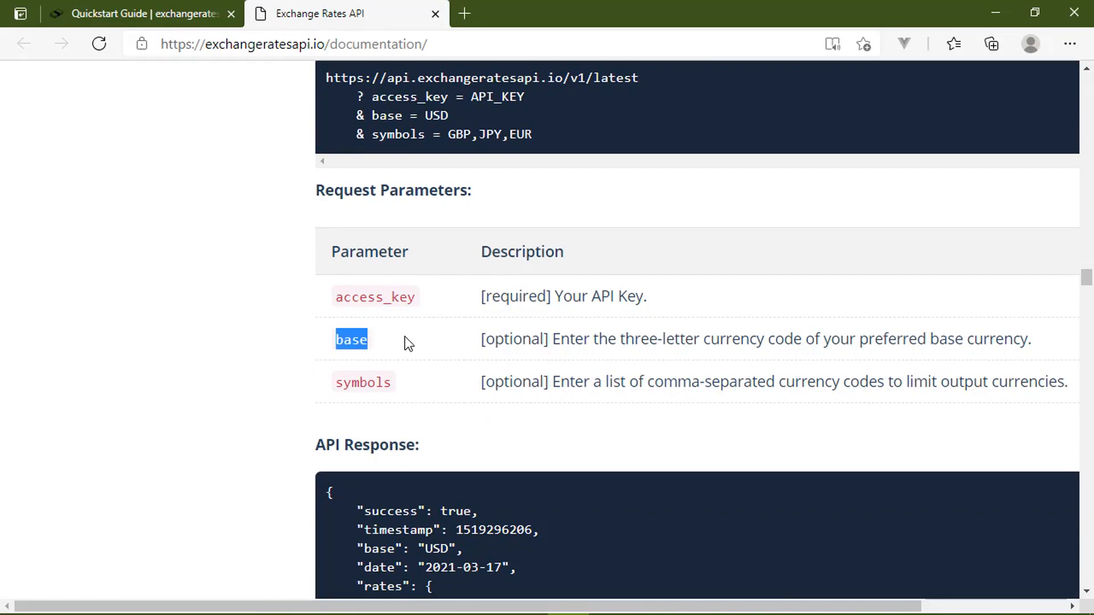
double_click(363, 381)
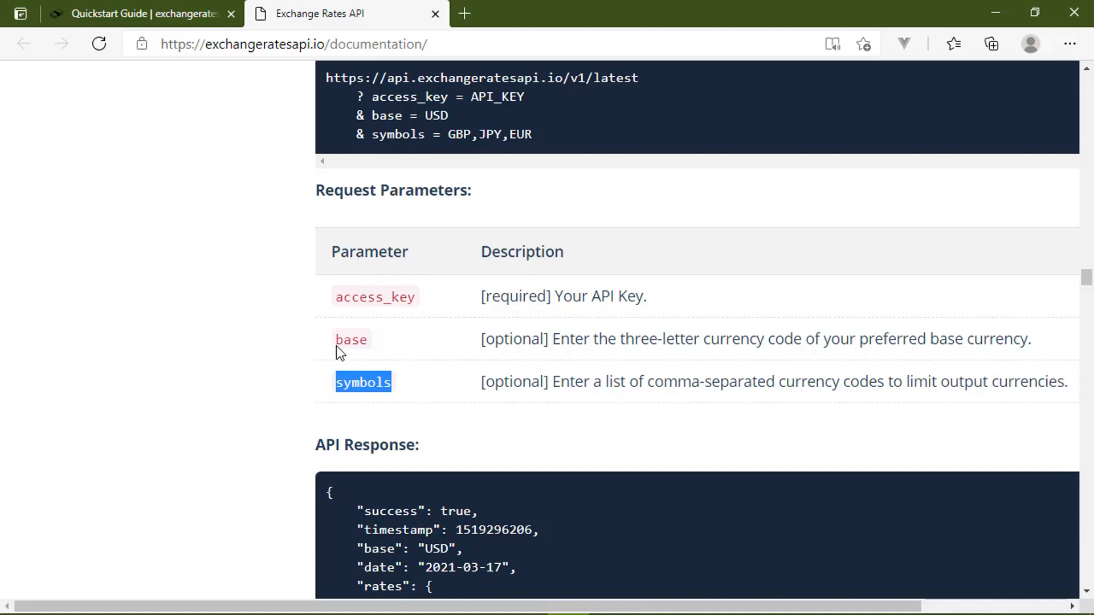
mouse_move(404, 380)
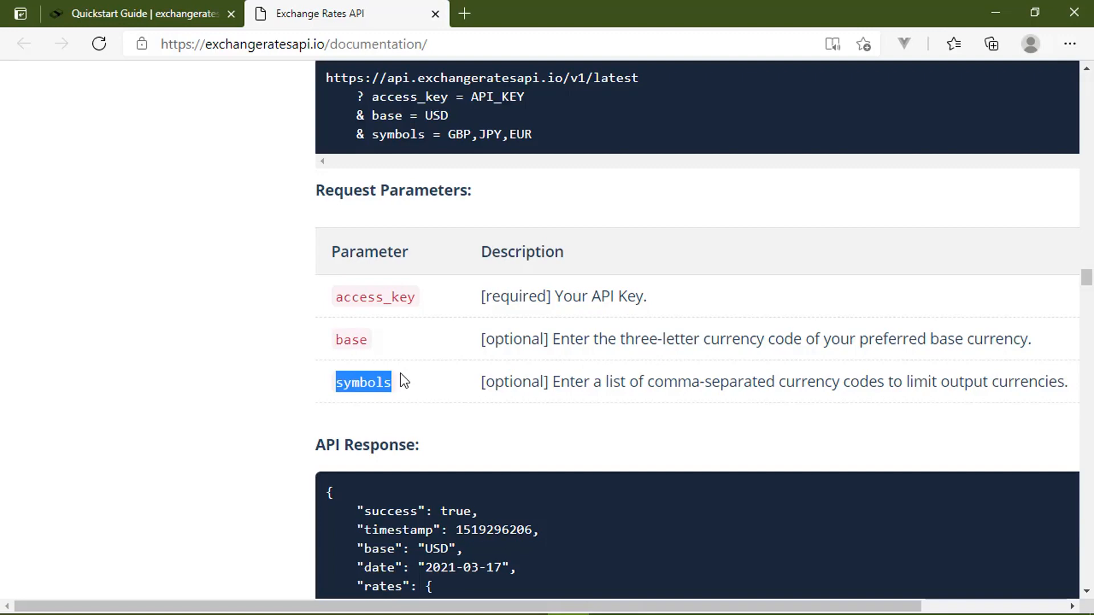
scroll("up", 3)
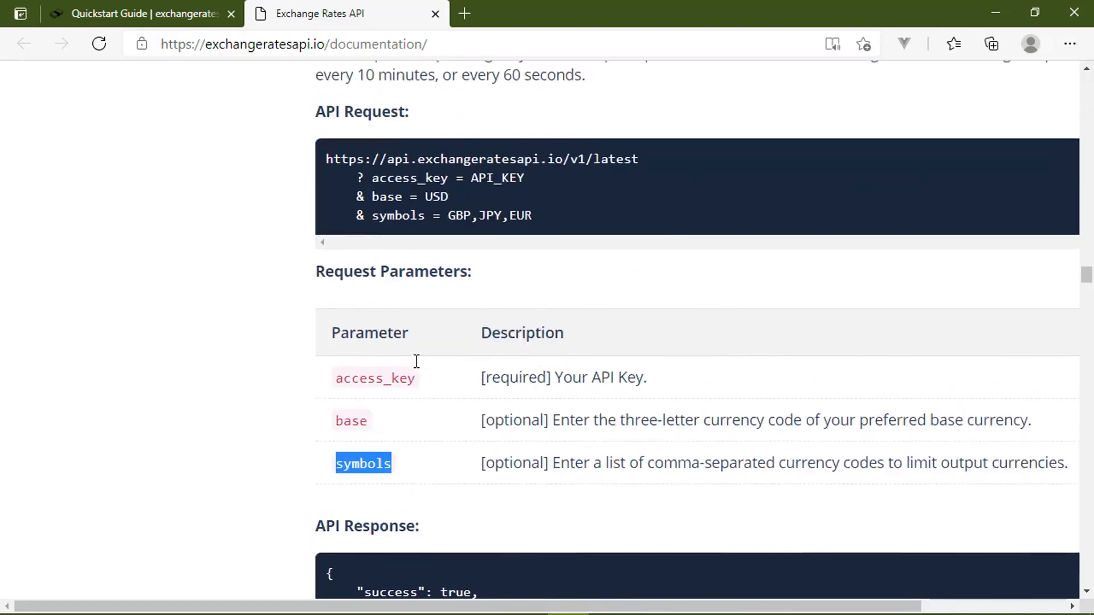
scroll("up", 3)
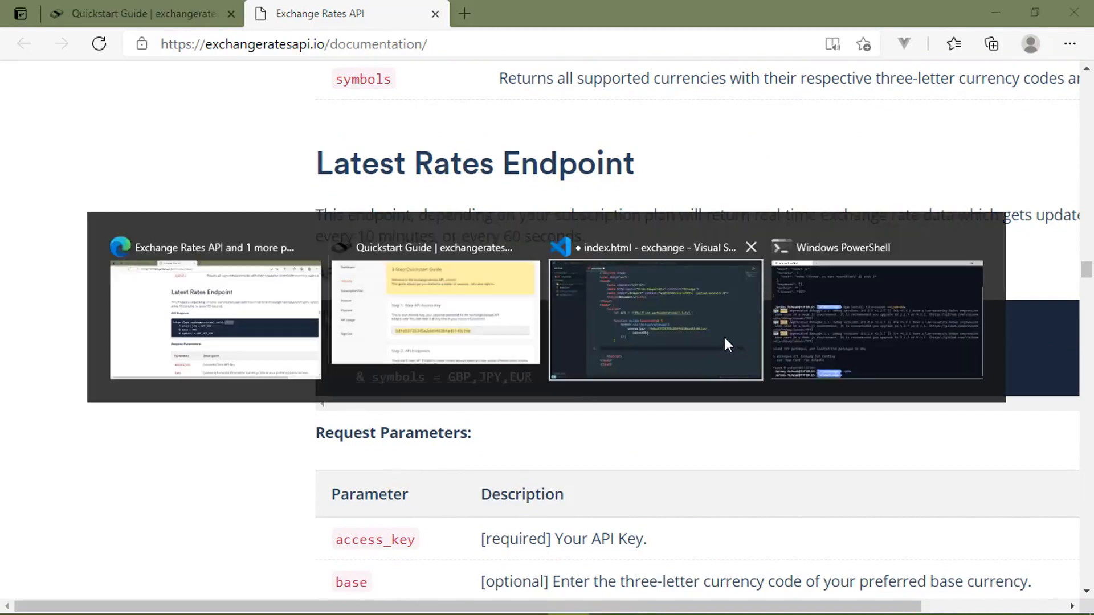
- Declare function getLatest and begin fetch(`${url}/latest`), correcting the misspelled function keyword
left_click(654, 317)
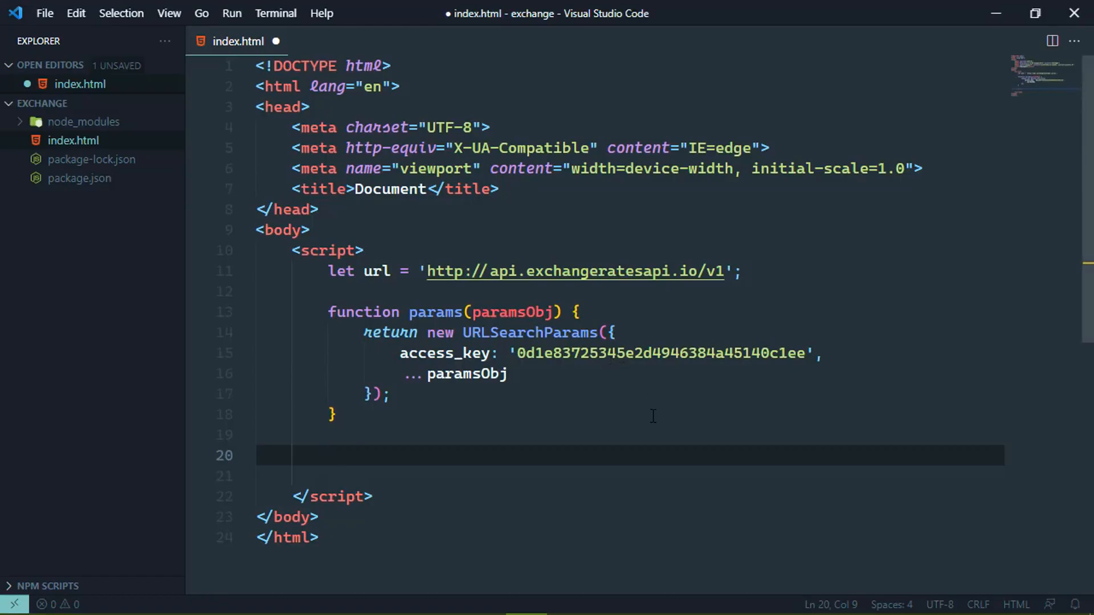
type("funciton getLatest(options) {")
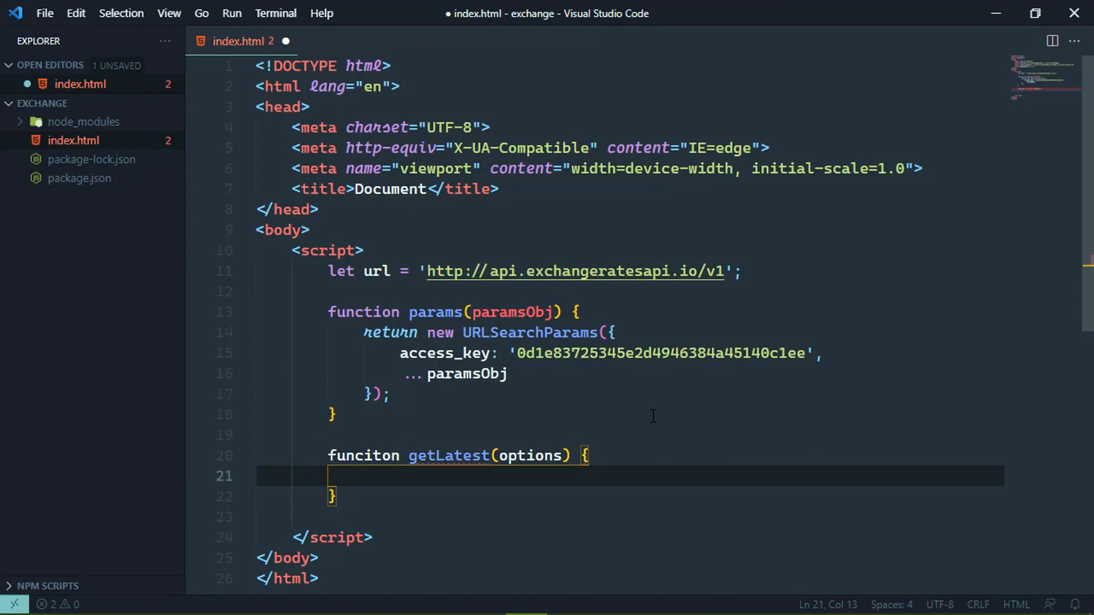
left_click(375, 456)
type("t")
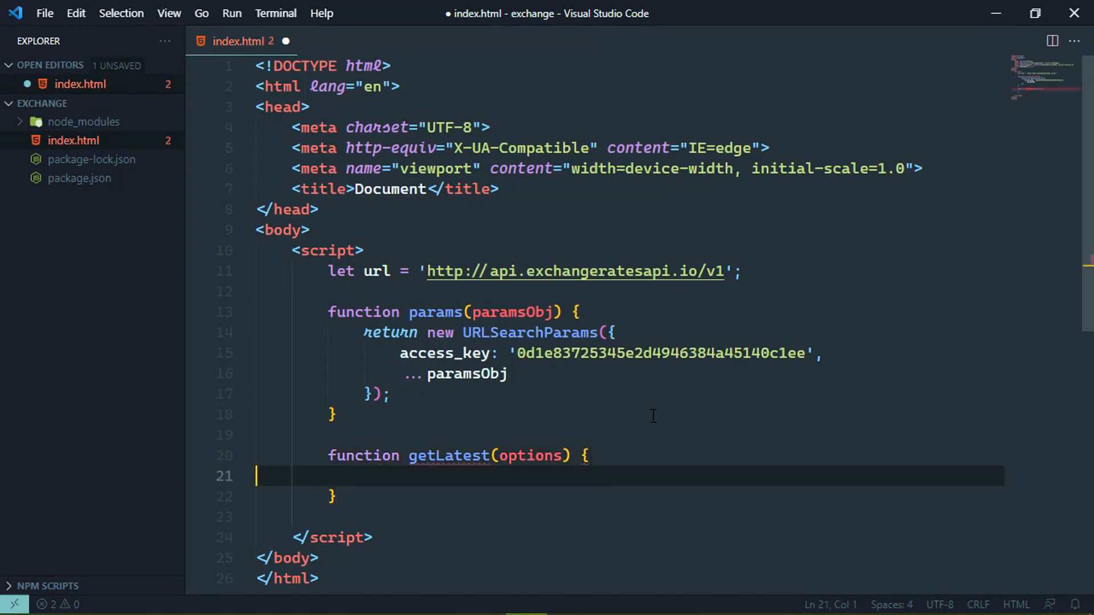
type("fetch(`$")
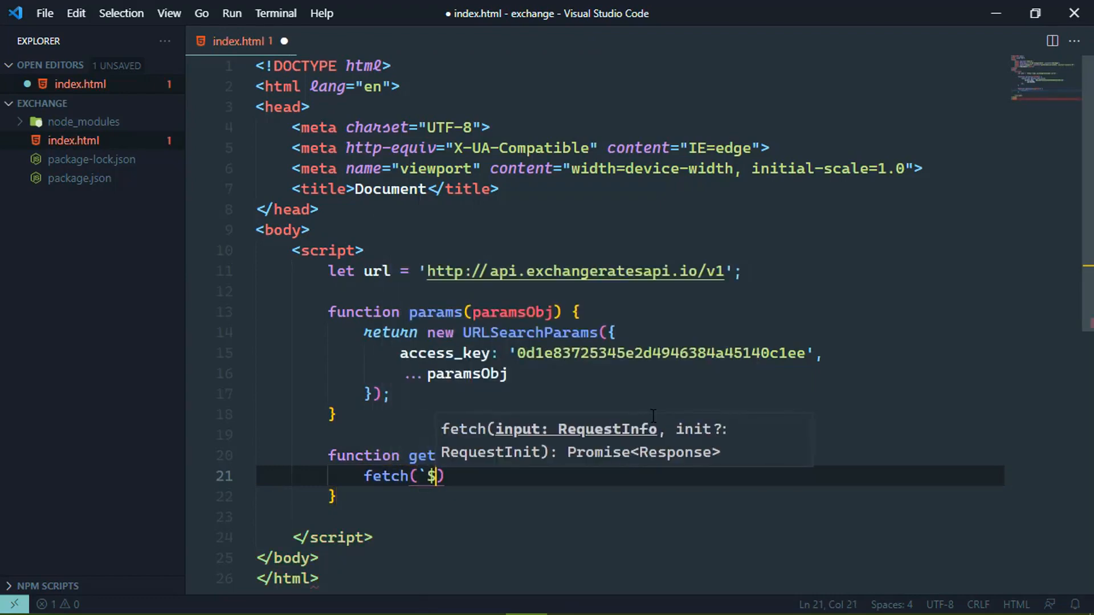
type("{url}")
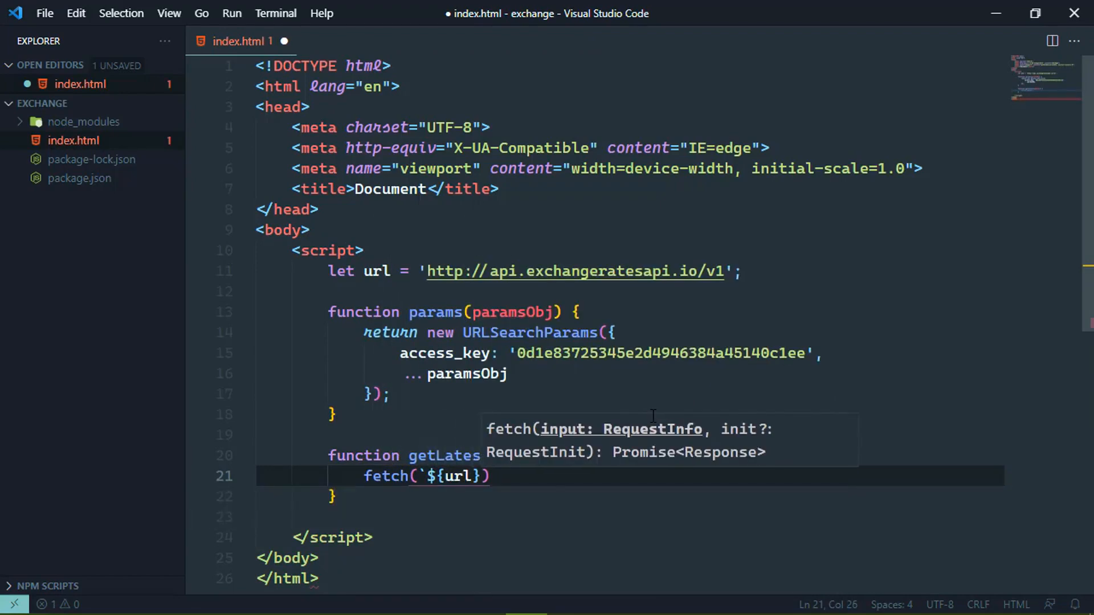
type("/")
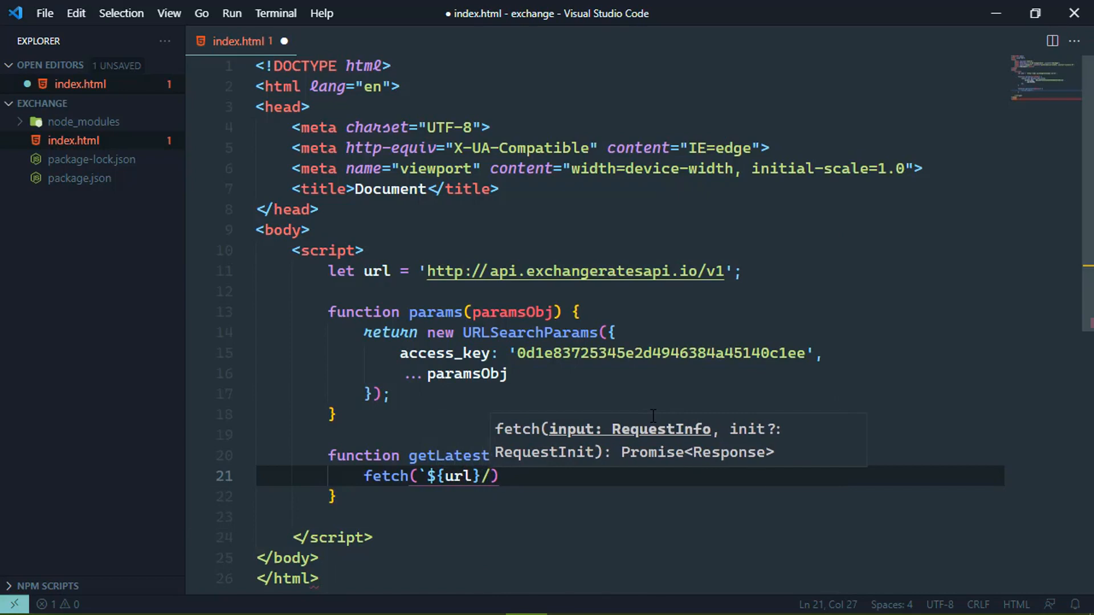
type("latest")
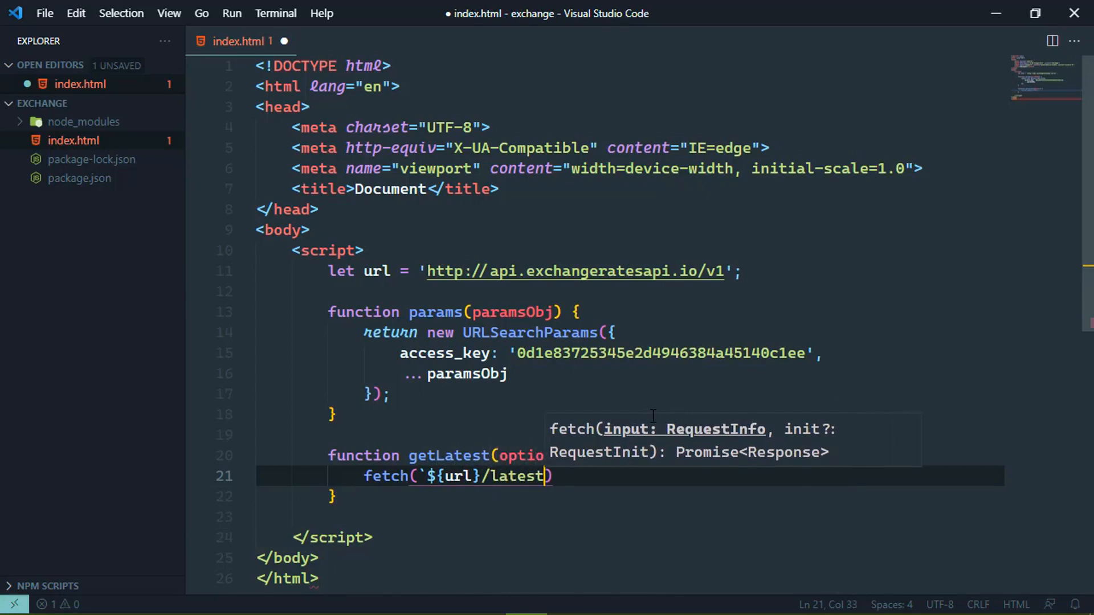
type("`")
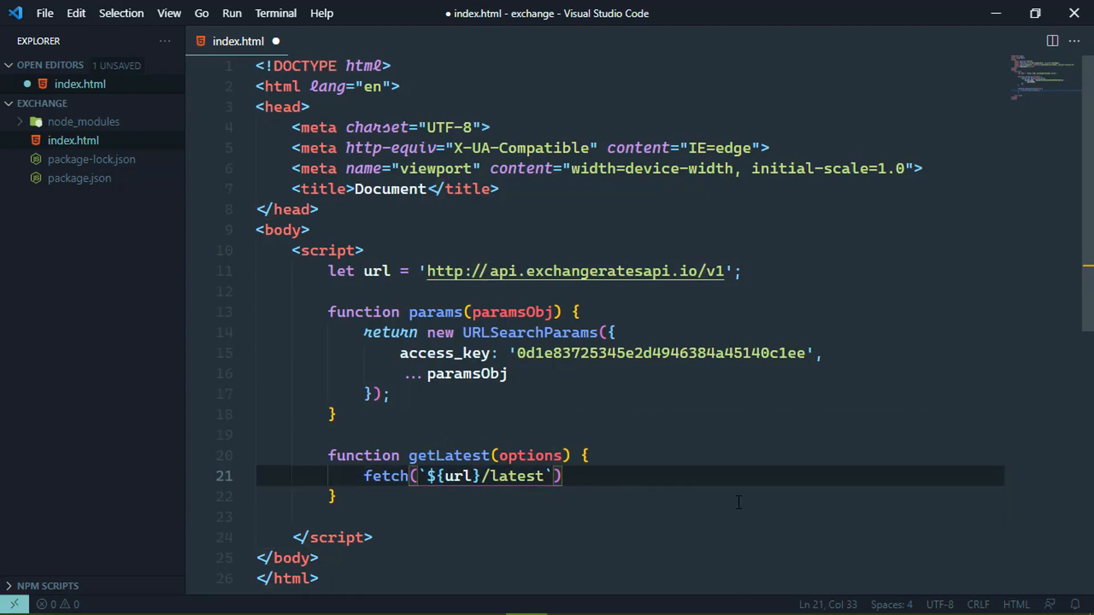
- Append the ?${params(options)} query string to the fetch URL
type("?${params")
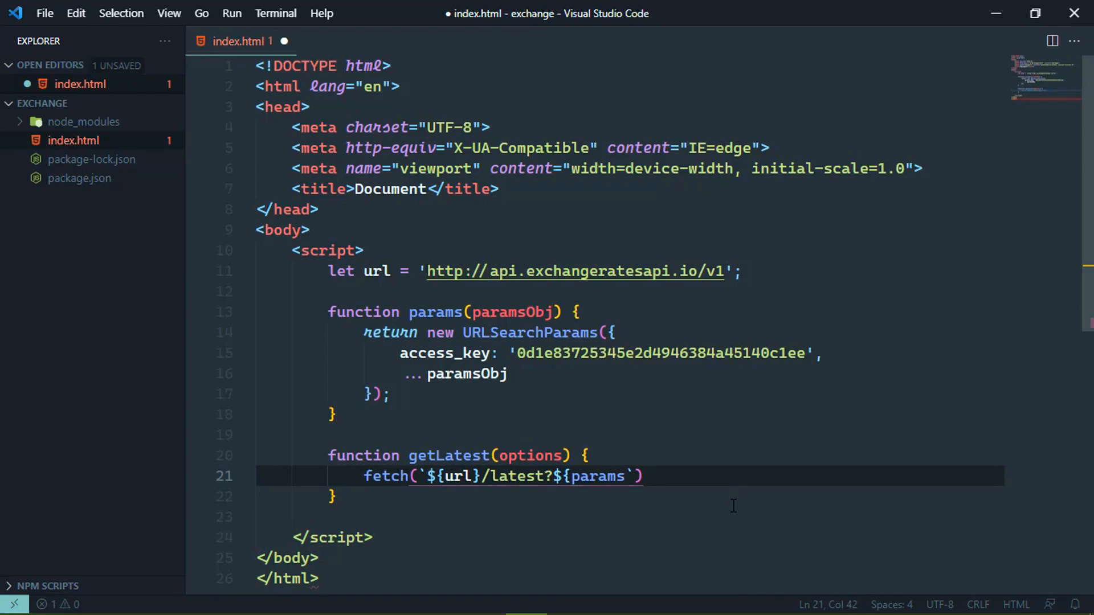
type("(")
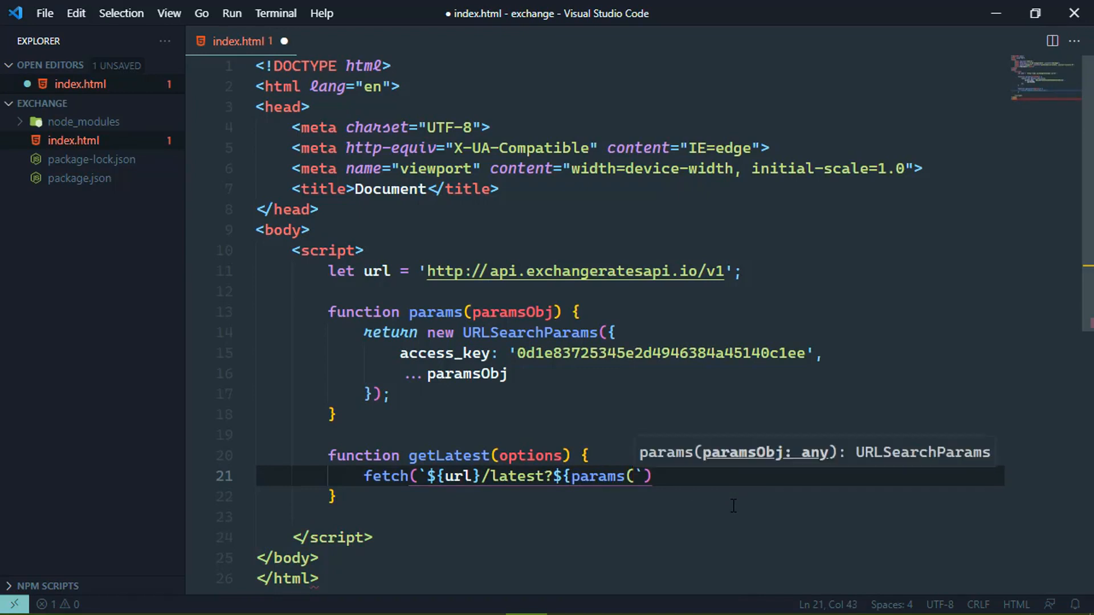
type("opti")
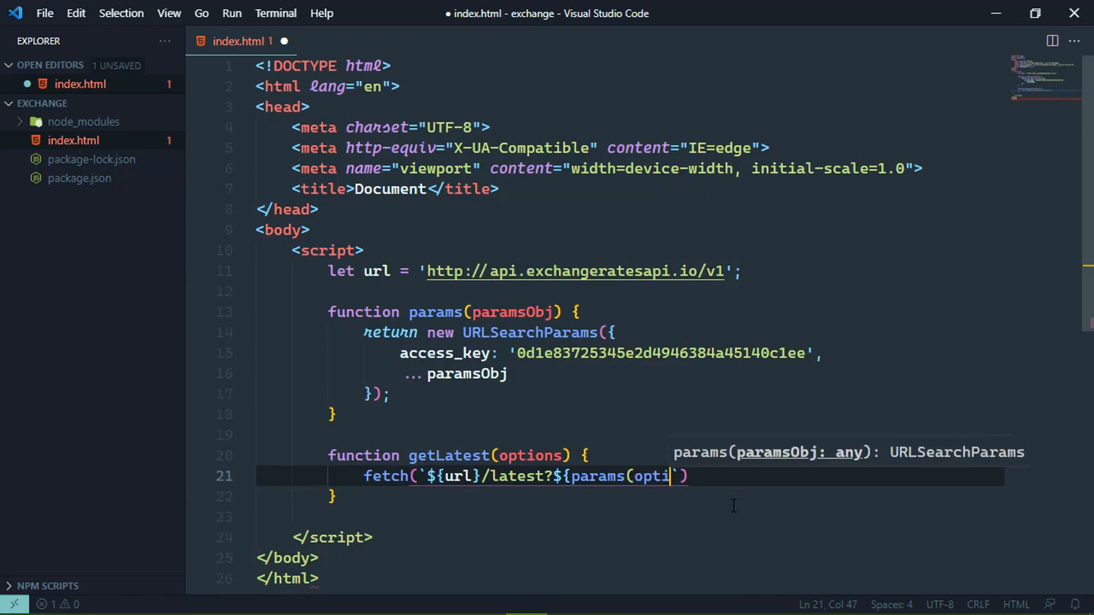
type("ons")
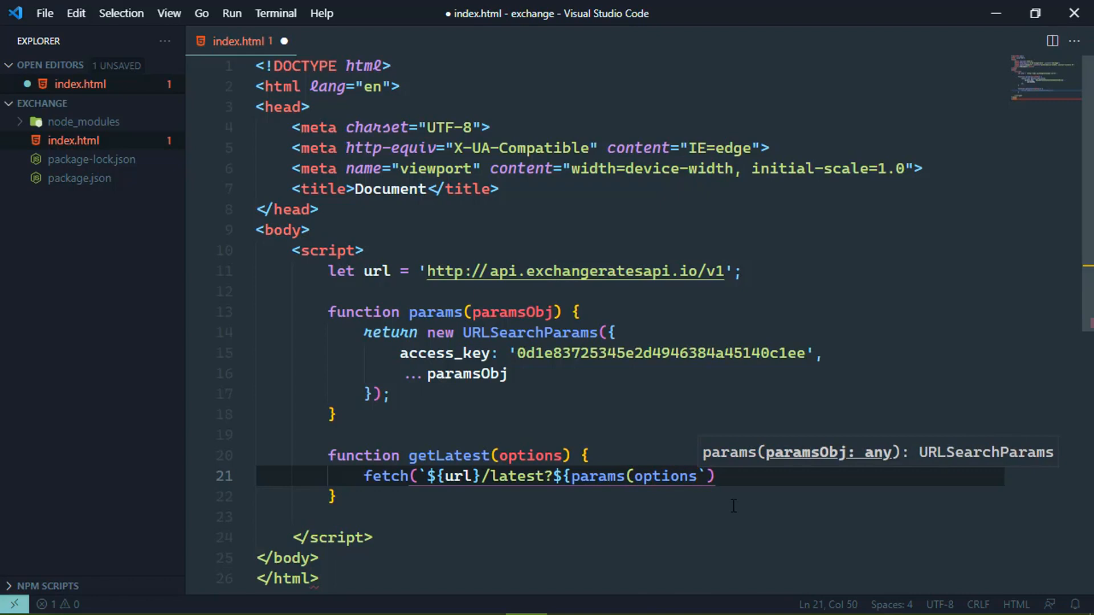
type("}`")
type(".then(res => res.json())")
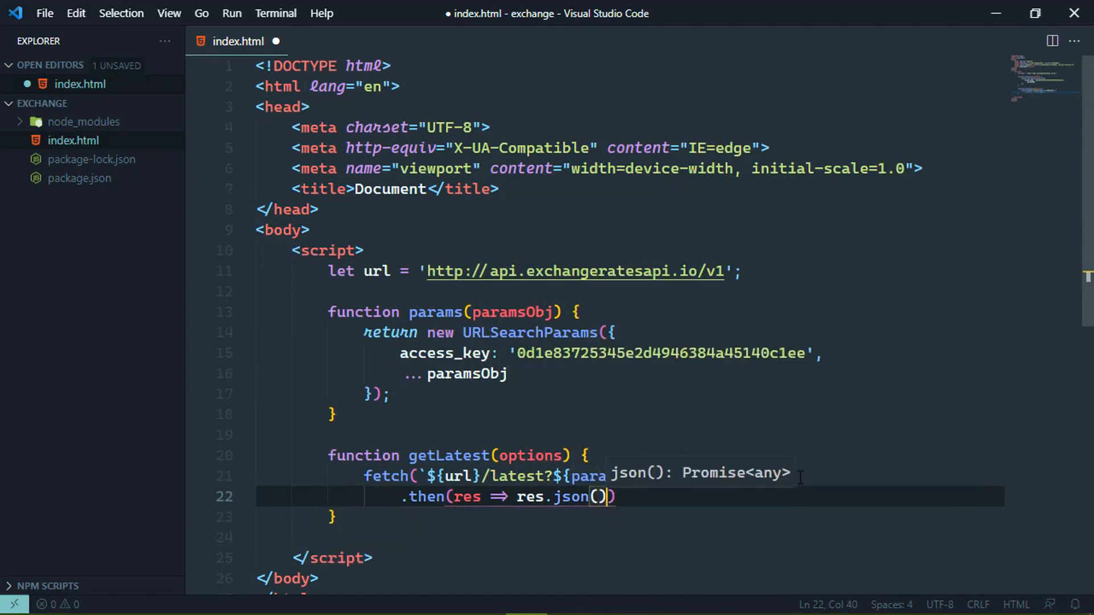
- Chain .then handlers parsing the JSON and logging it, and begin a getLatest call
key("Enter")
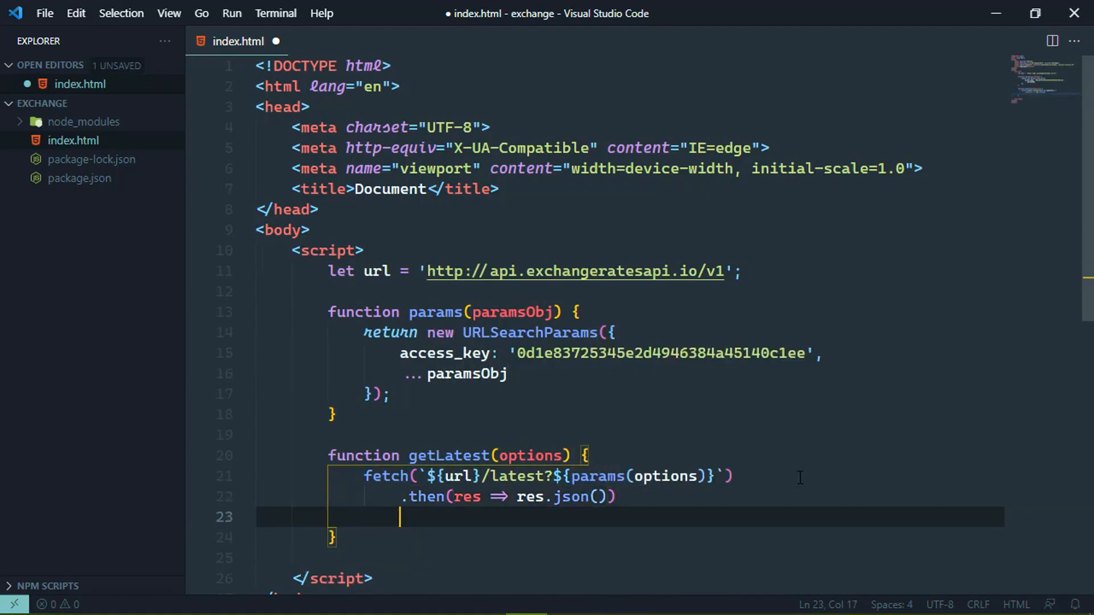
type(".then(")
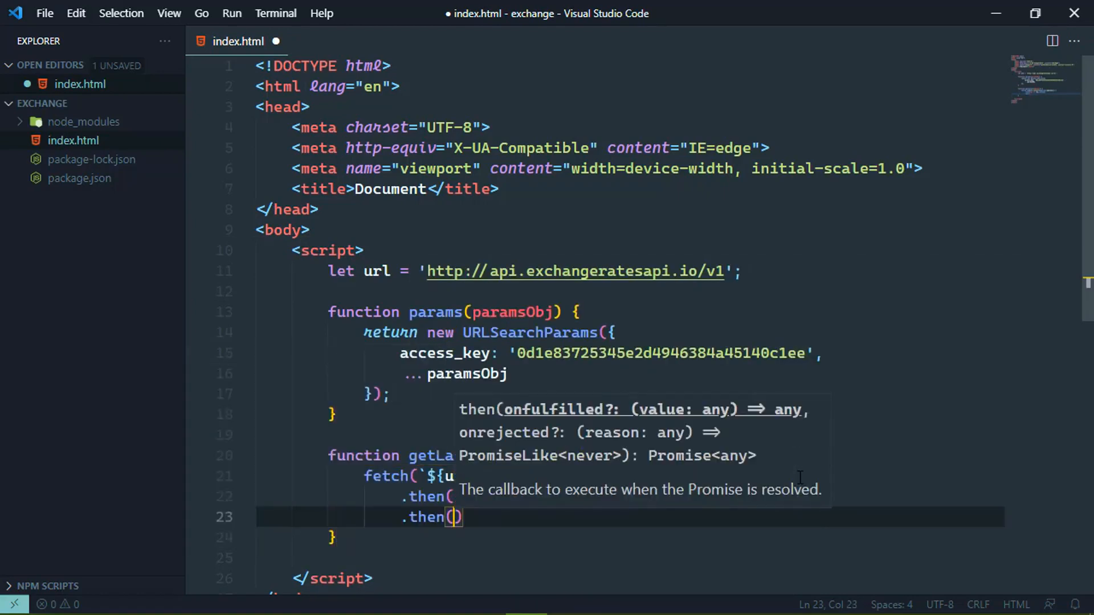
type("data")
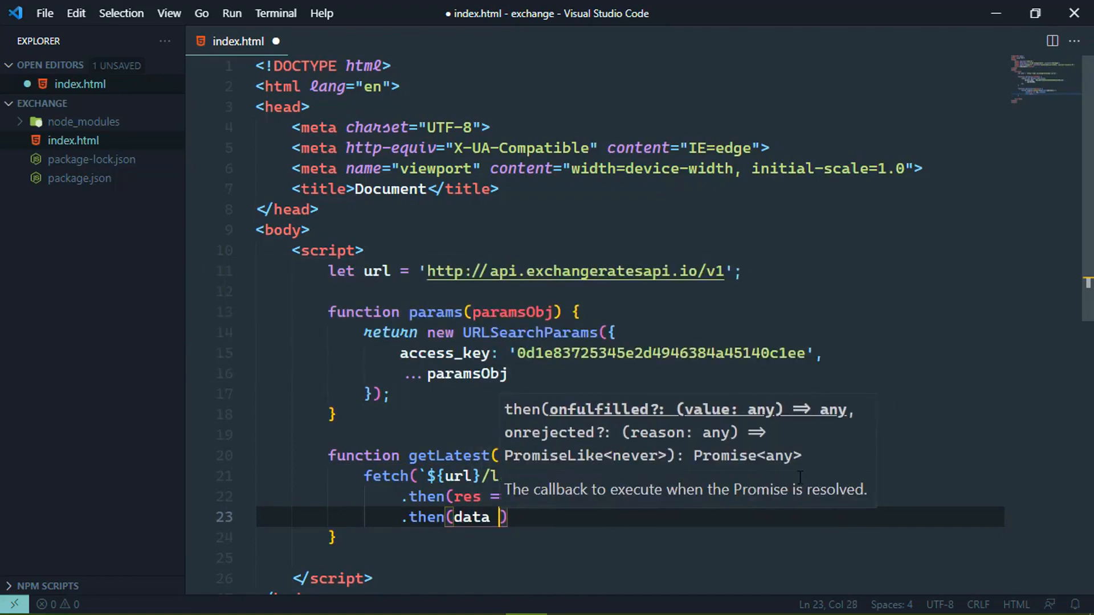
type("console.log")
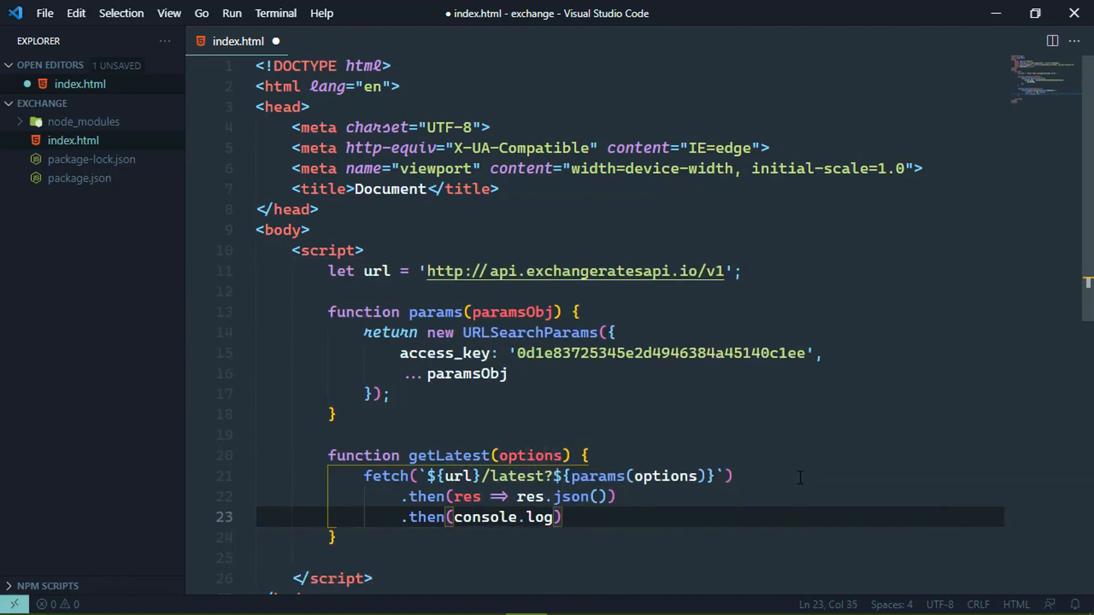
type(";")
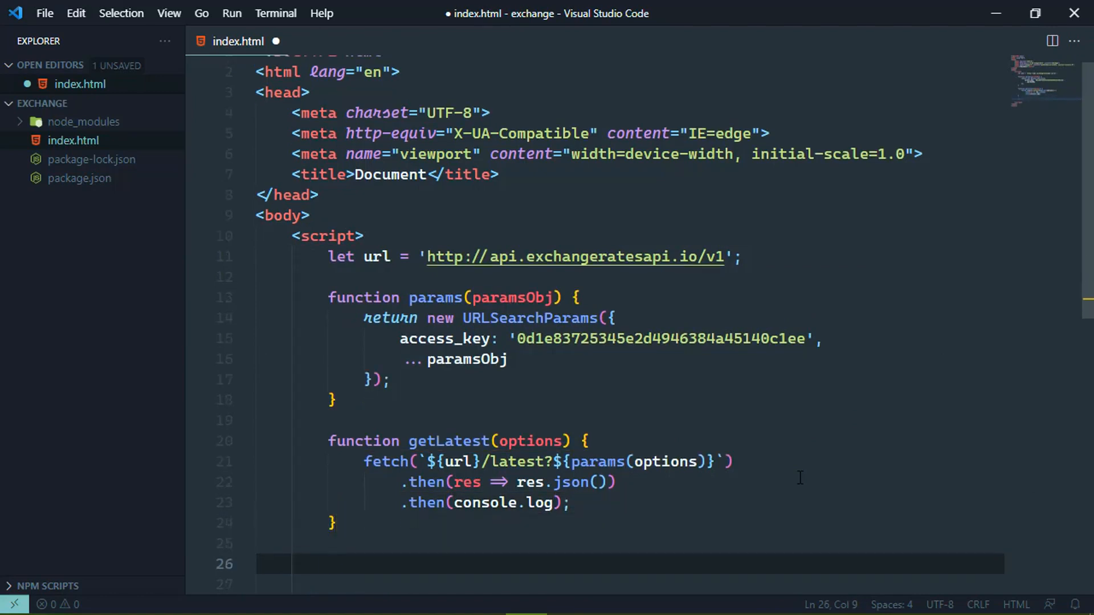
type("getLates")
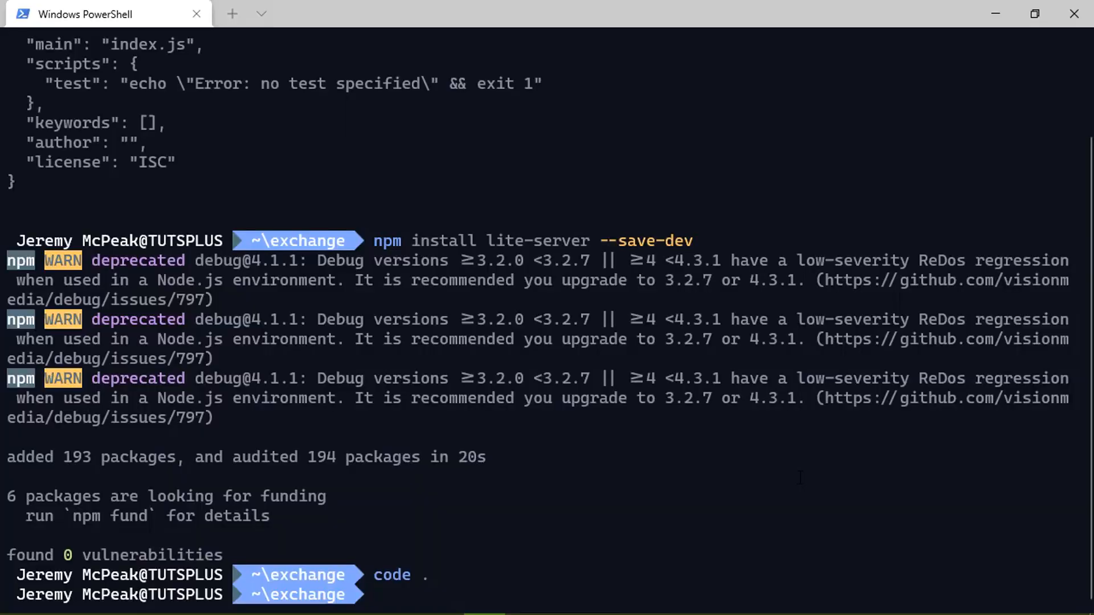
- Run npm run serve in PowerShell to serve the page on localhost:3000
type("npm run serve")
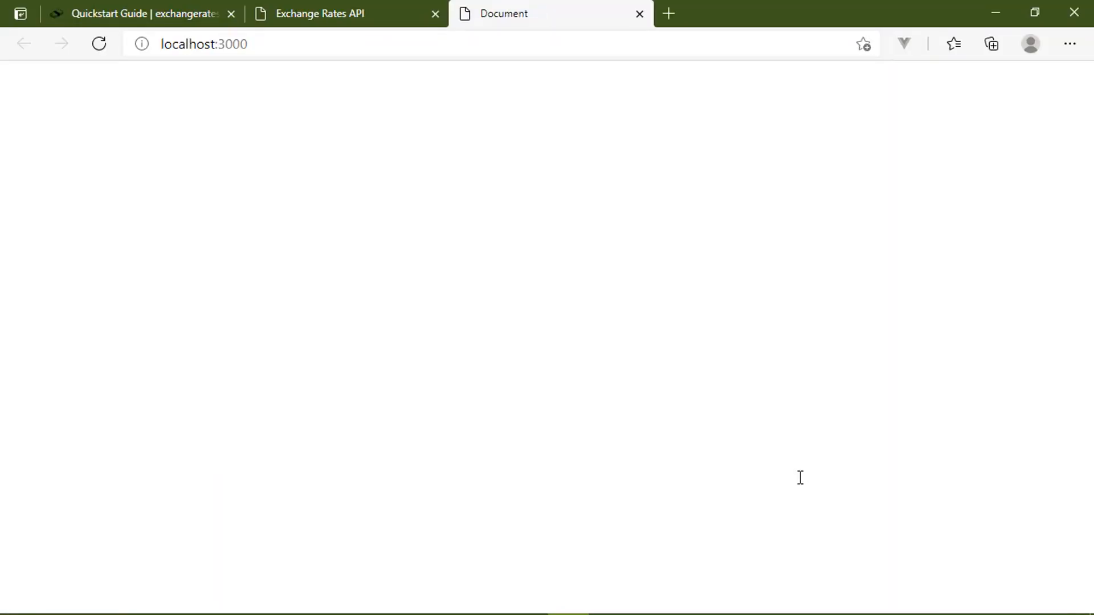
- Open DevTools, expand the logged object and its rates, and scroll through the currencies
key("F12")
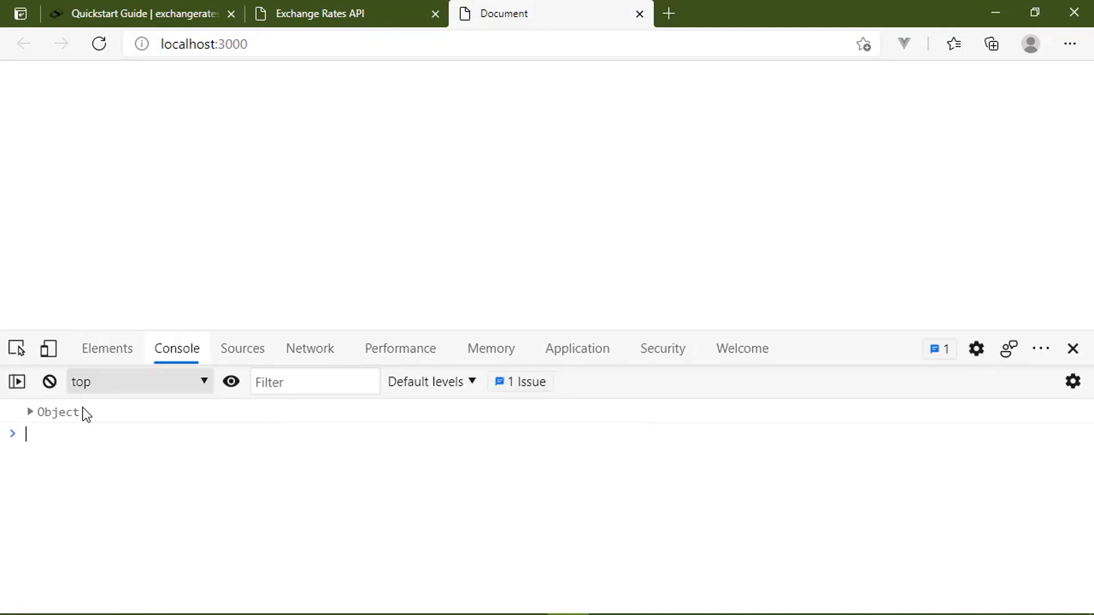
left_click(31, 411)
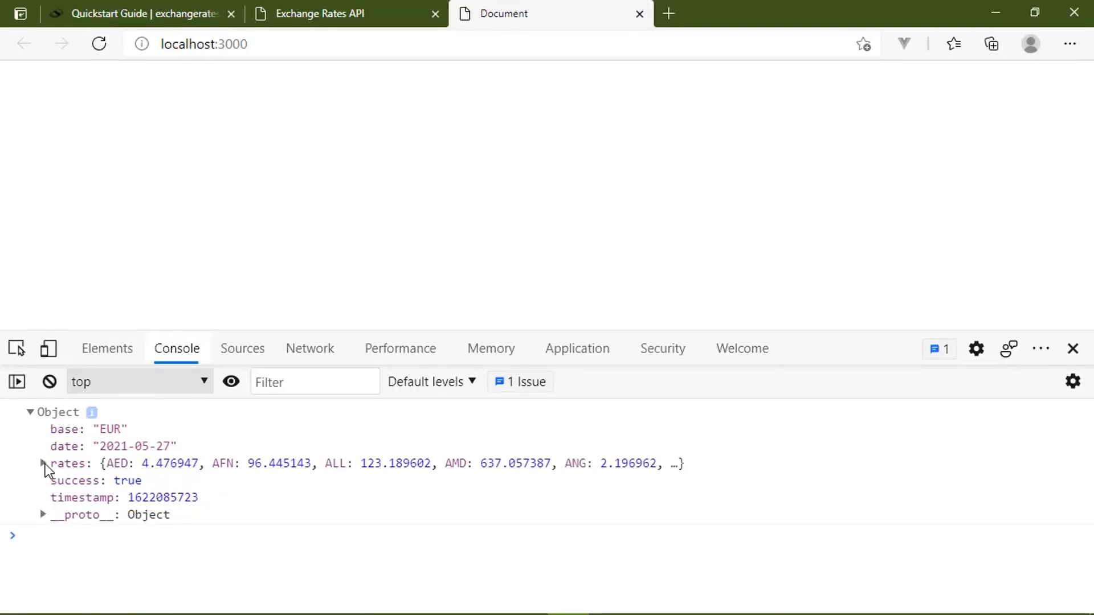
left_click(41, 463)
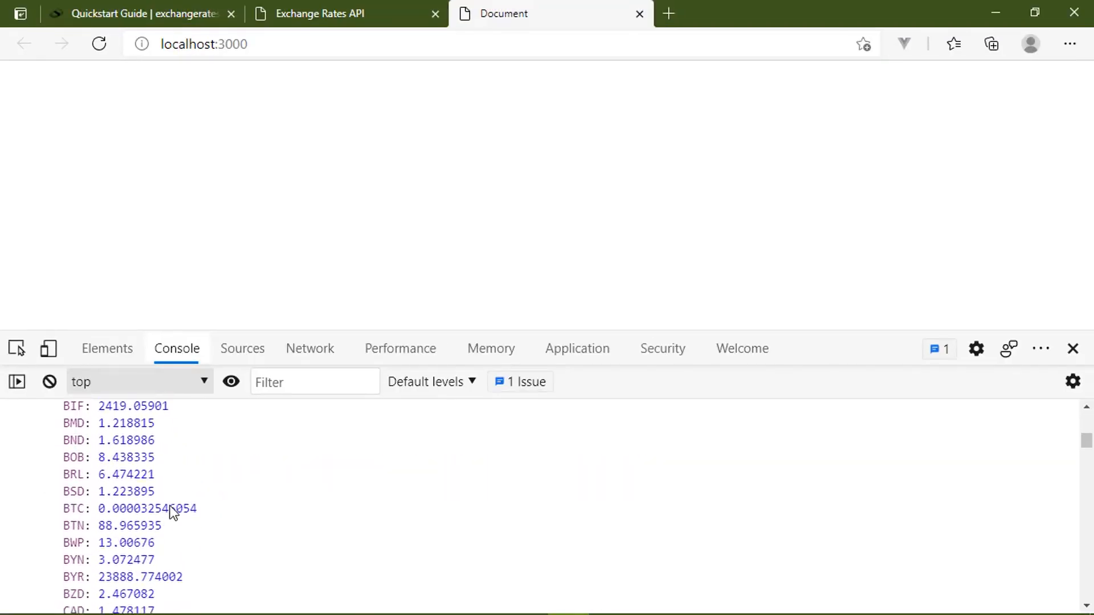
scroll("down", 3)
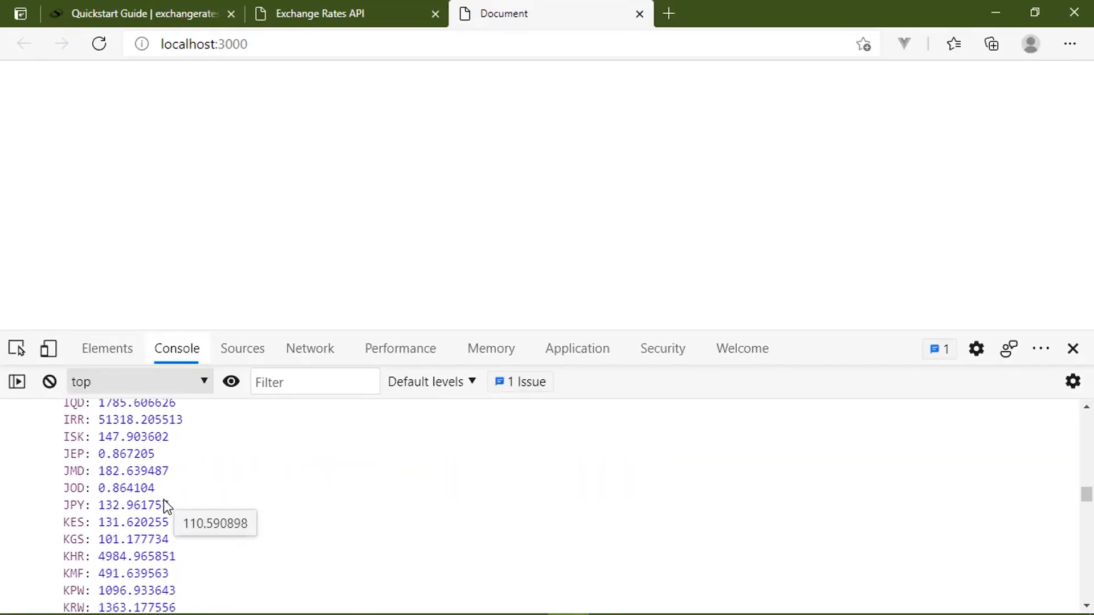
scroll("down", 3)
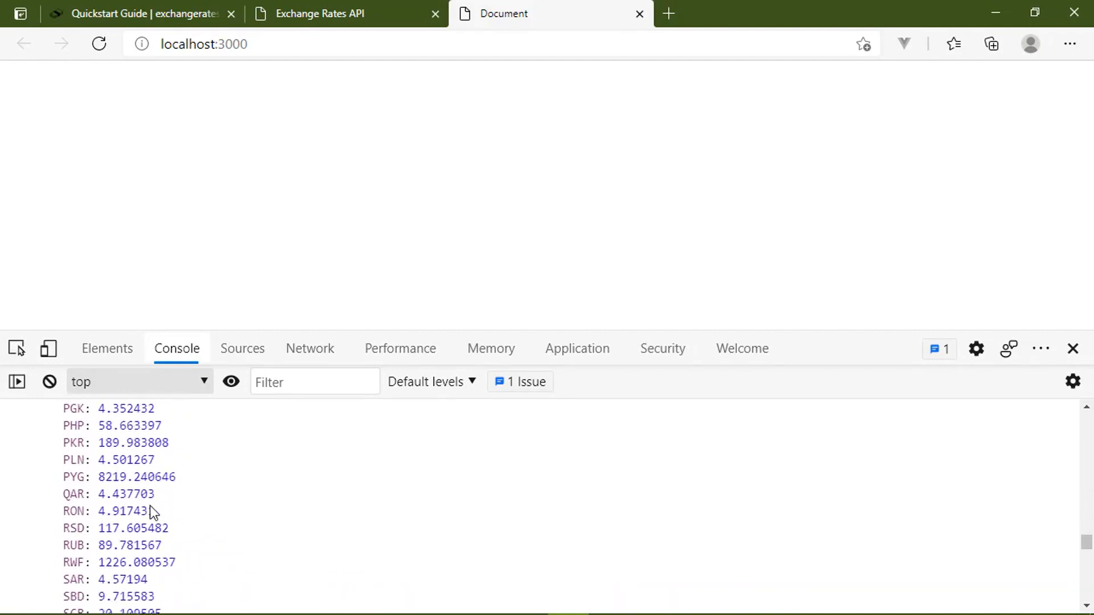
scroll("up", 3)
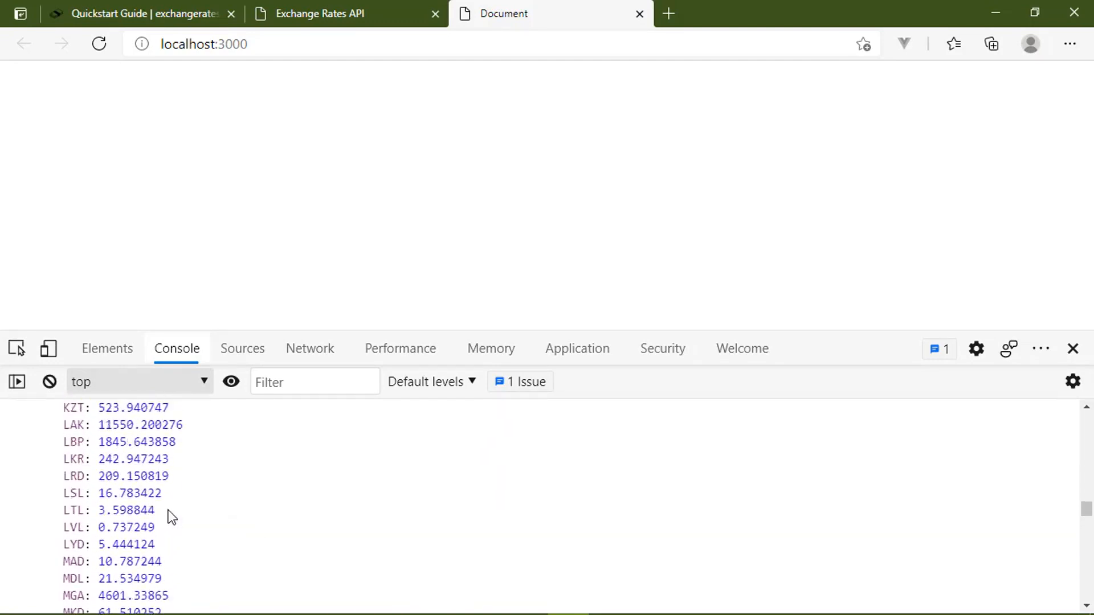
scroll("up", 3)
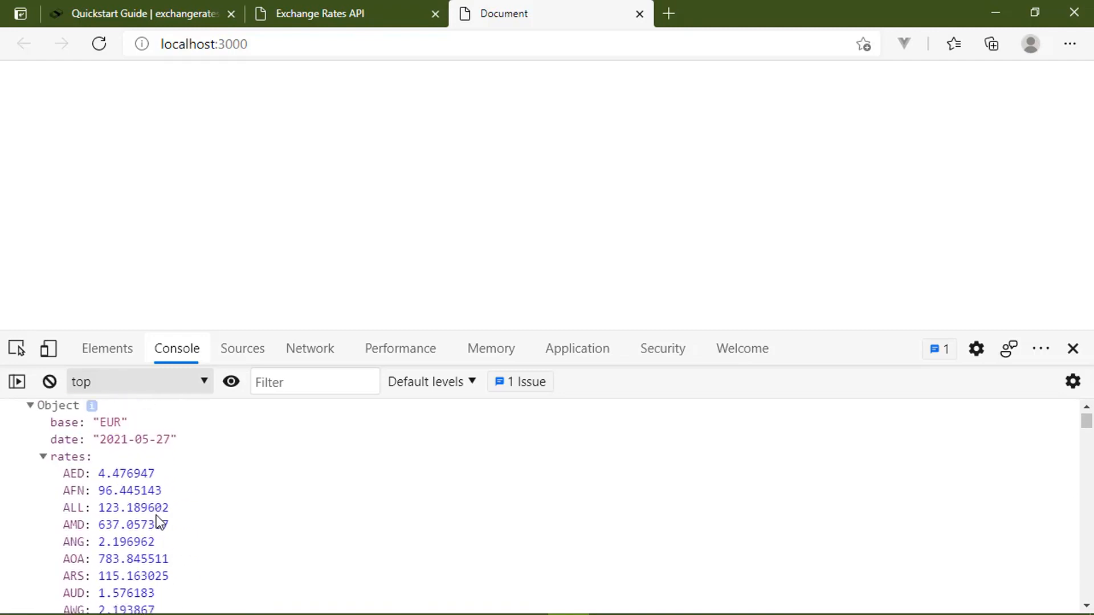
left_click(42, 456)
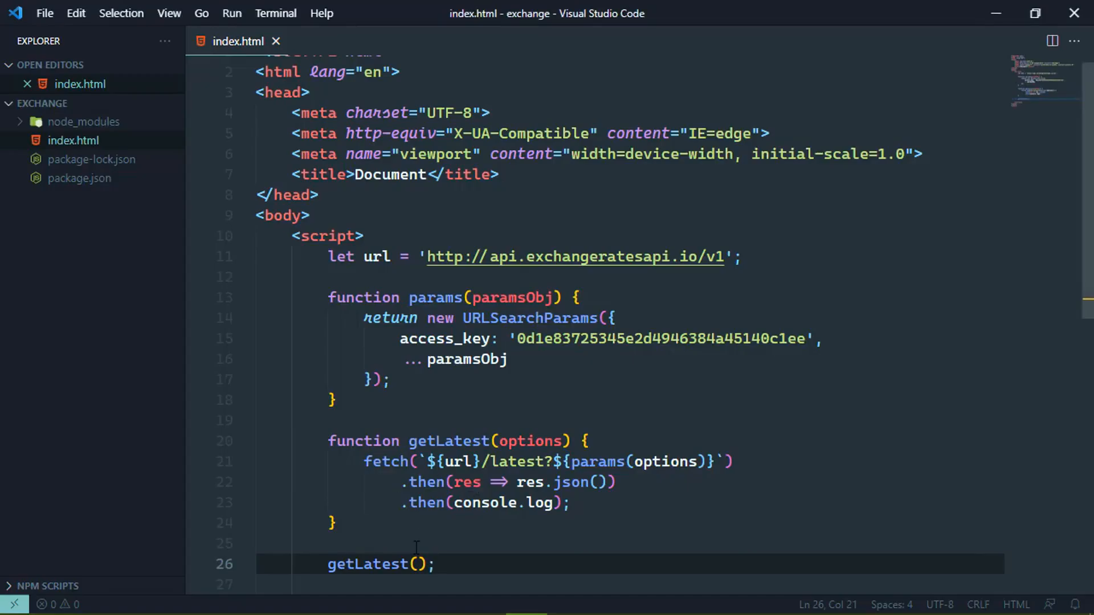
- Pass {symbols: 'USD,CAD,GBP'} into the getLatest() call on line 26
left_click(416, 564)
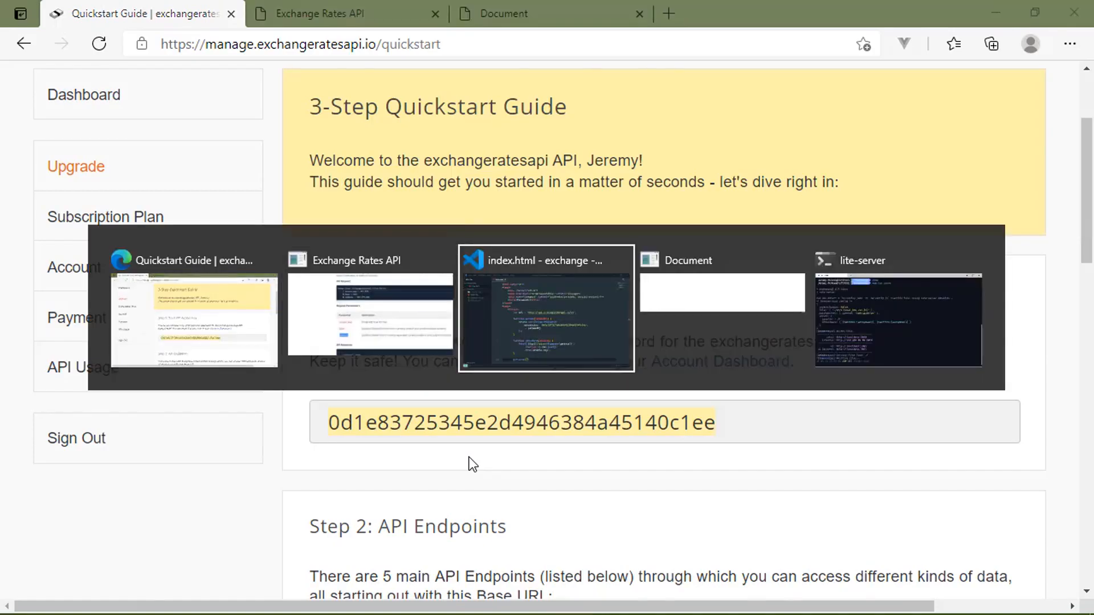
left_click(545, 308)
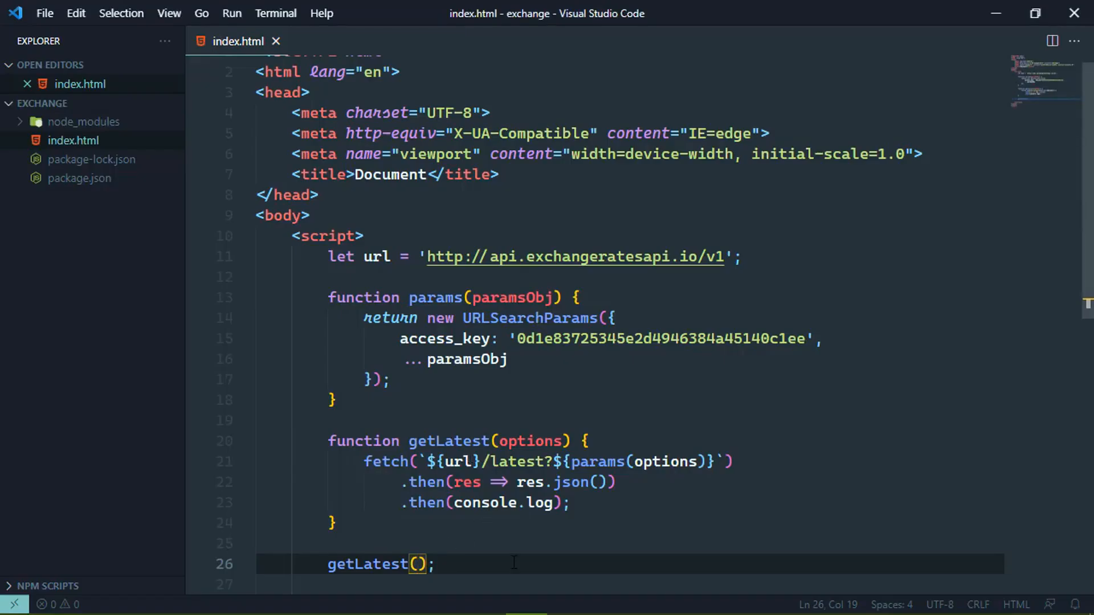
type("{symbols:'")
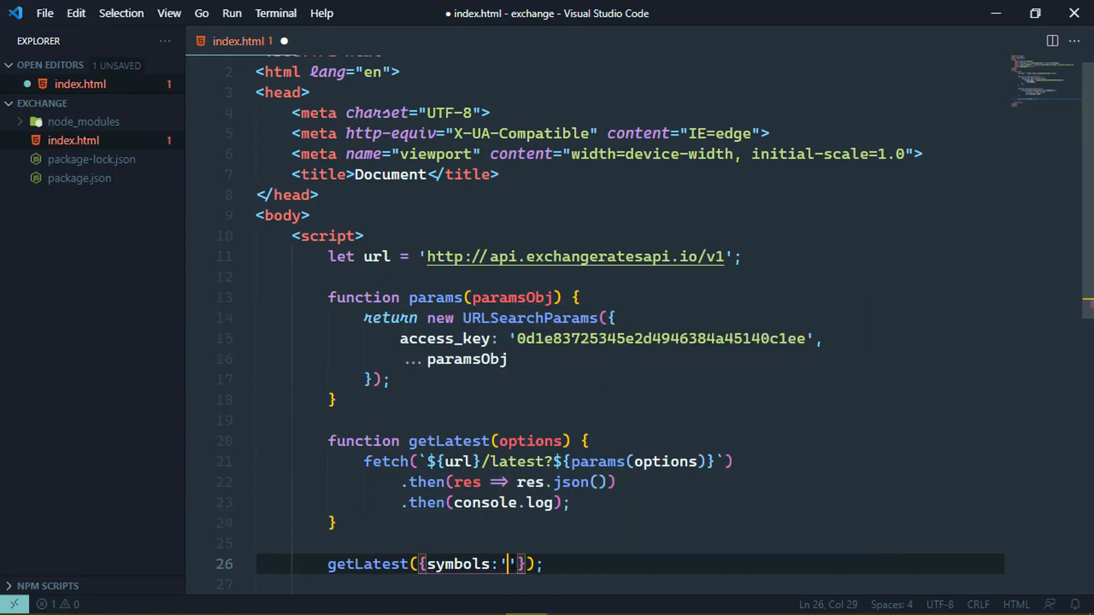
type("USD")
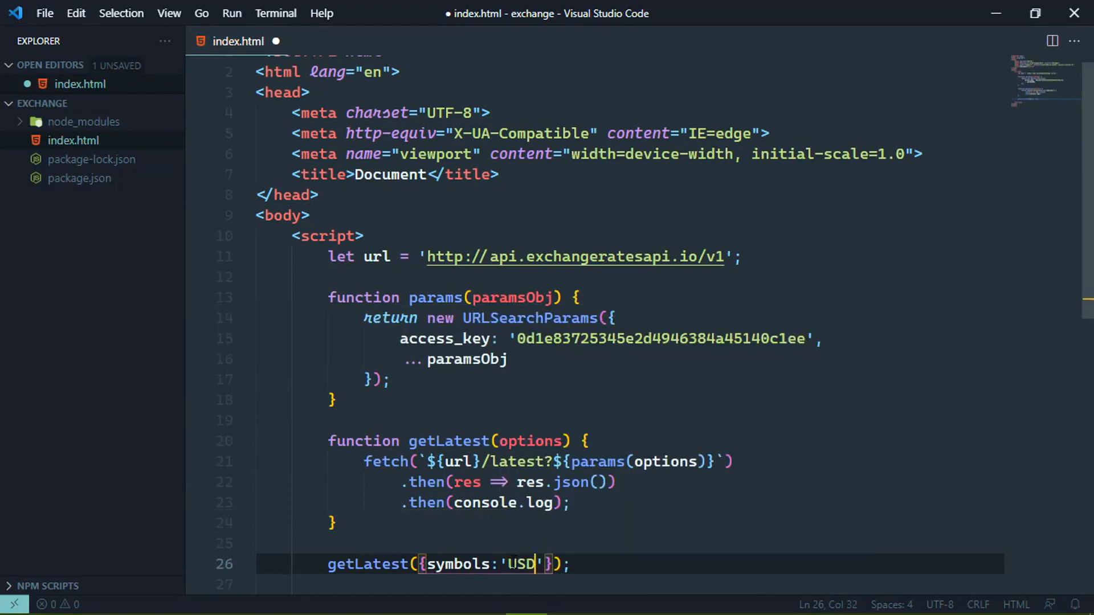
type(",CAD")
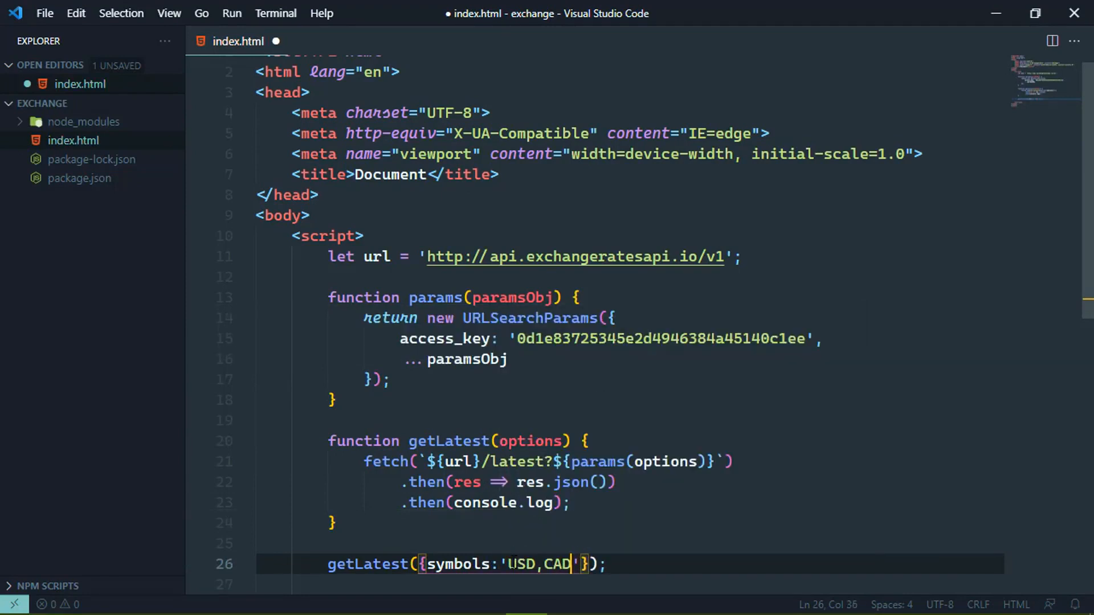
type(",")
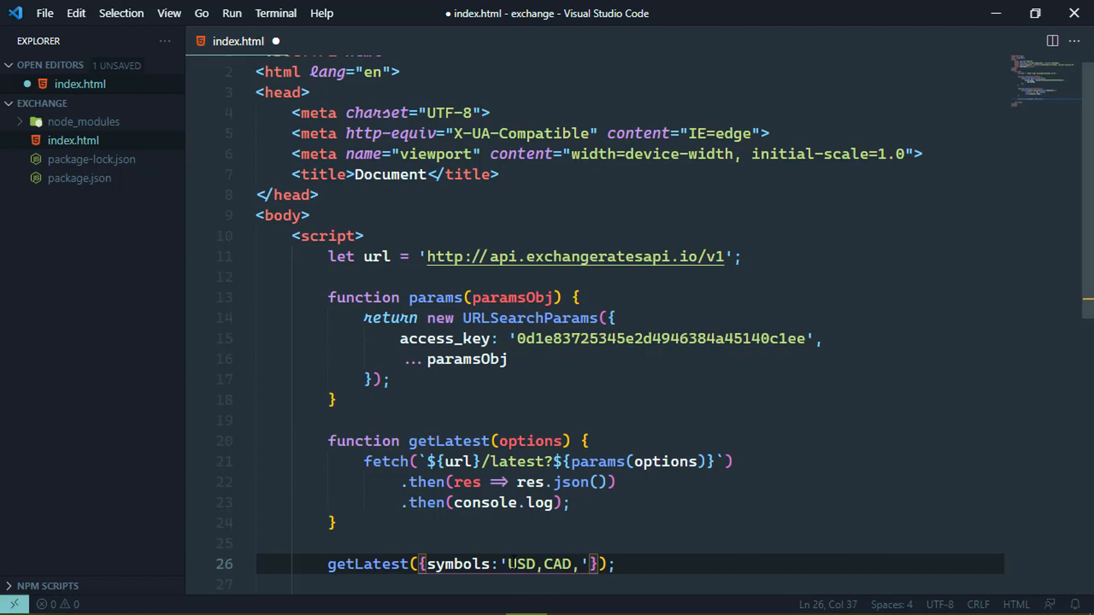
type("GB")
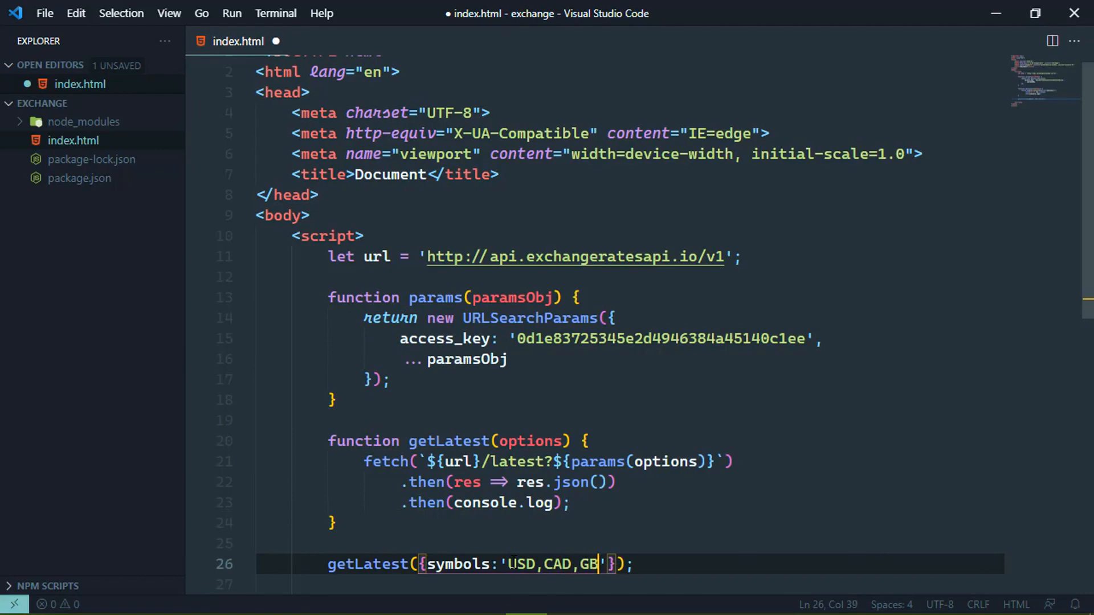
type("P")
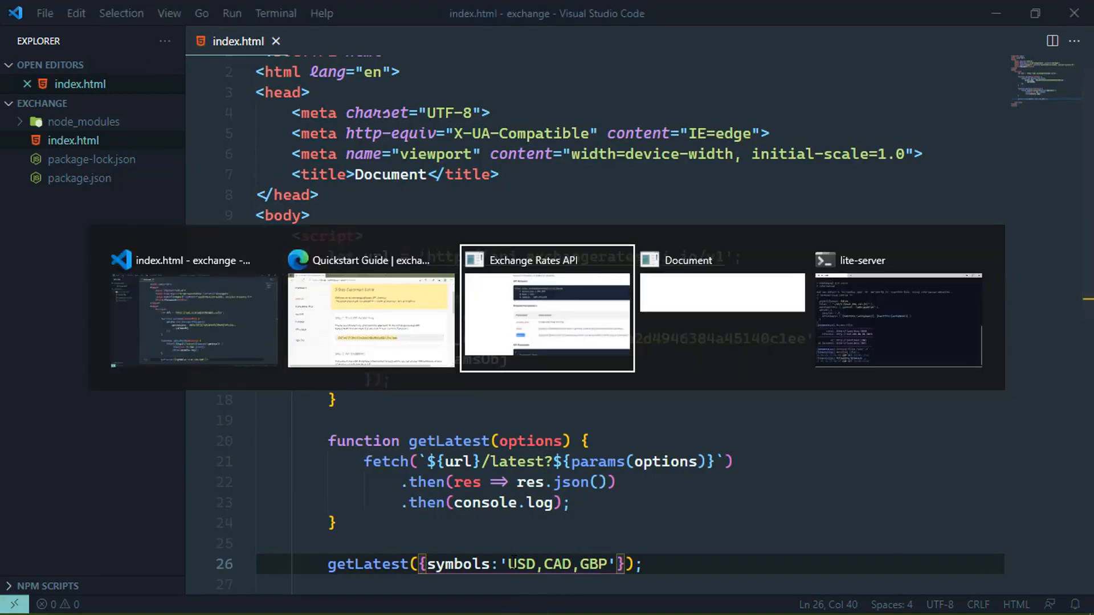
- Expand the refreshed console object and its rates, listing only CAD, GBP and USD
left_click(721, 307)
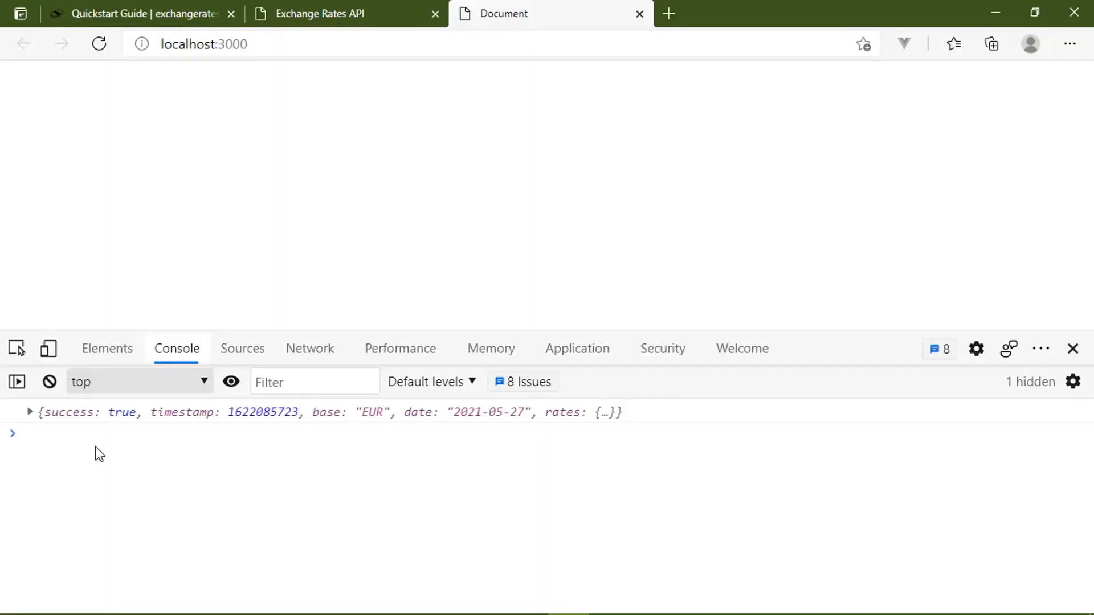
left_click(30, 411)
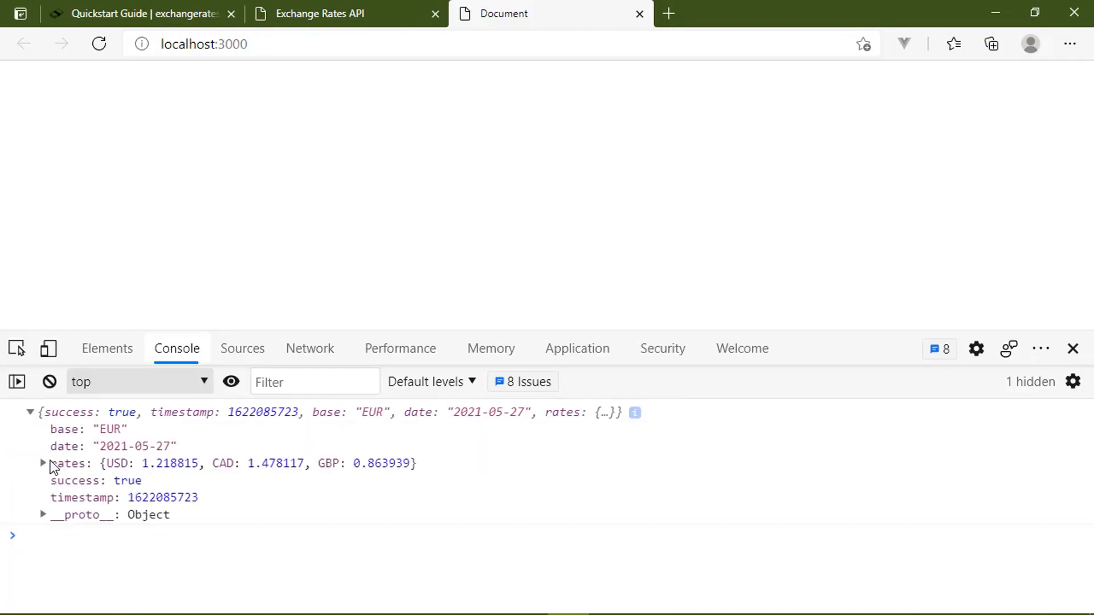
mouse_move(60, 447)
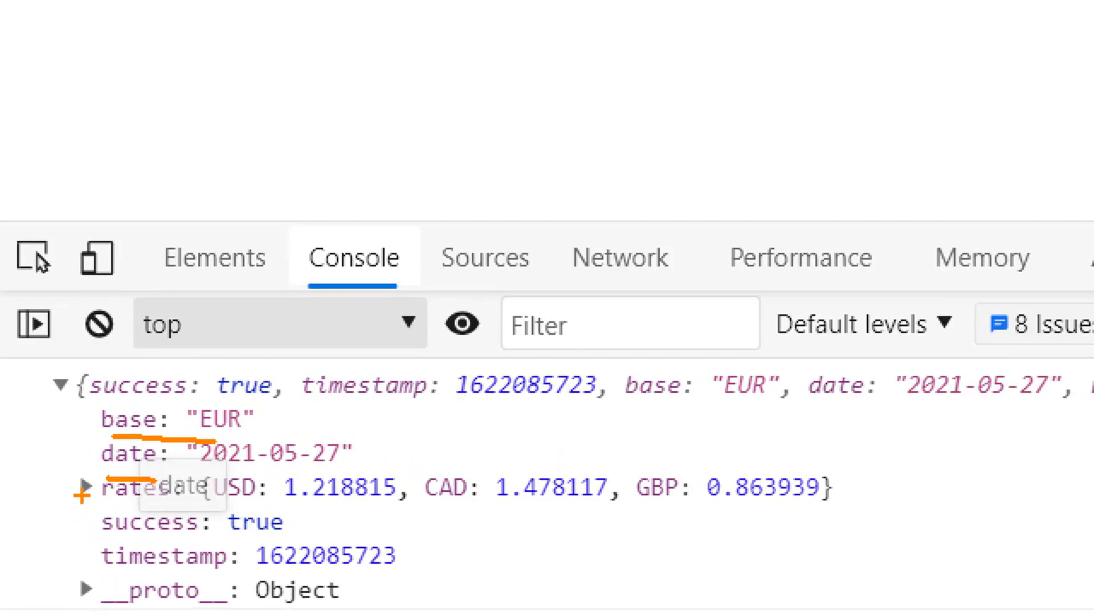
left_click(82, 486)
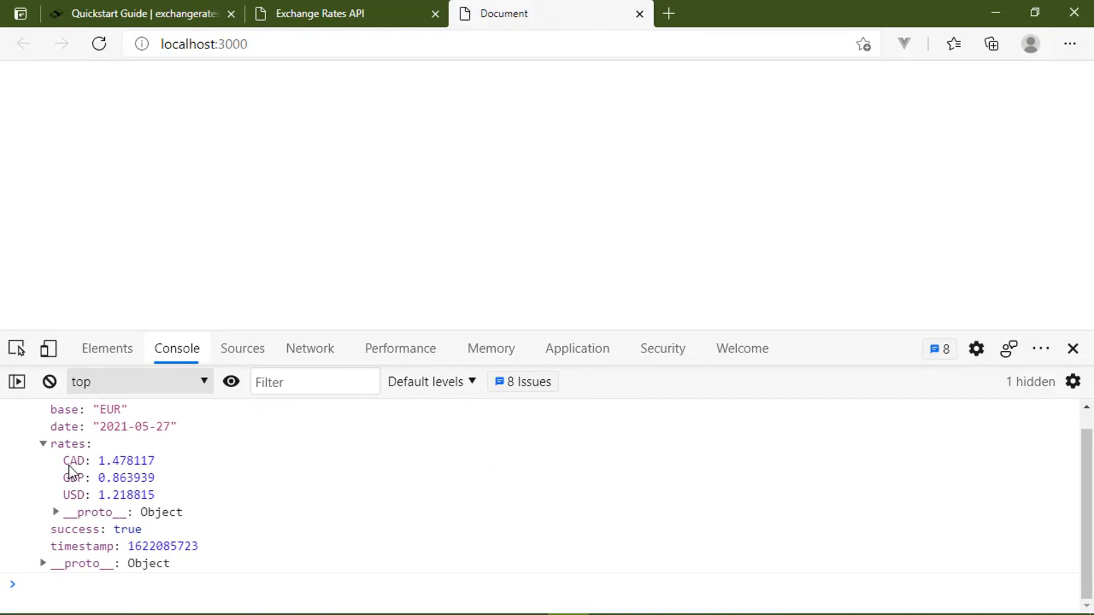
mouse_move(72, 494)
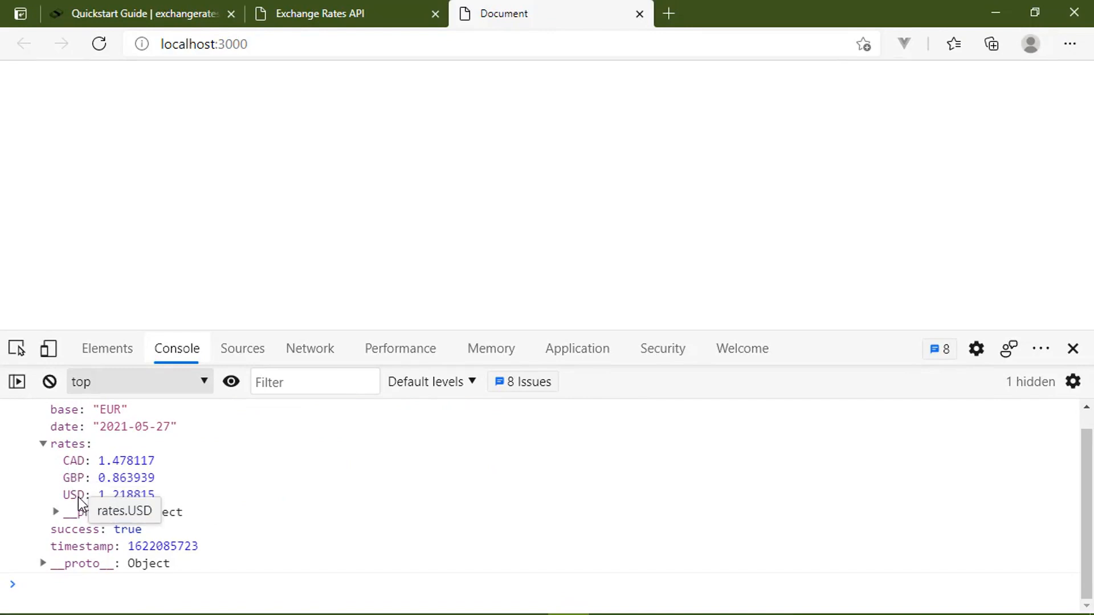
key("alt+tab")
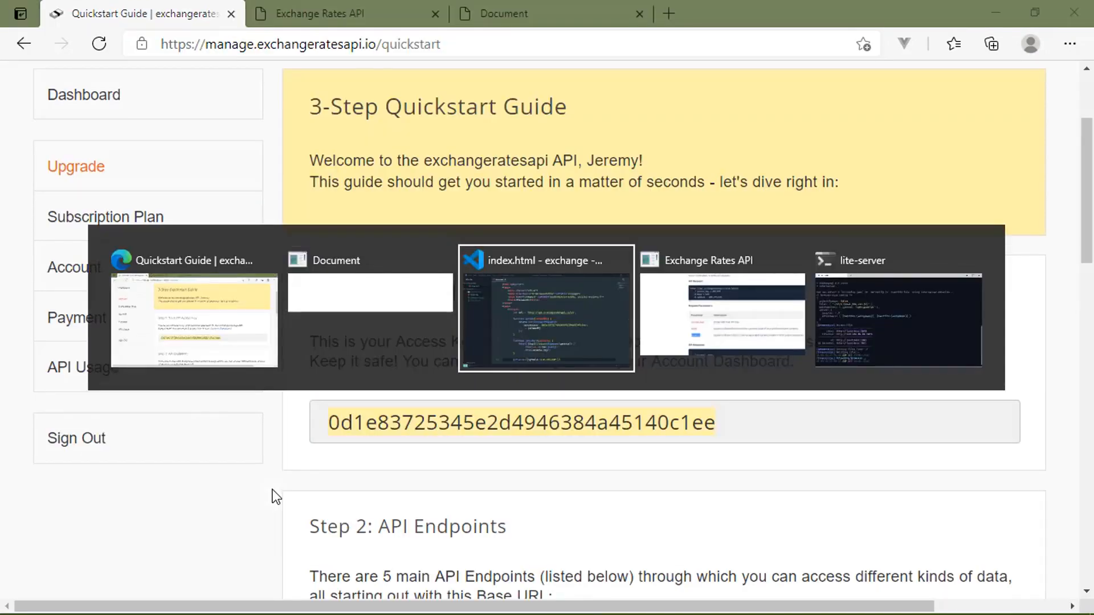
- Add base: 'USD' to the getLatest options object before symbols
left_click(546, 309)
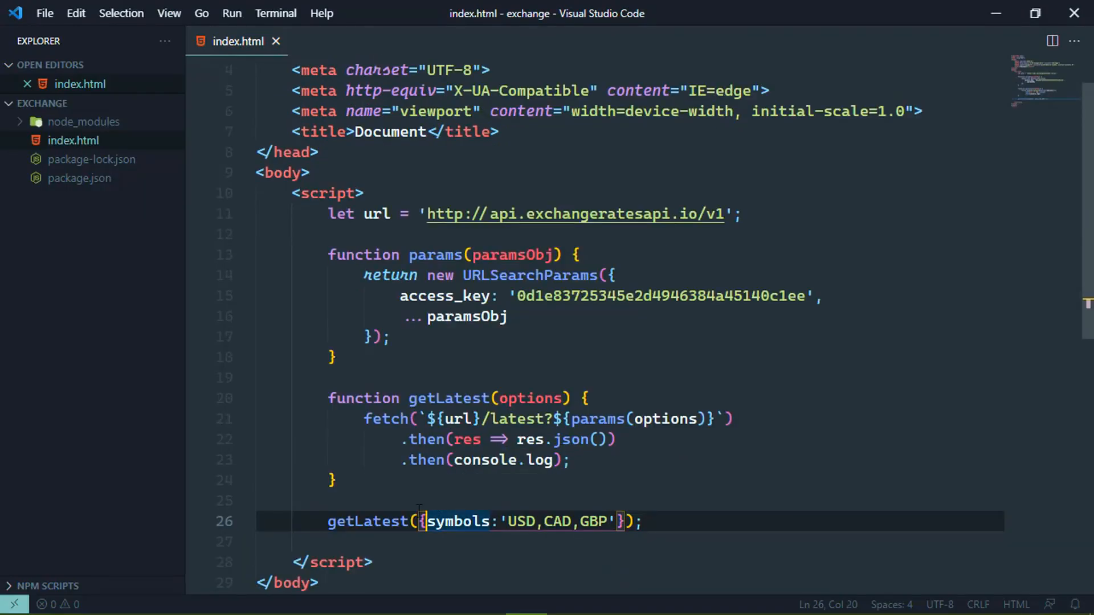
mouse_move(624, 494)
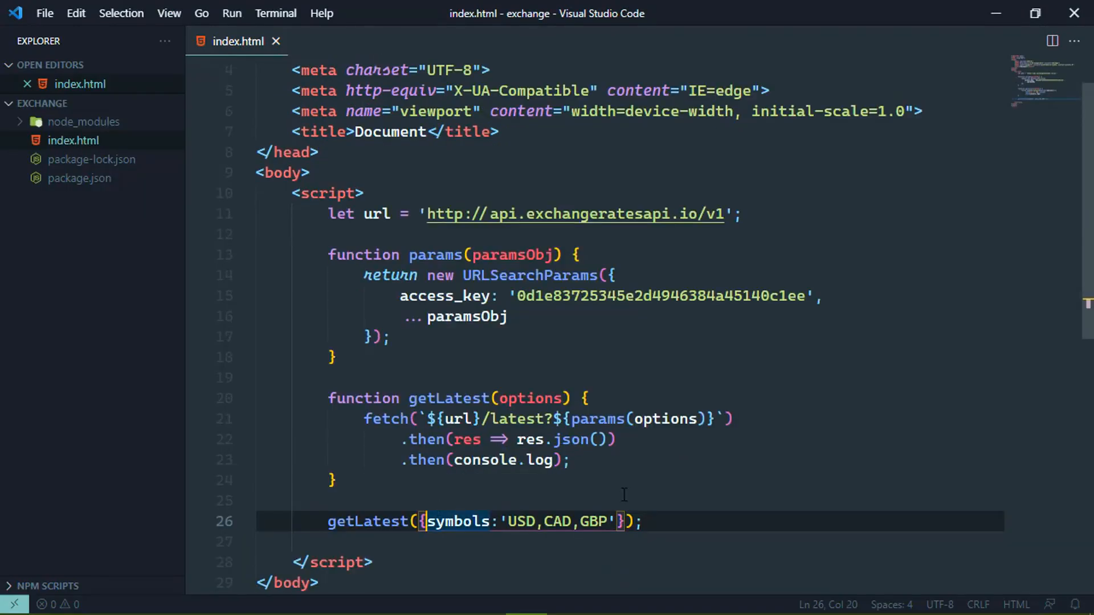
type("base: '")
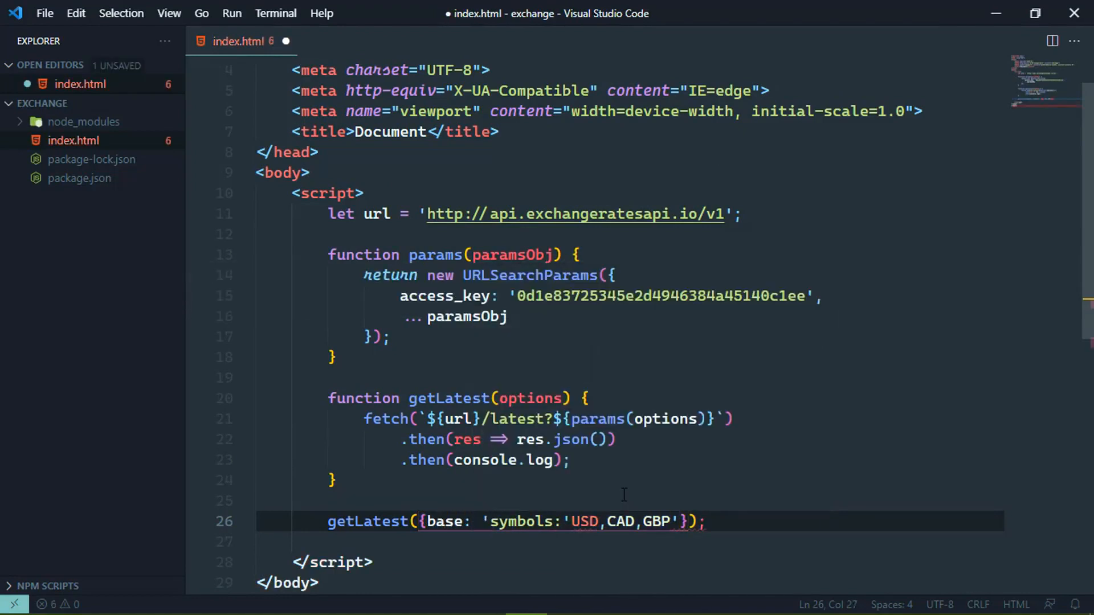
type("USD'")
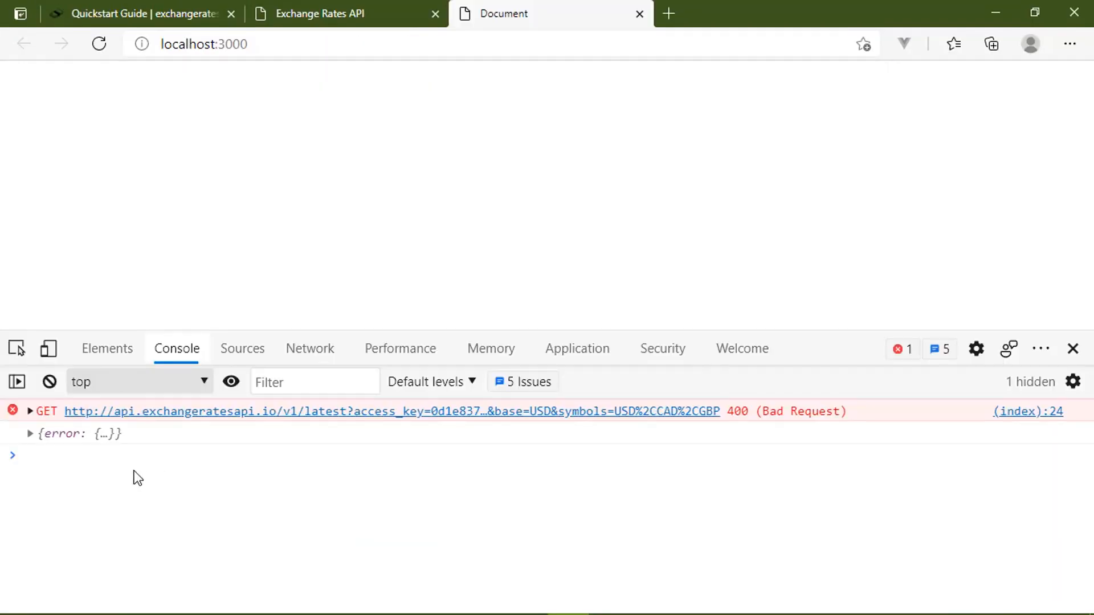
- Expand the logged error object to read code base_currency_access_restricted and its message
left_click(31, 433)
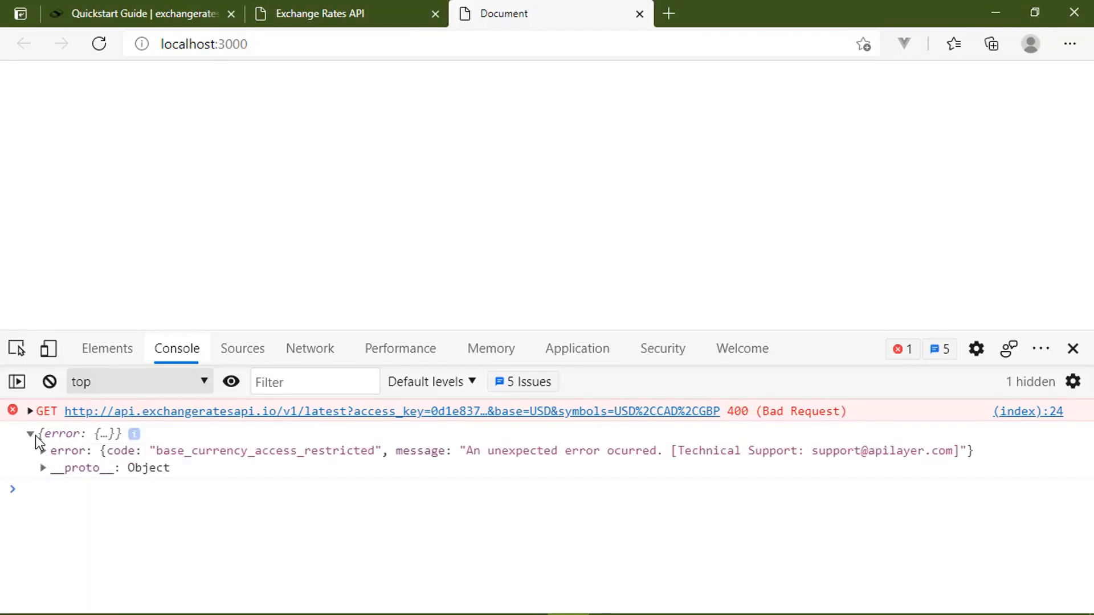
left_click(31, 434)
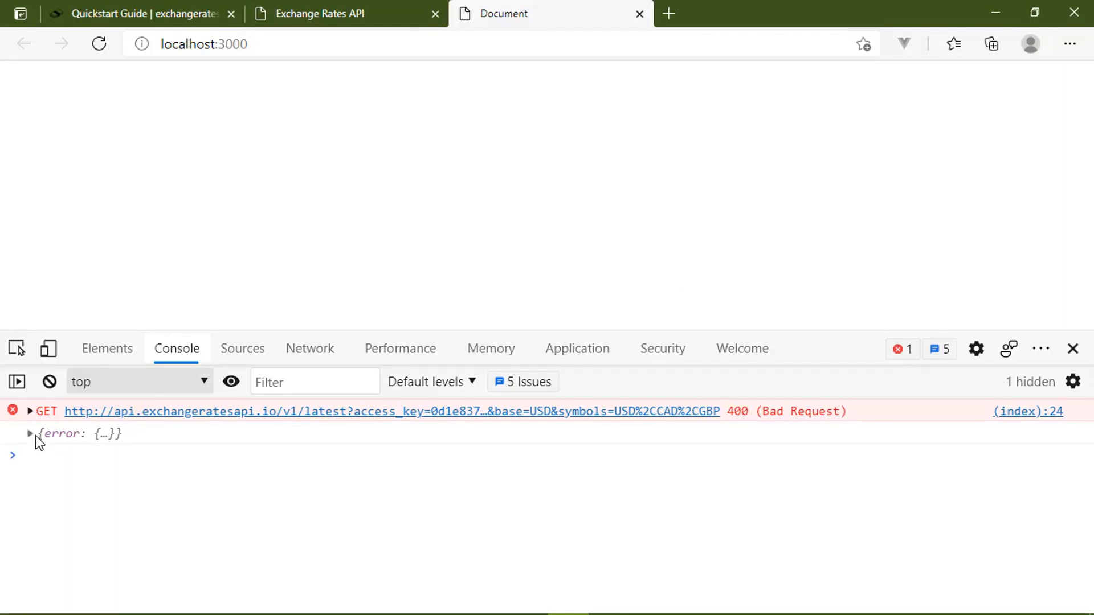
left_click(30, 433)
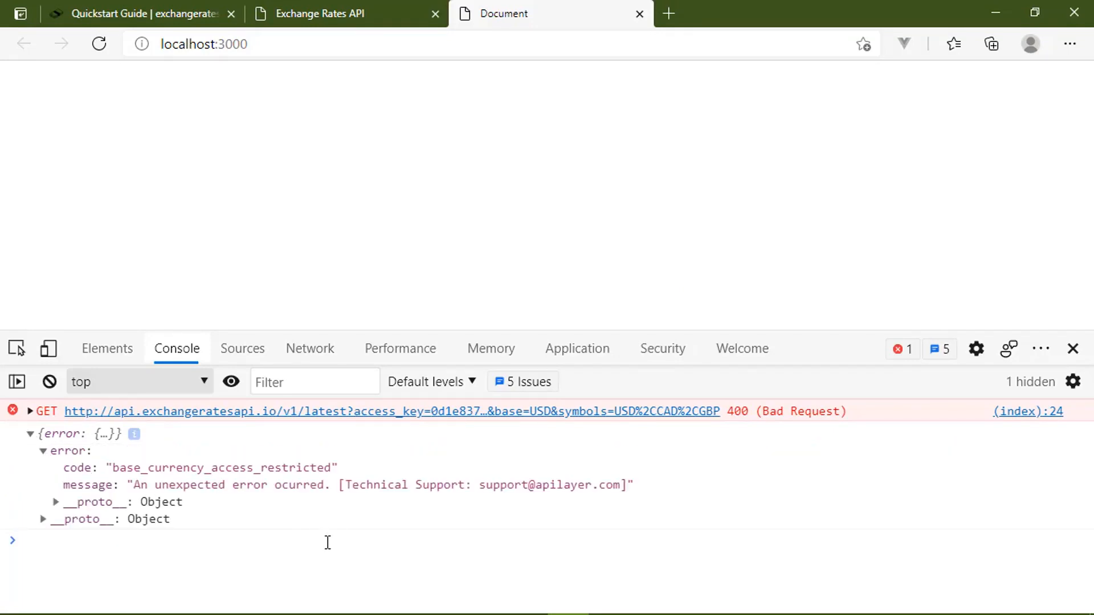
mouse_move(226, 539)
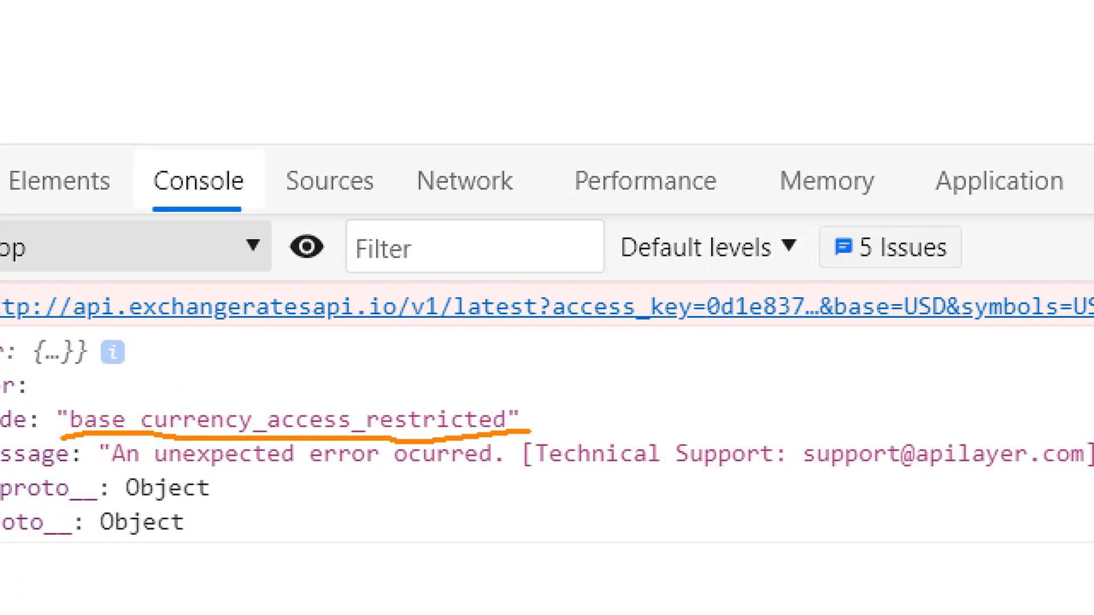
mouse_move(725, 453)
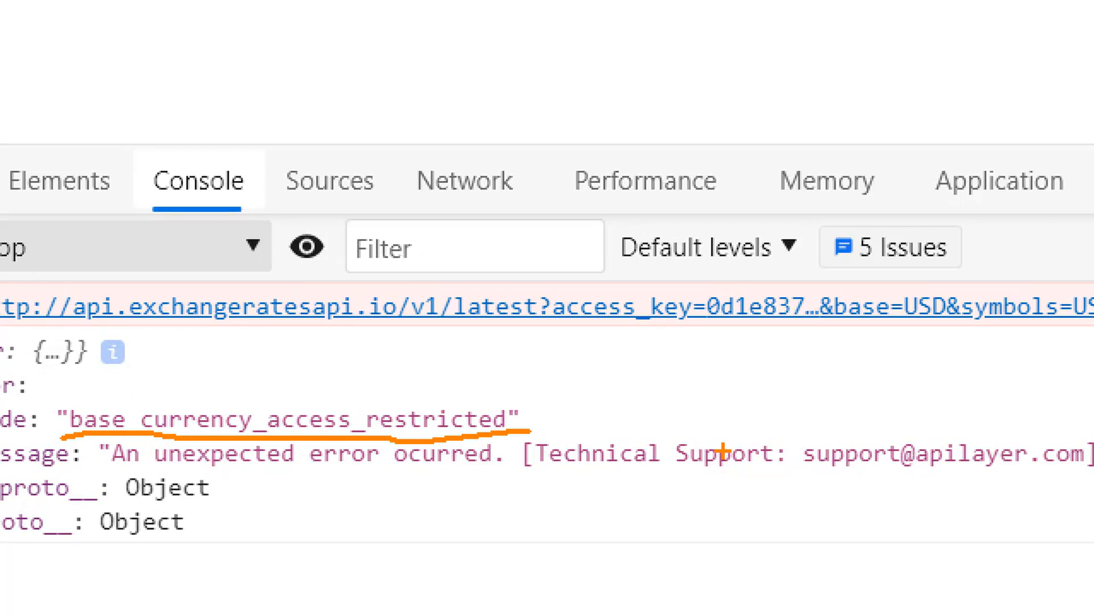
mouse_move(638, 438)
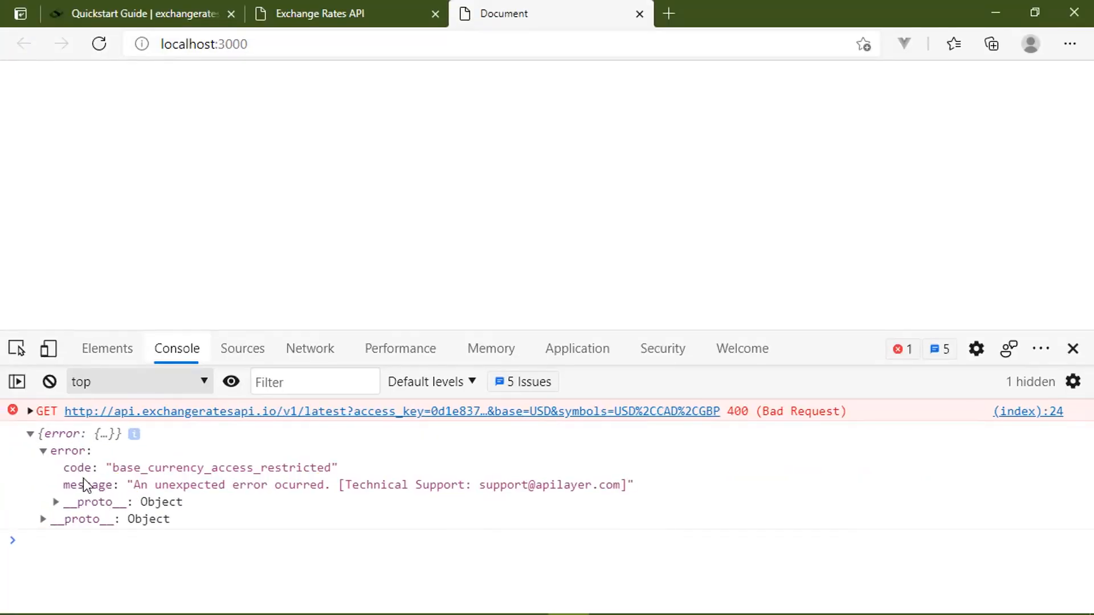
mouse_move(56, 459)
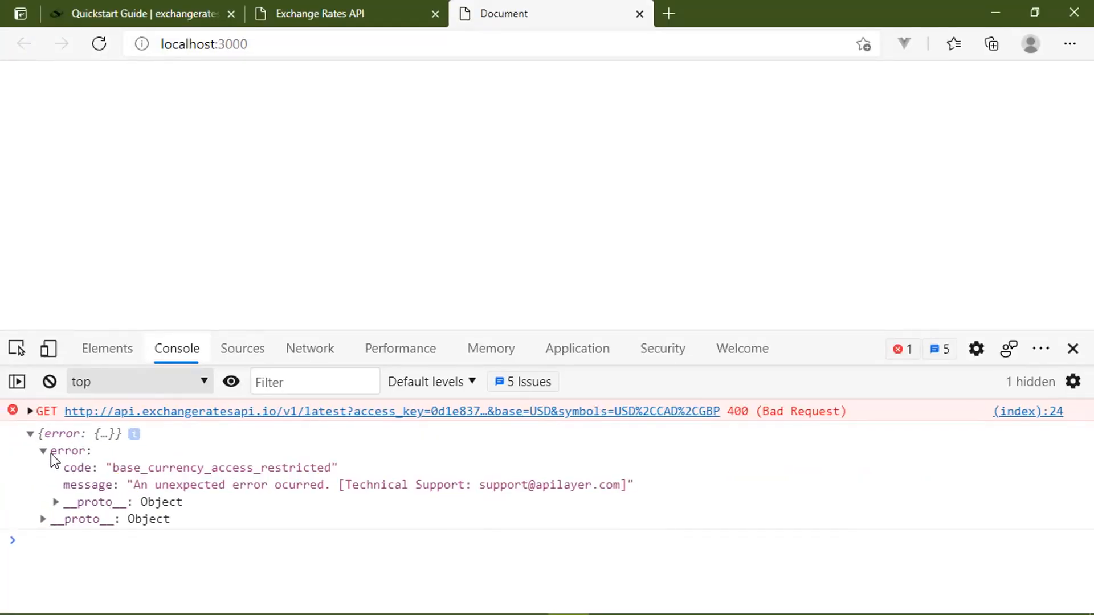